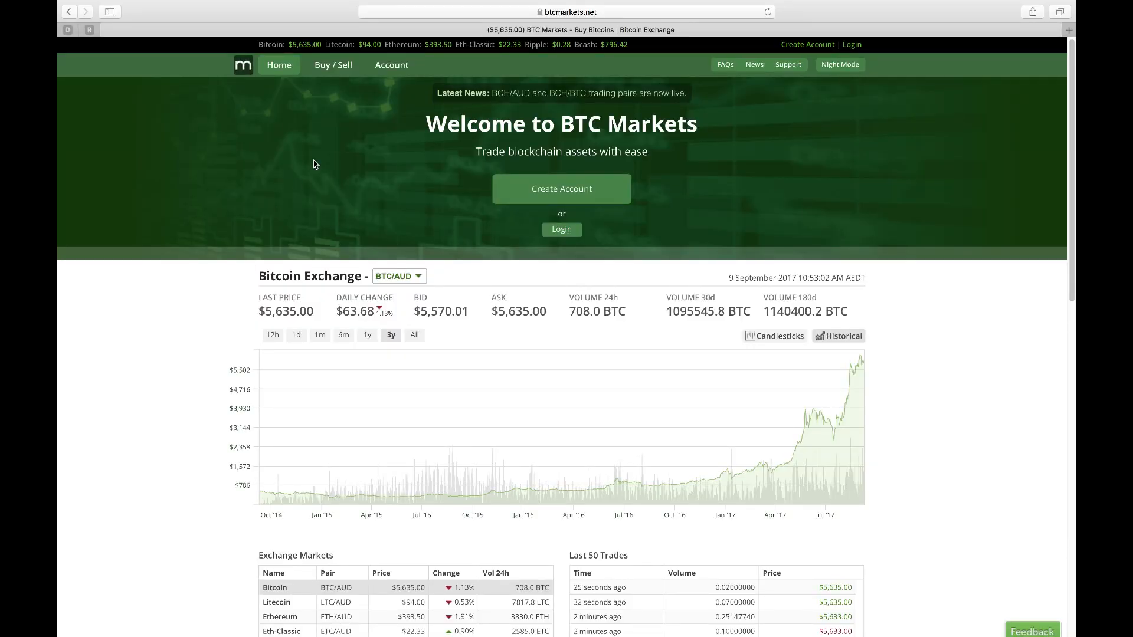
mouse_move(664, 175)
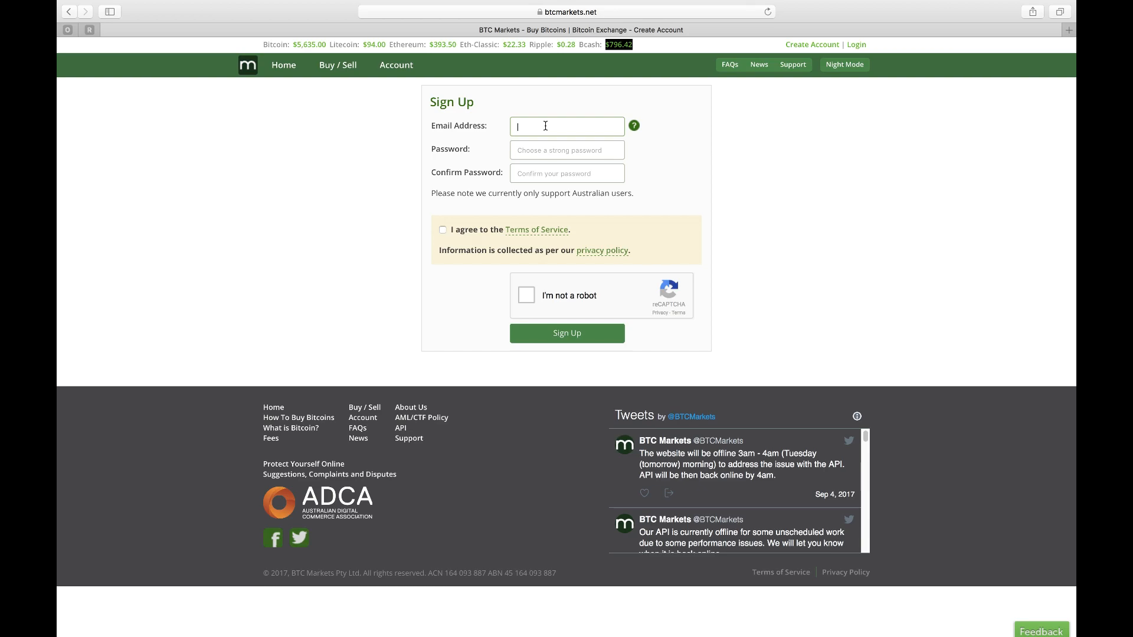
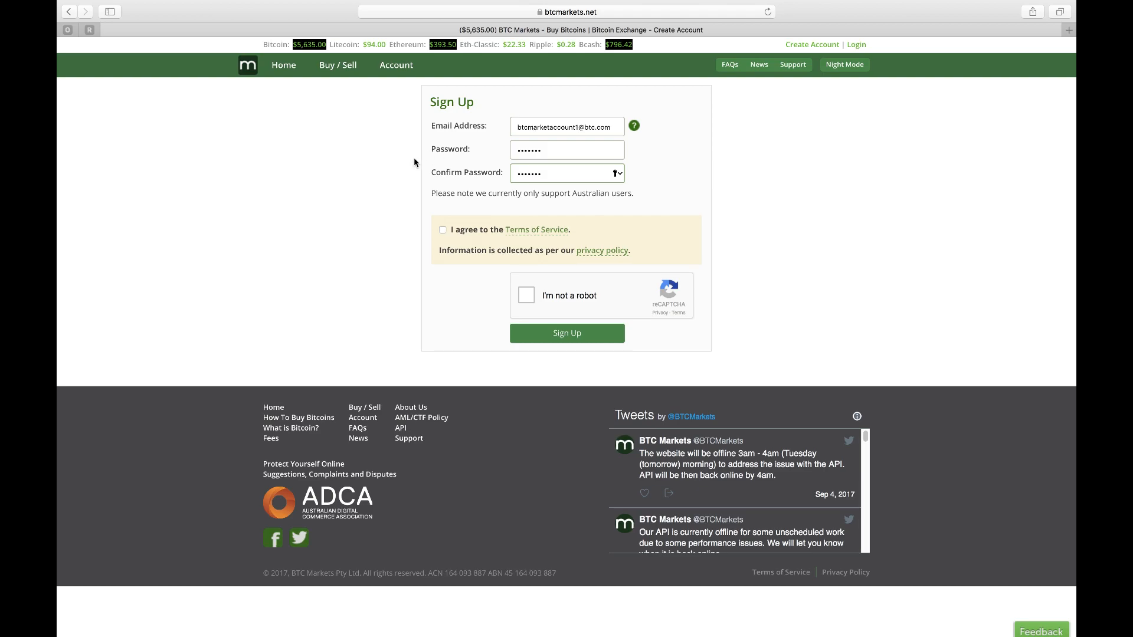
left_click(442, 230)
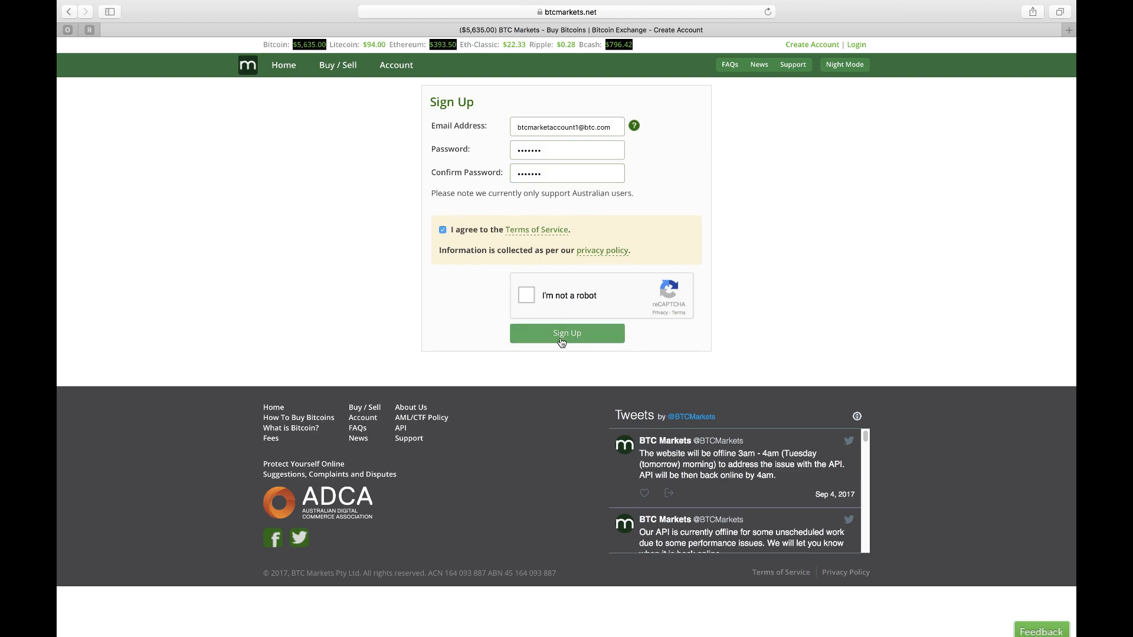
mouse_move(540, 297)
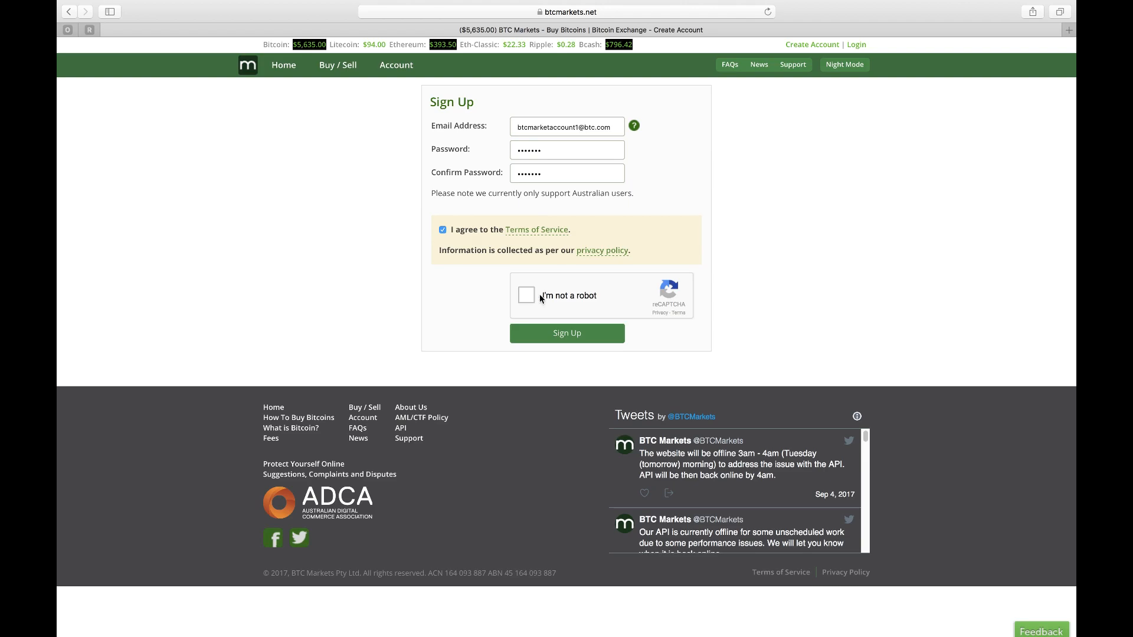
mouse_move(400, 270)
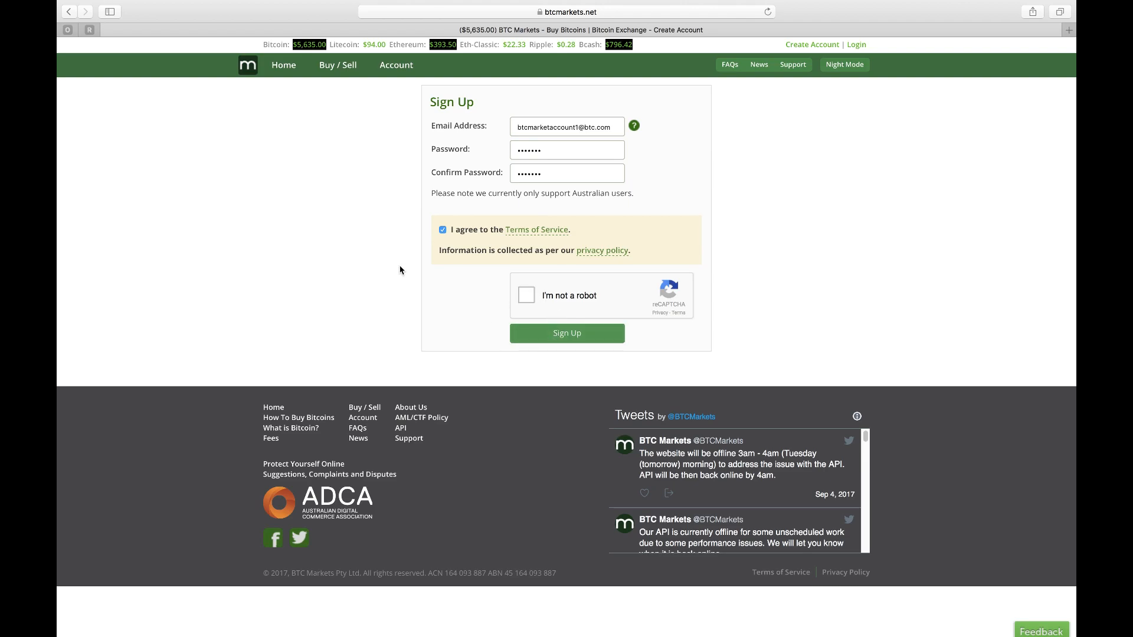
Step: Launch greenID verification with the 'Verify Your ID' button on the ID Verification page
left_click(566, 333)
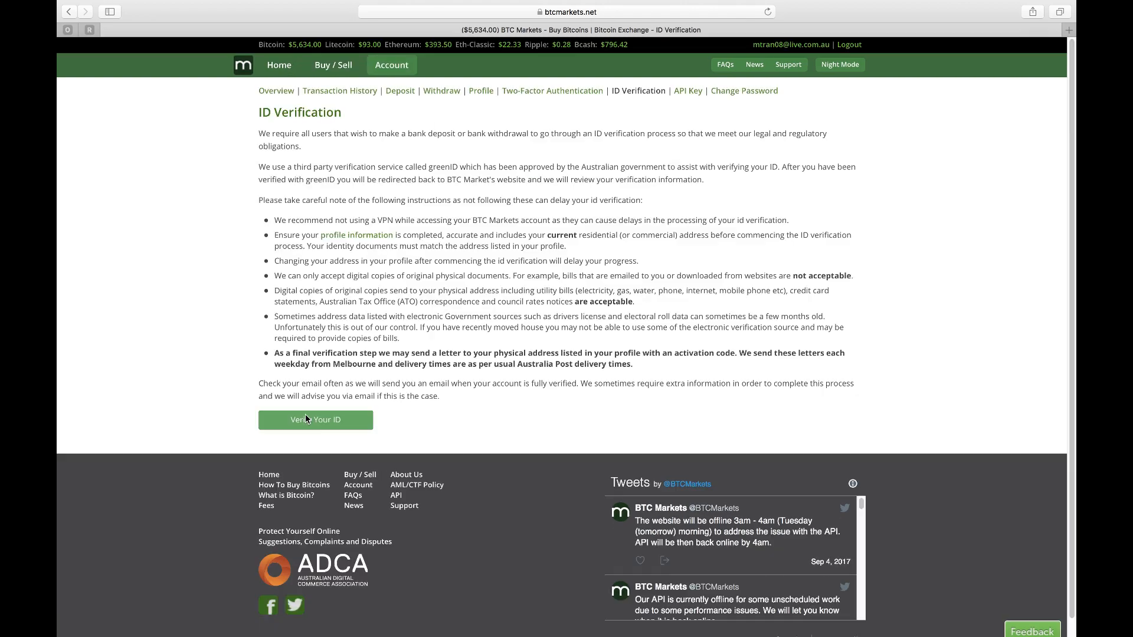
mouse_move(384, 422)
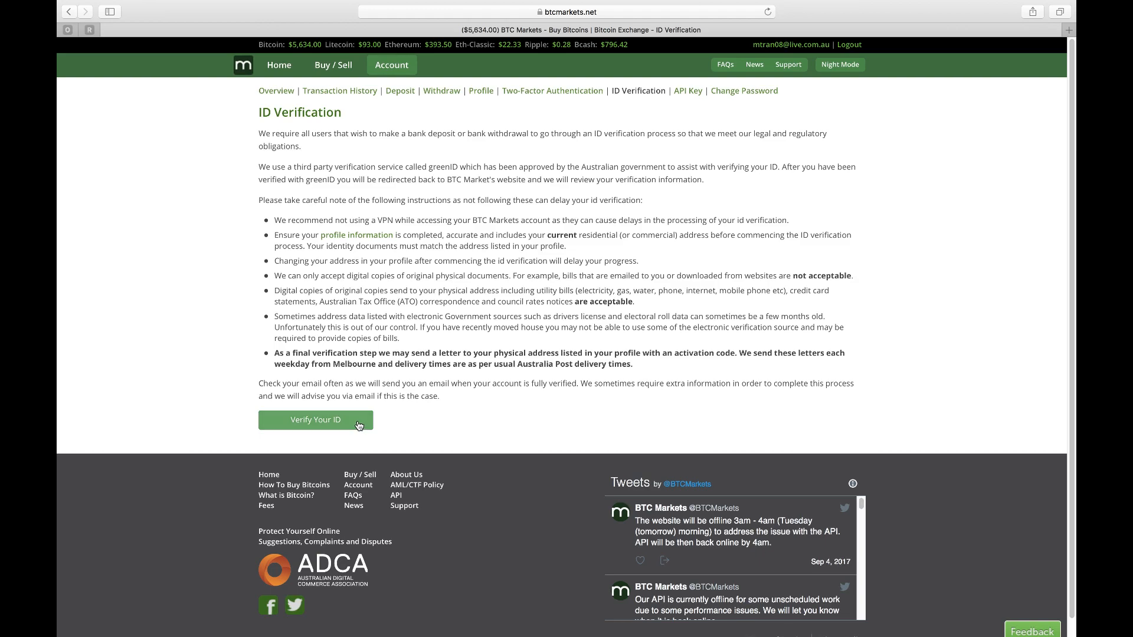
left_click(316, 420)
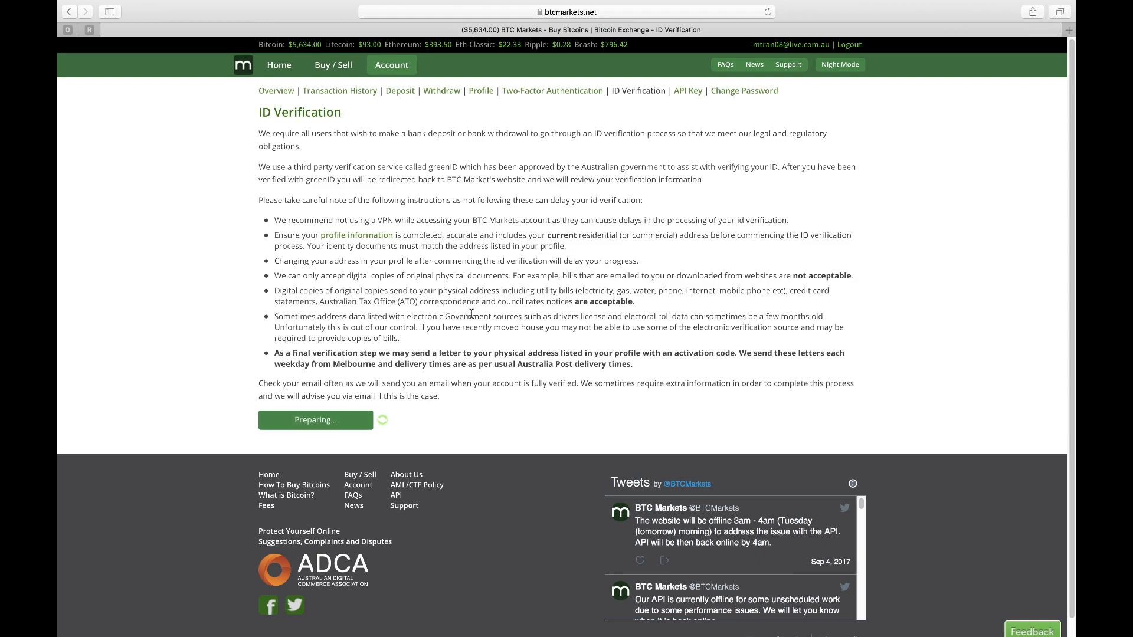
Step: Look at the Driver's licence state choices and the Australian Passport details form
left_click(315, 419)
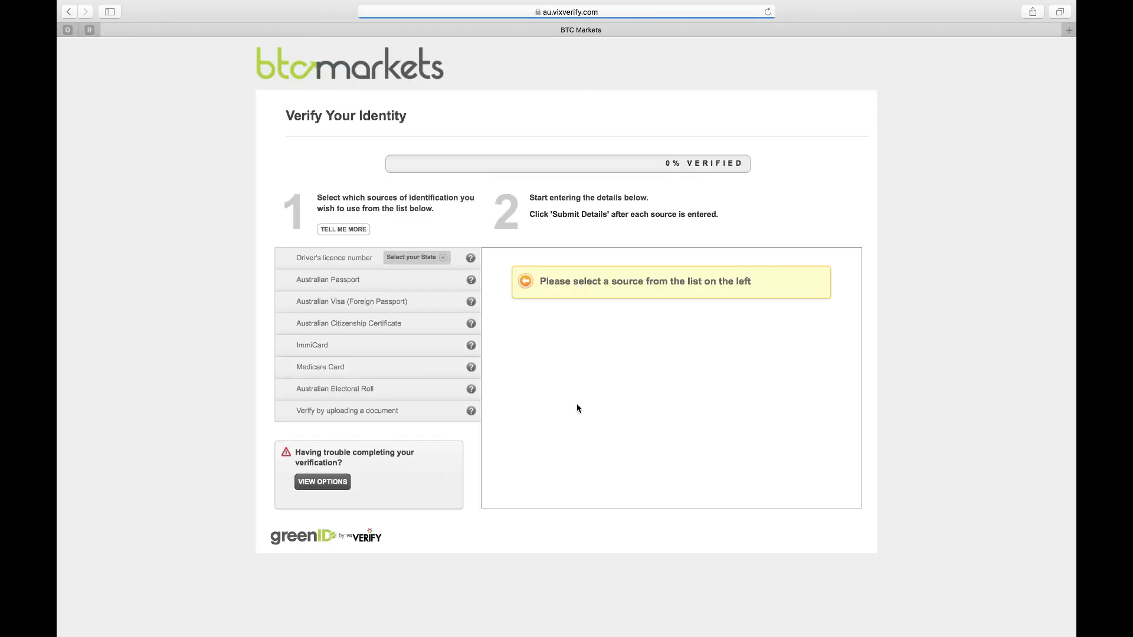
mouse_move(437, 350)
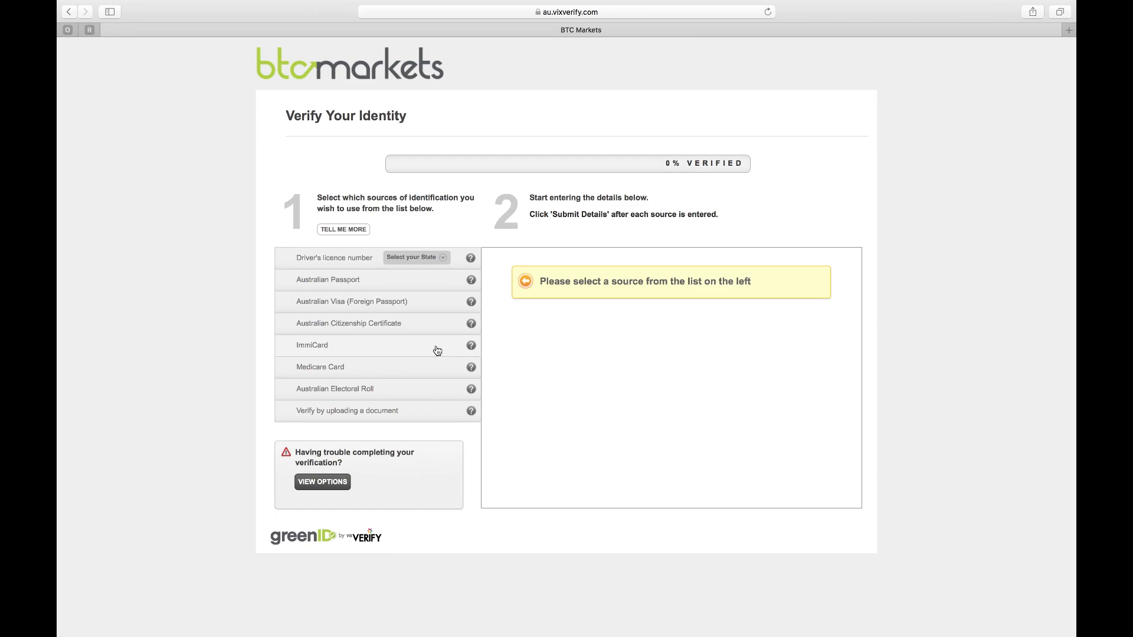
mouse_move(430, 258)
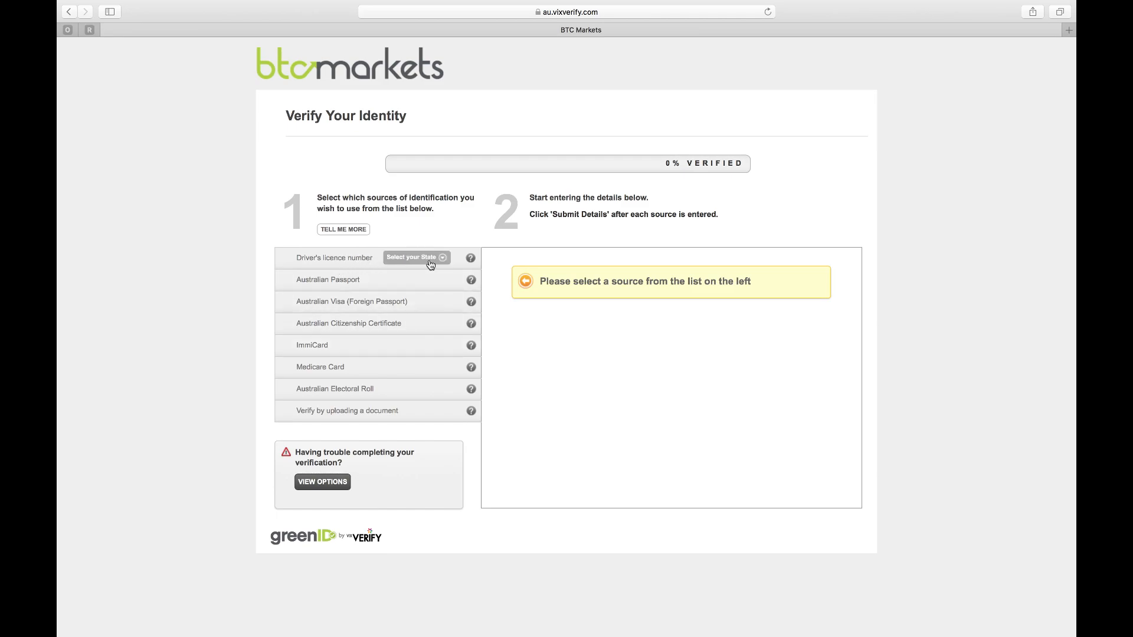
left_click(416, 257)
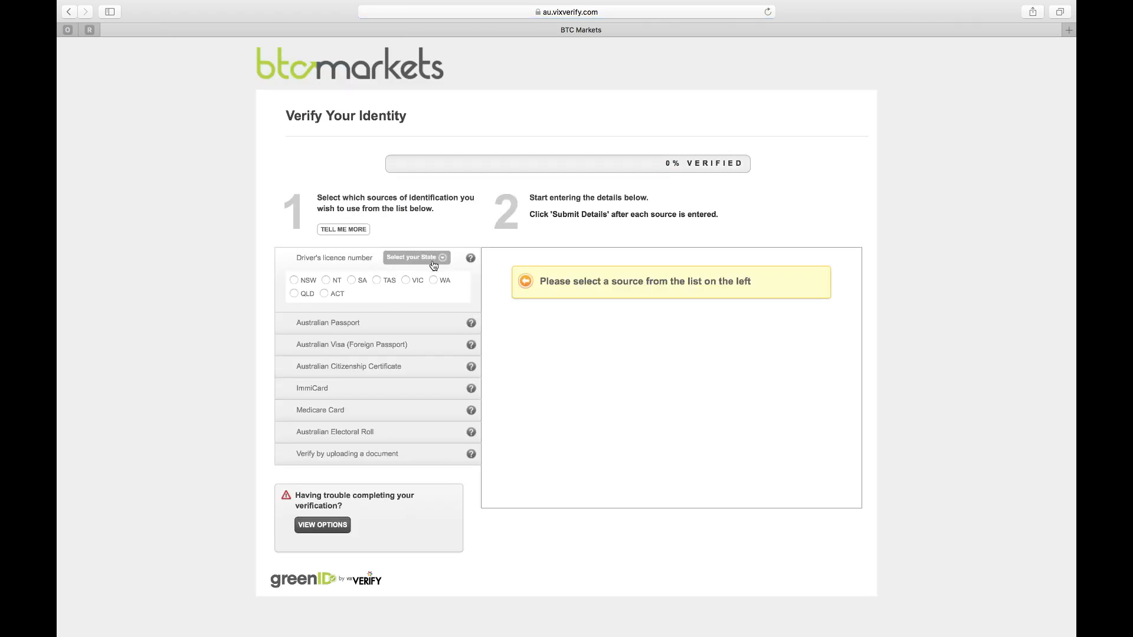
mouse_move(347, 328)
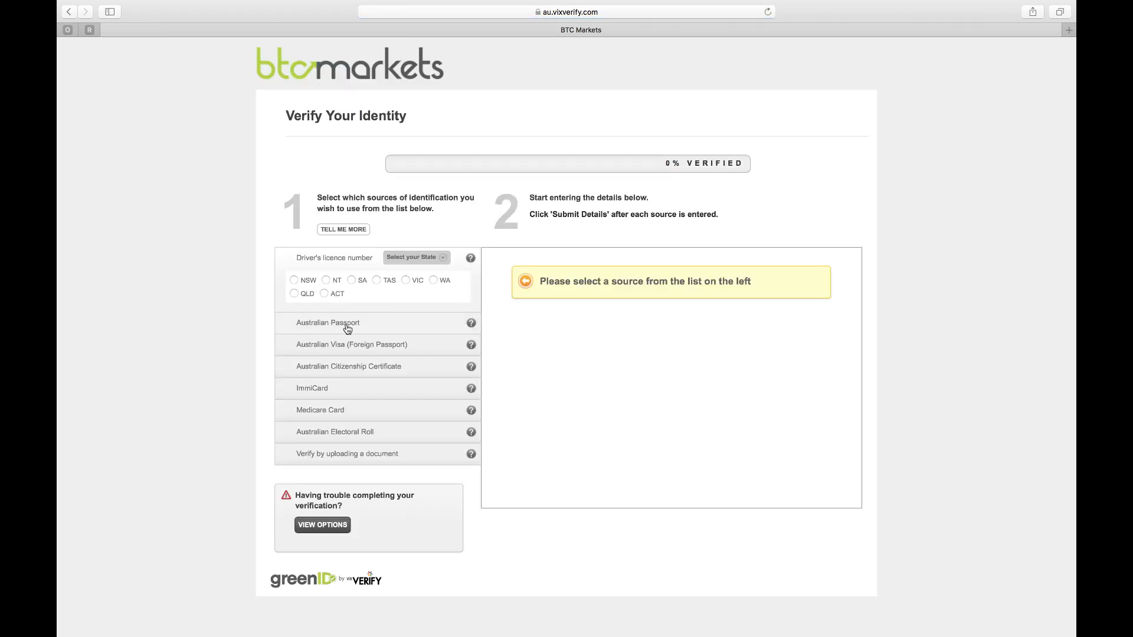
left_click(328, 322)
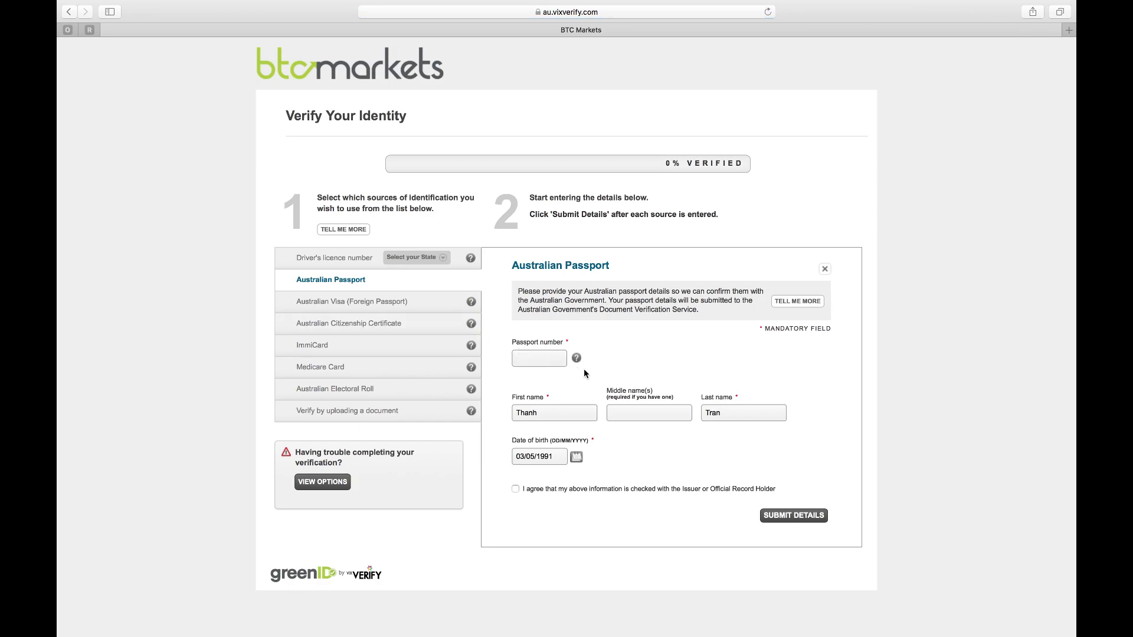
mouse_move(654, 460)
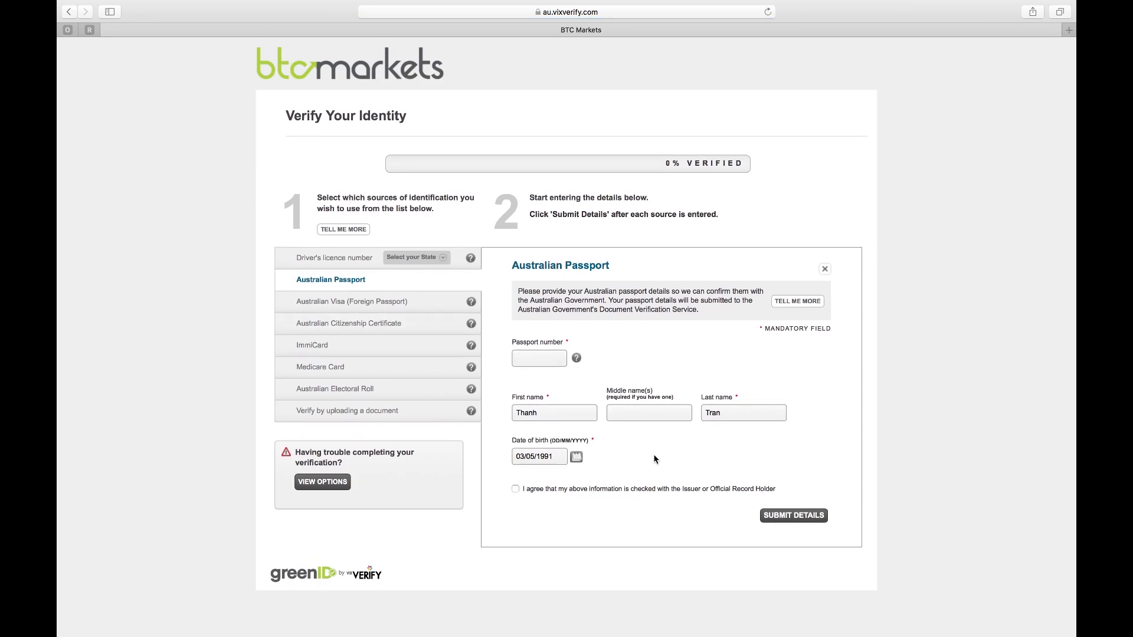
Step: Switch to verifying by uploading a document and browse the accepted document types
left_click(347, 411)
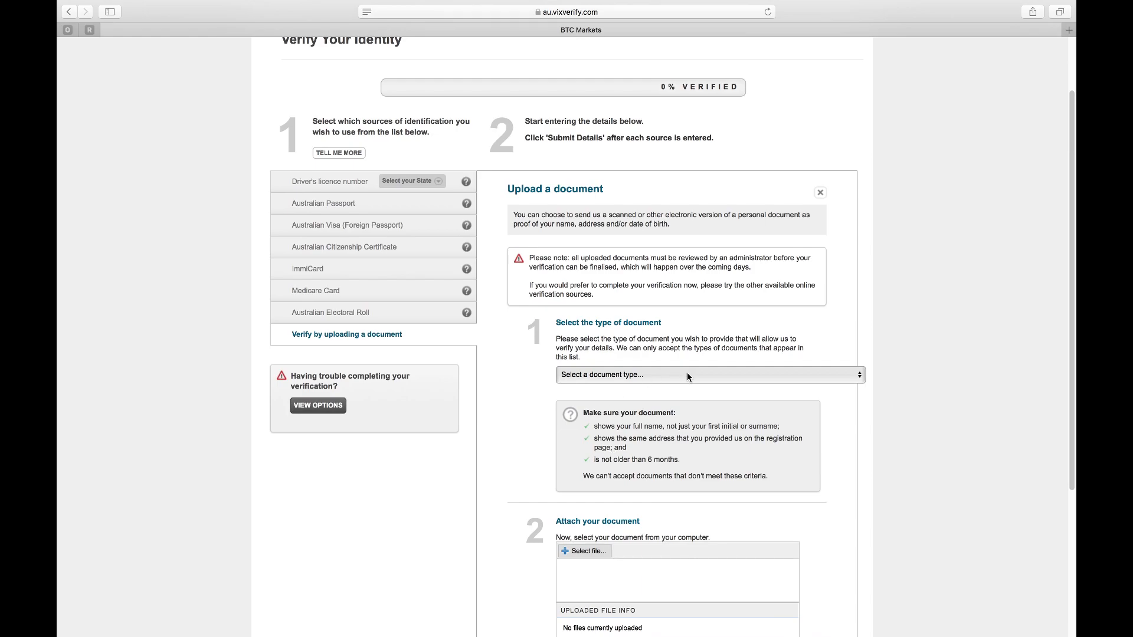
left_click(709, 374)
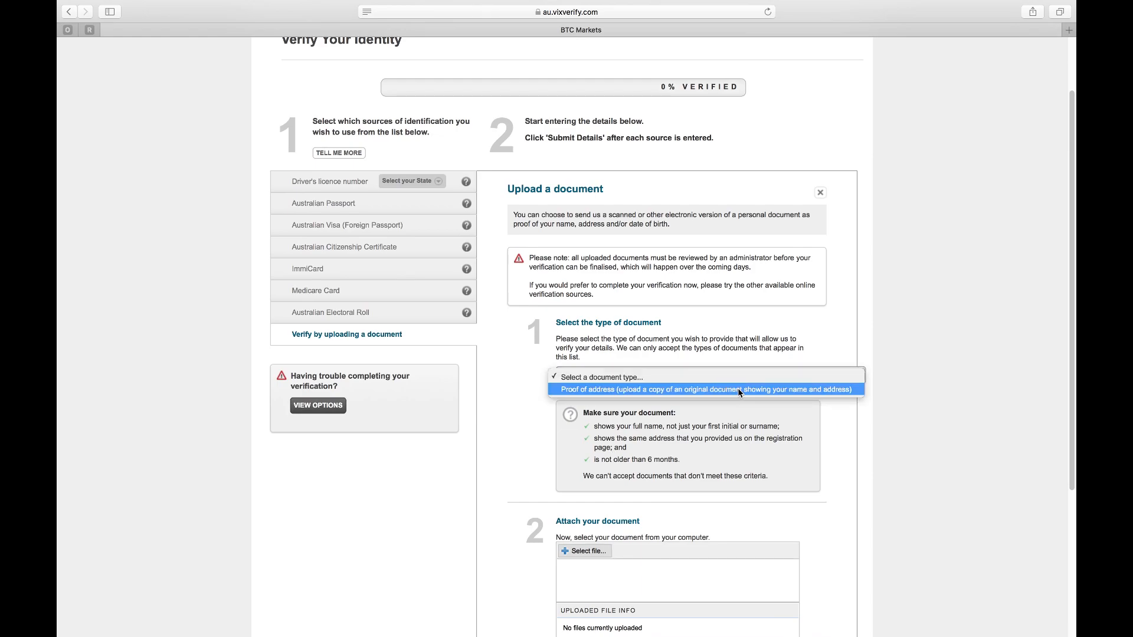
scroll("down", 3)
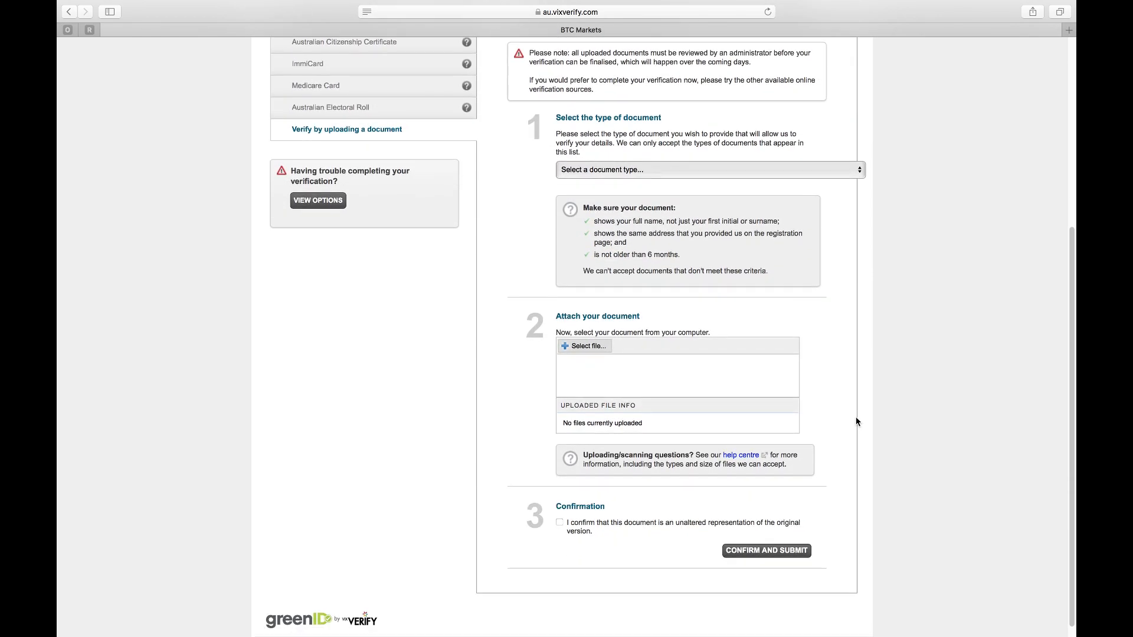
scroll("down", 3)
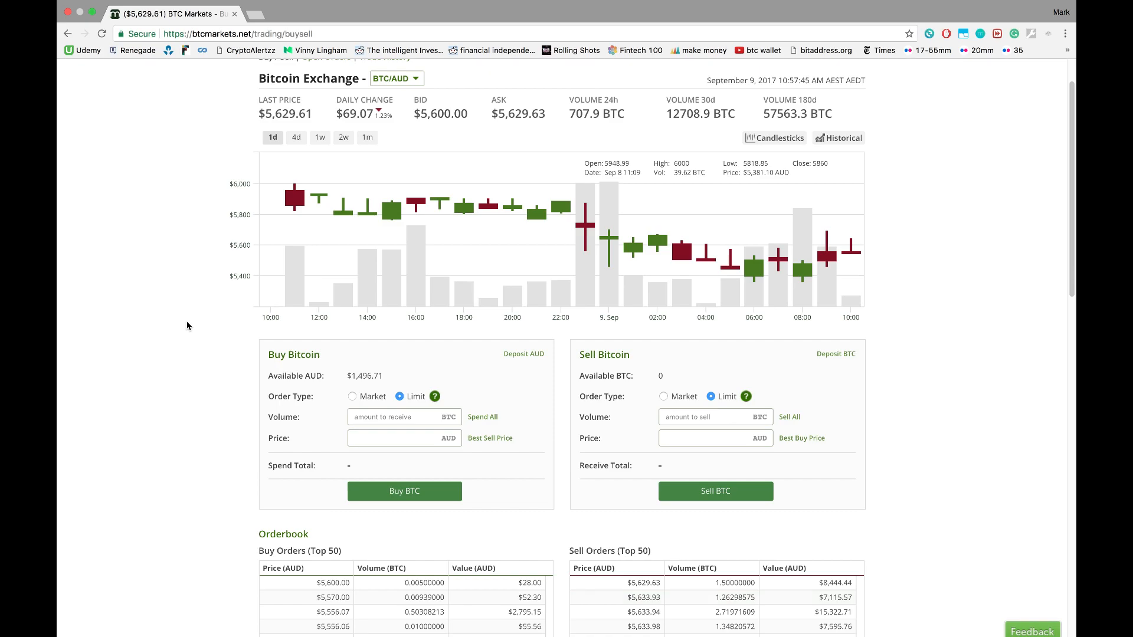
Step: Open Account Overview to see the three completed setup steps and AUD balance
scroll("up", 3)
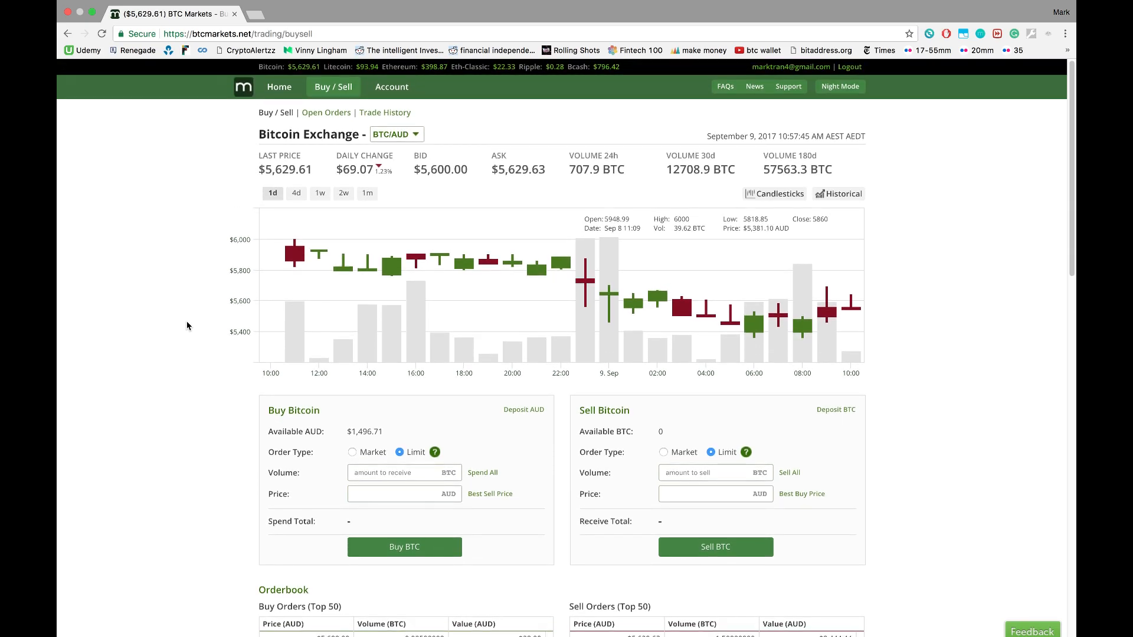
mouse_move(397, 92)
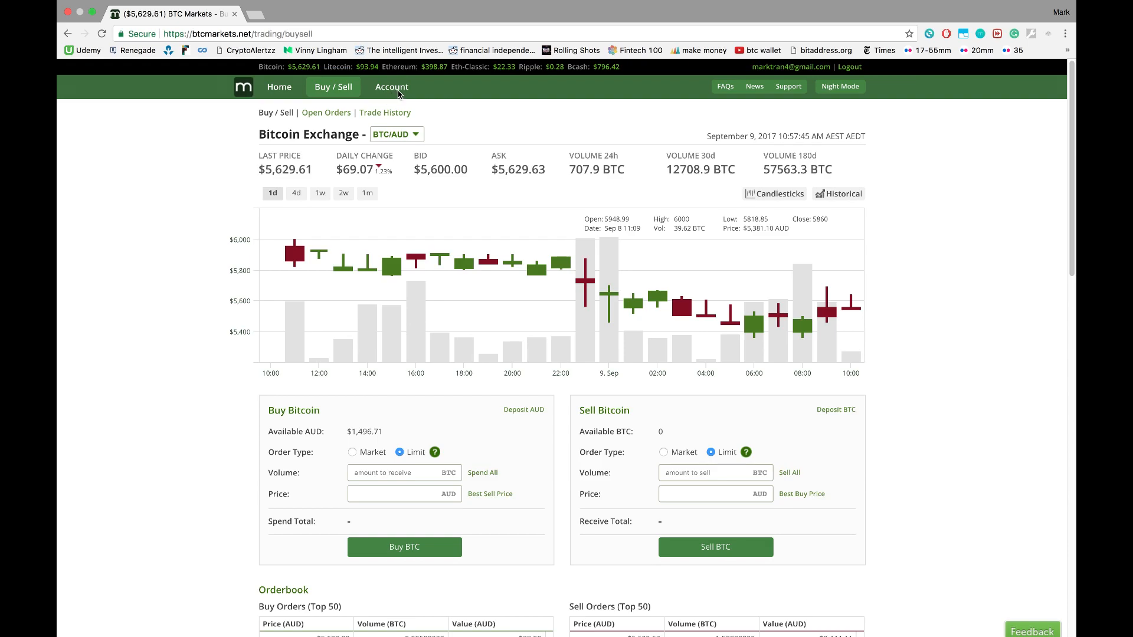
left_click(390, 87)
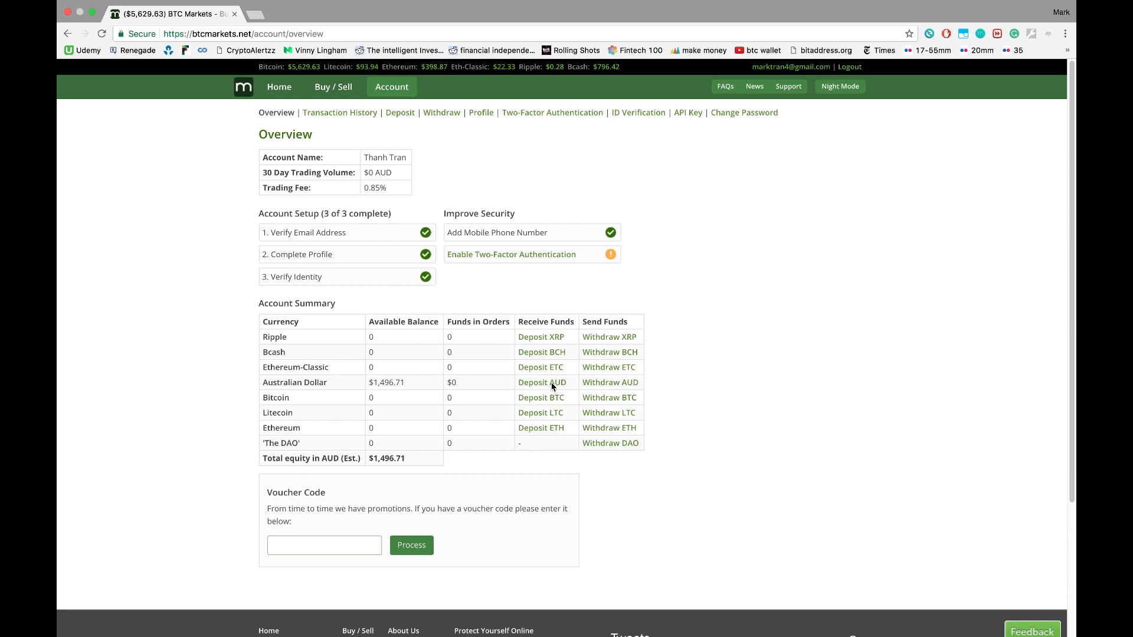
Step: Submit a 1000 AUD POLi deposit, accepting the same-name bank account condition
left_click(400, 113)
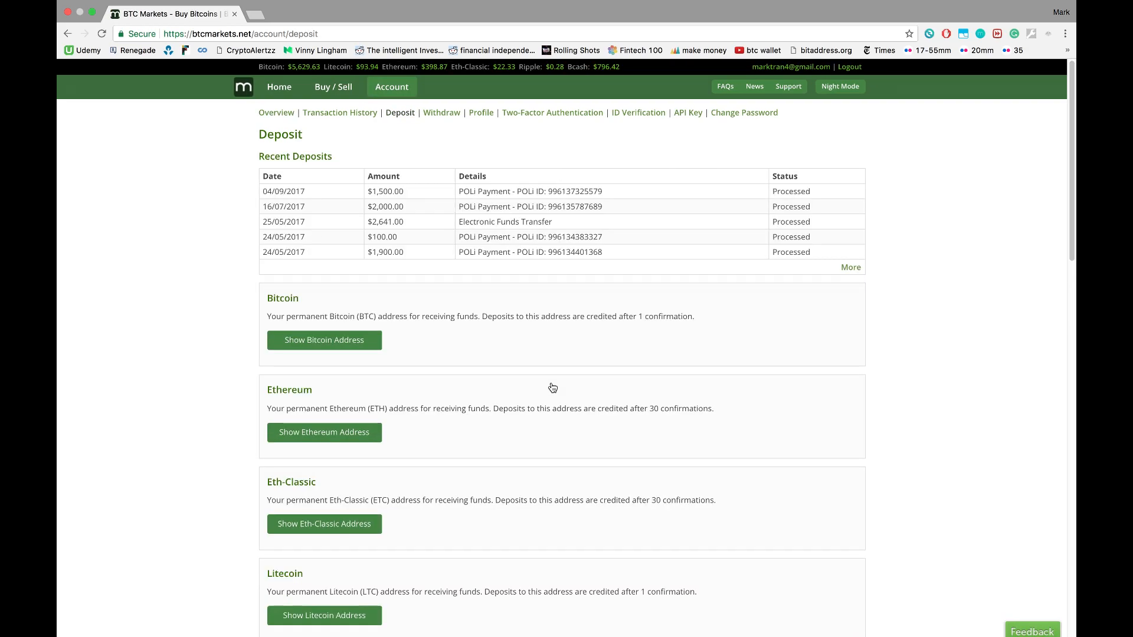
scroll("down", 3)
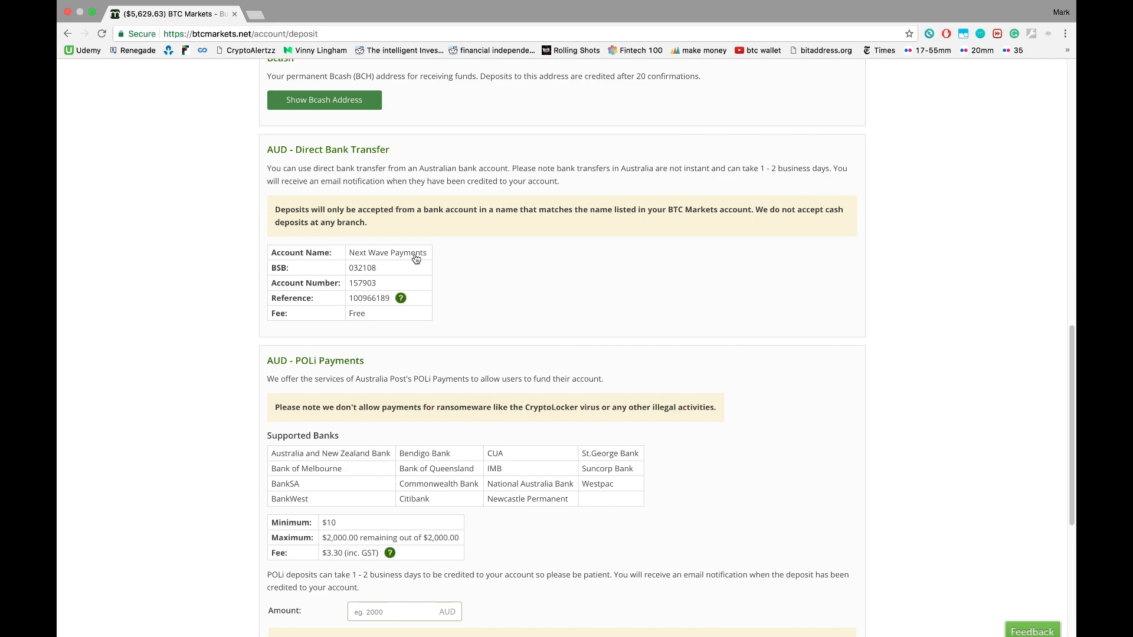
mouse_move(416, 244)
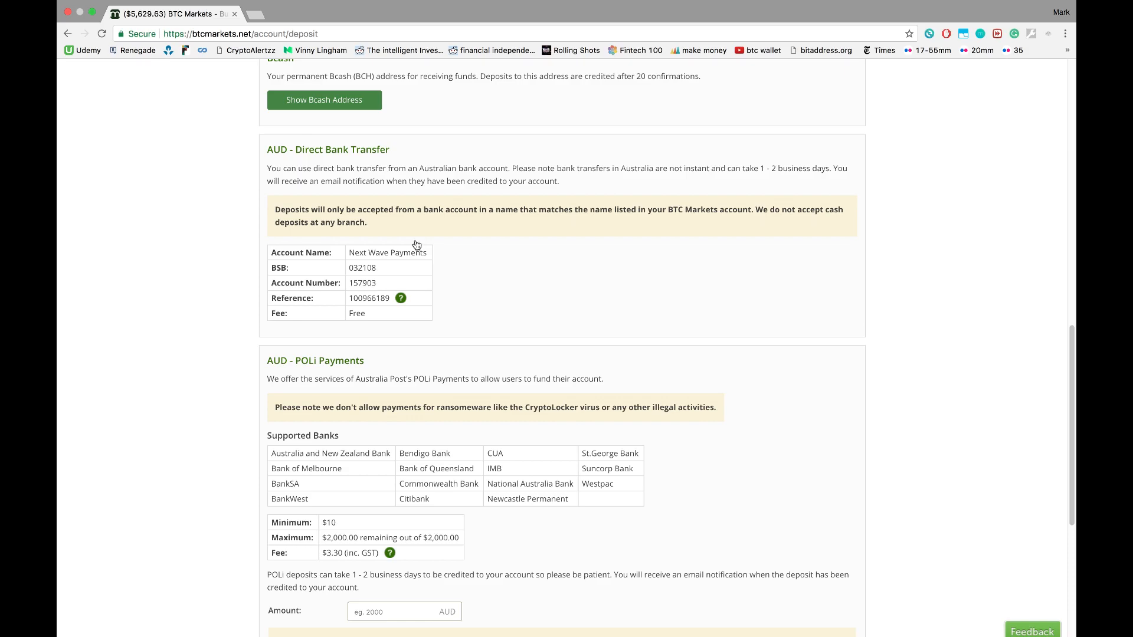
mouse_move(379, 305)
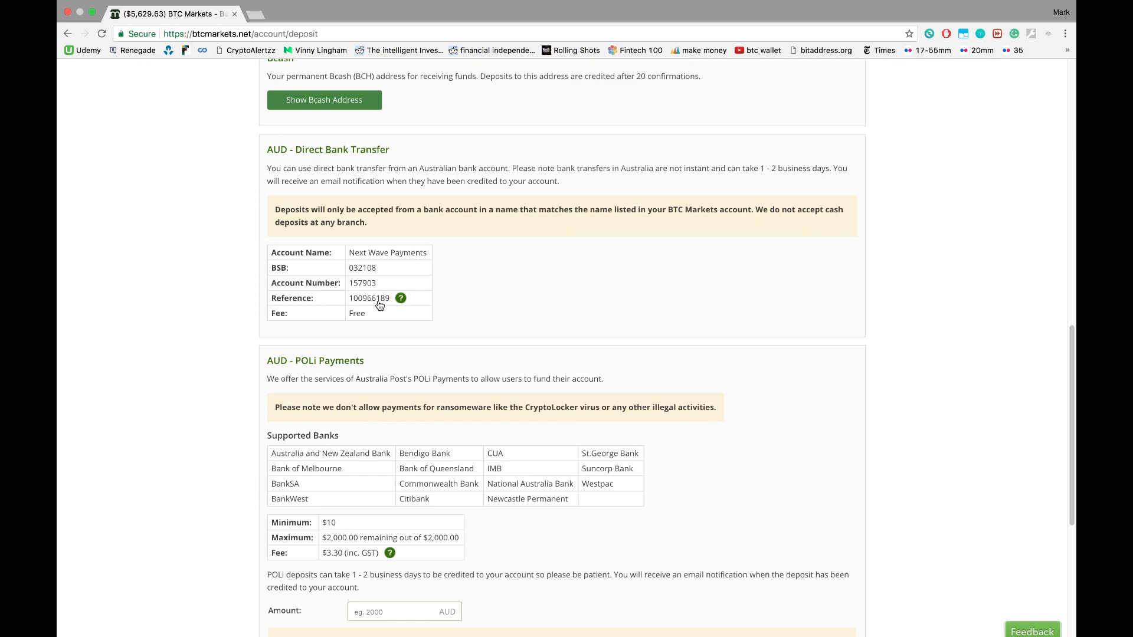
mouse_move(387, 283)
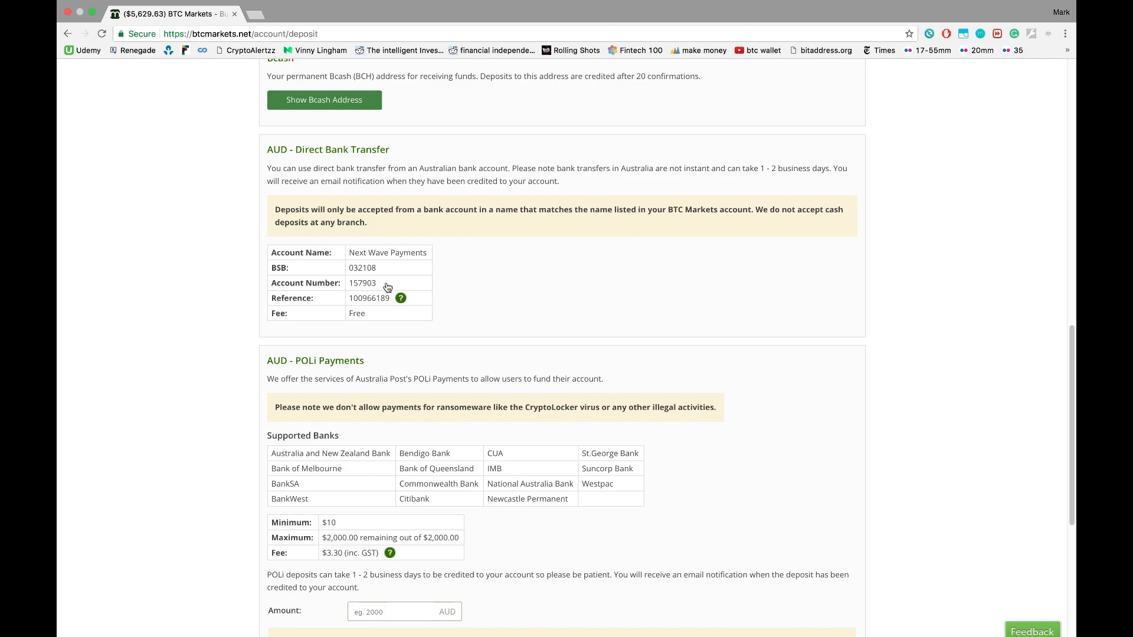
mouse_move(370, 307)
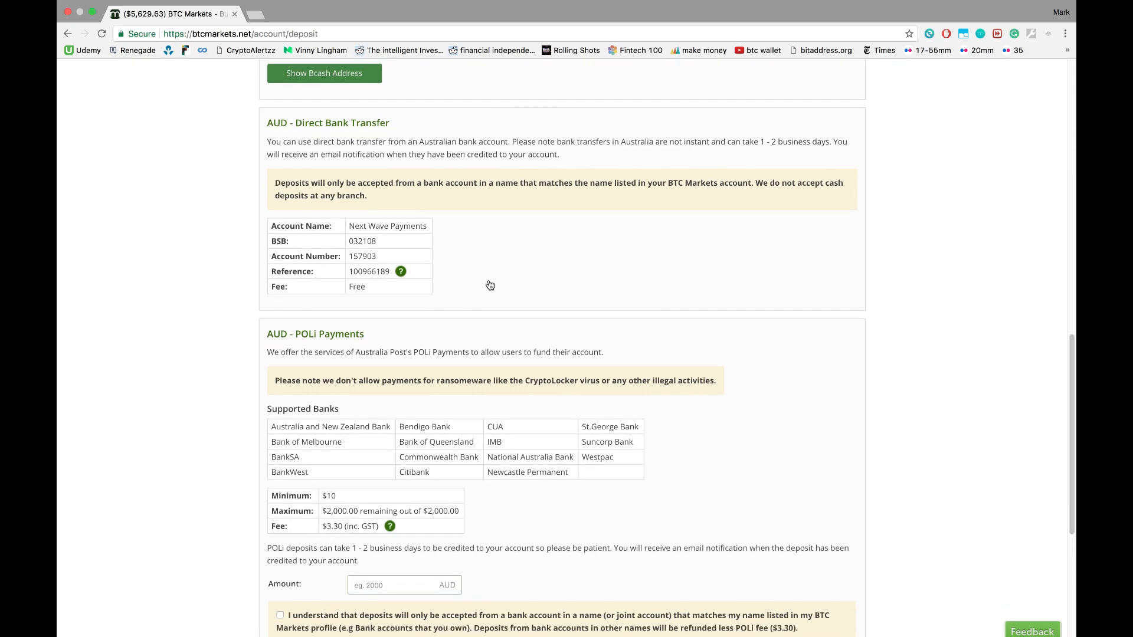
scroll("down", 3)
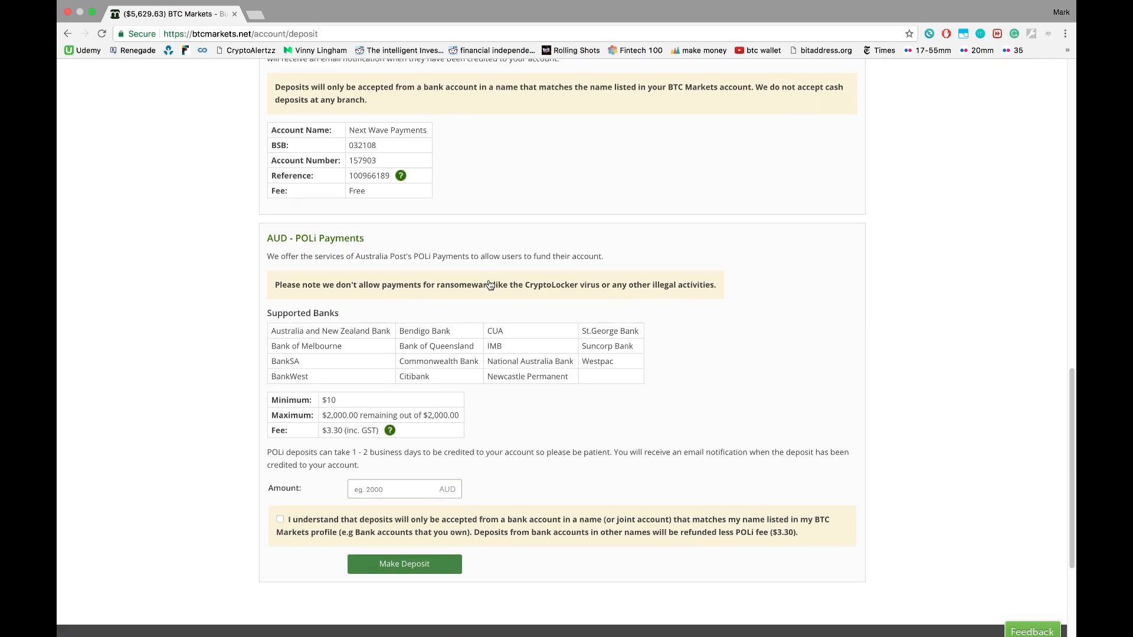
scroll("down", 3)
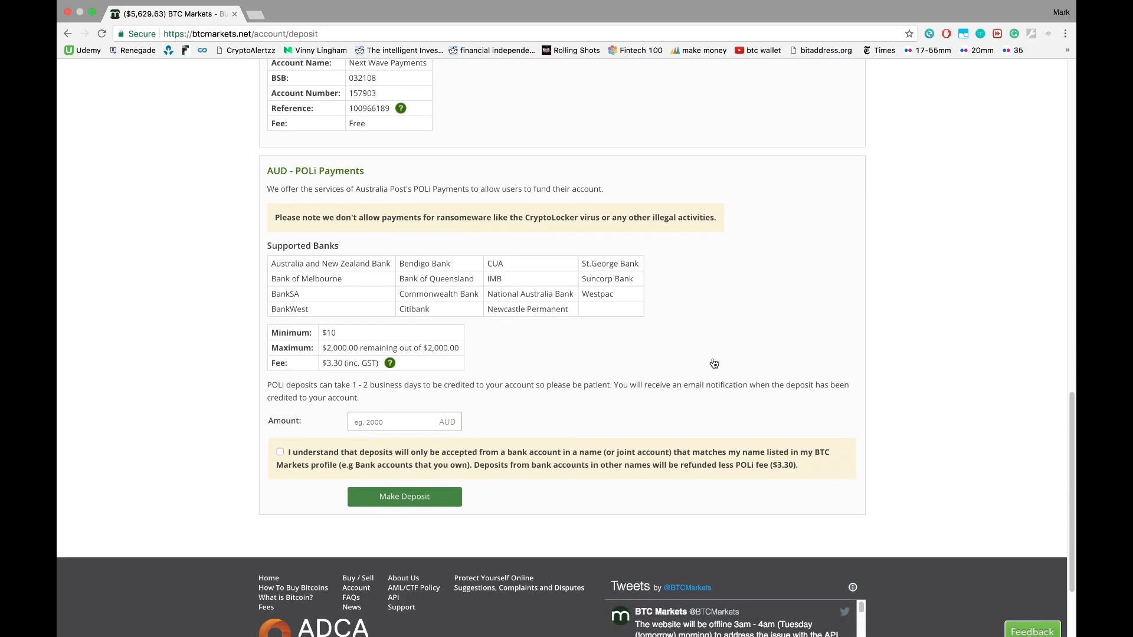
mouse_move(390, 186)
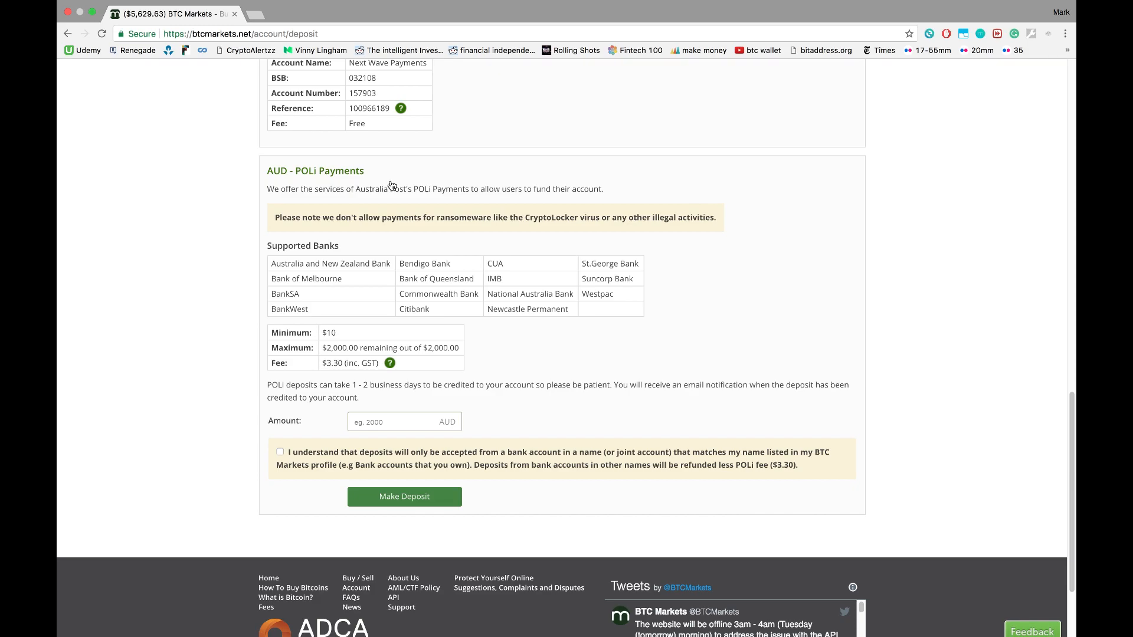
mouse_move(509, 324)
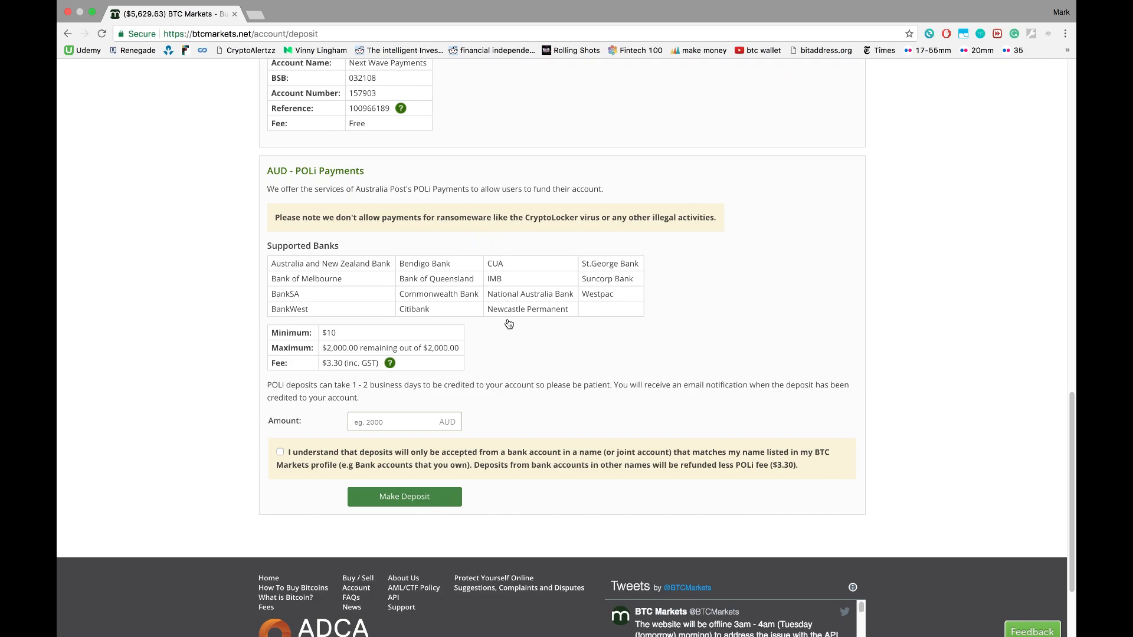
scroll("down", 3)
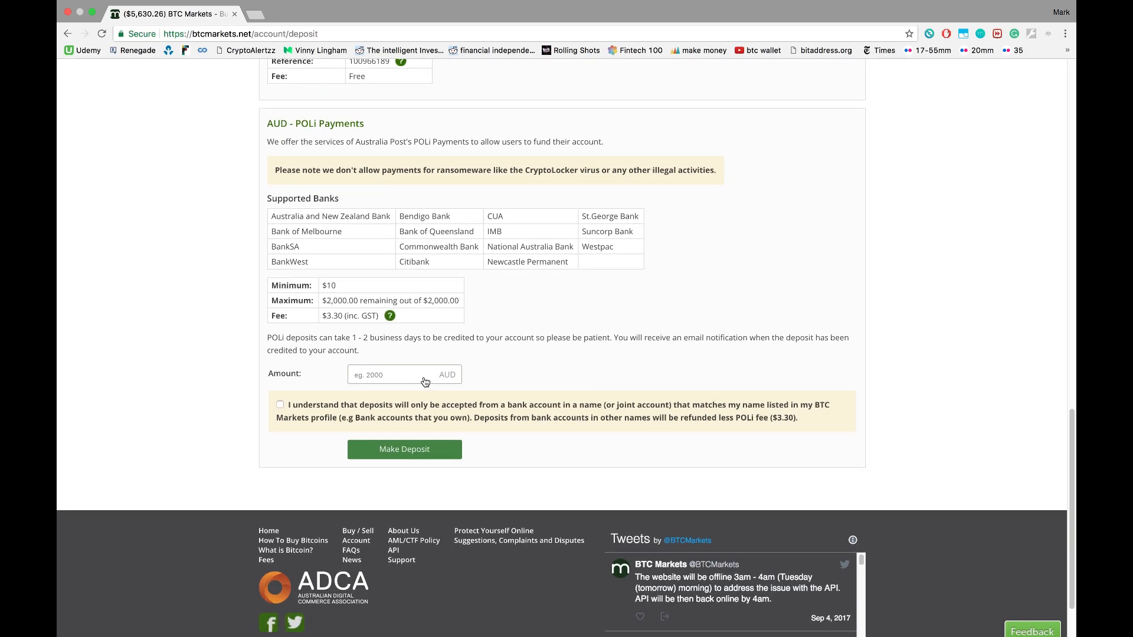
left_click(390, 374)
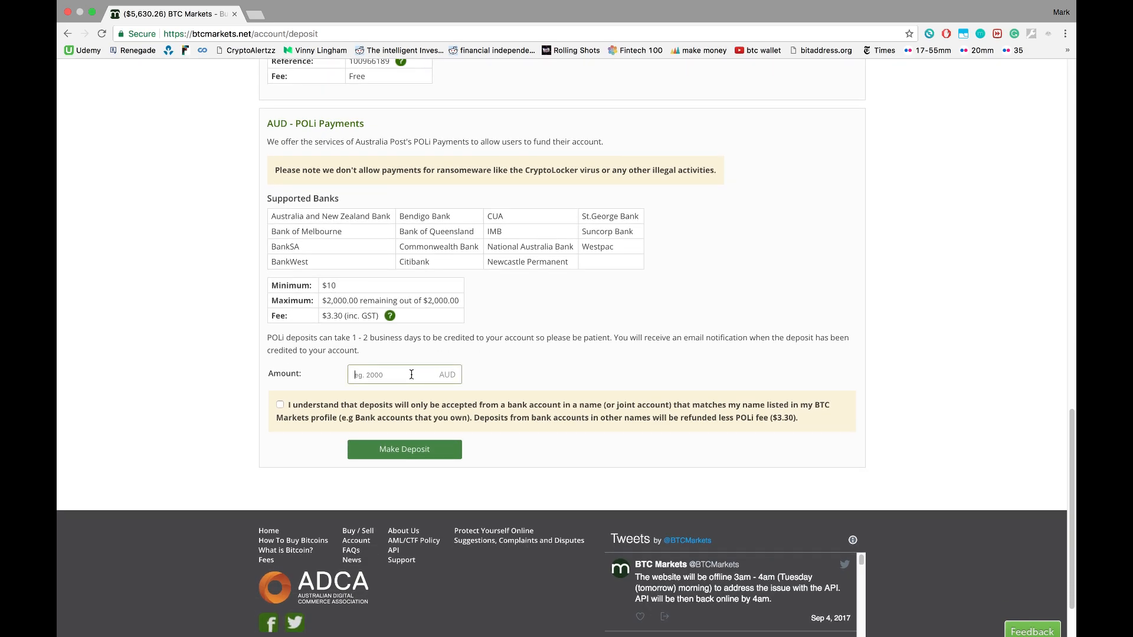
type("1000")
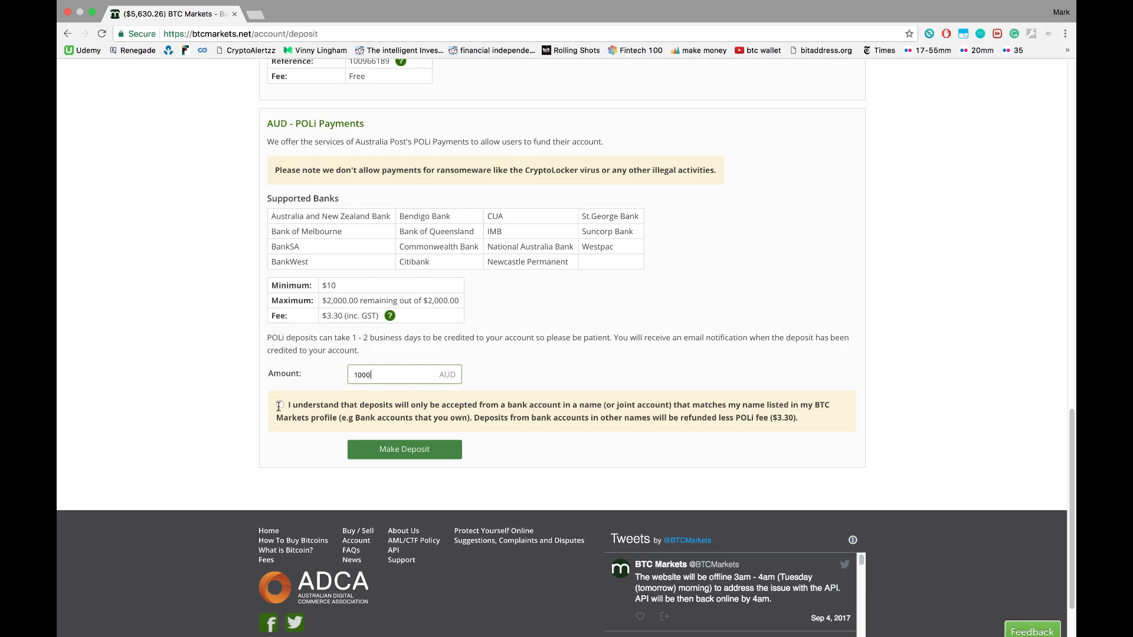
left_click(281, 405)
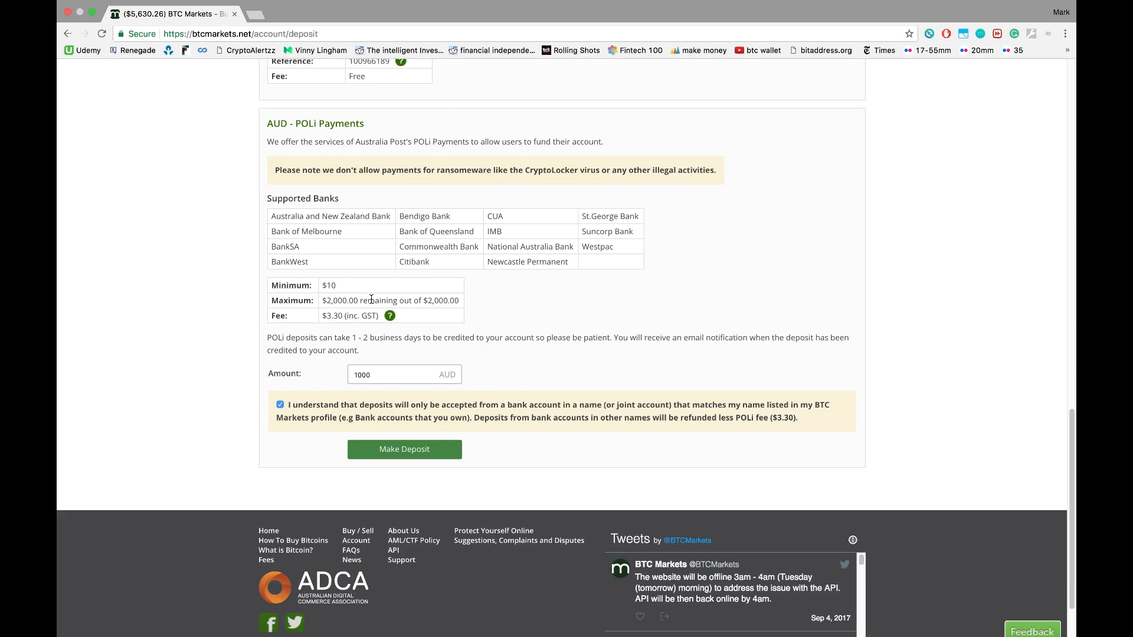
left_click(404, 448)
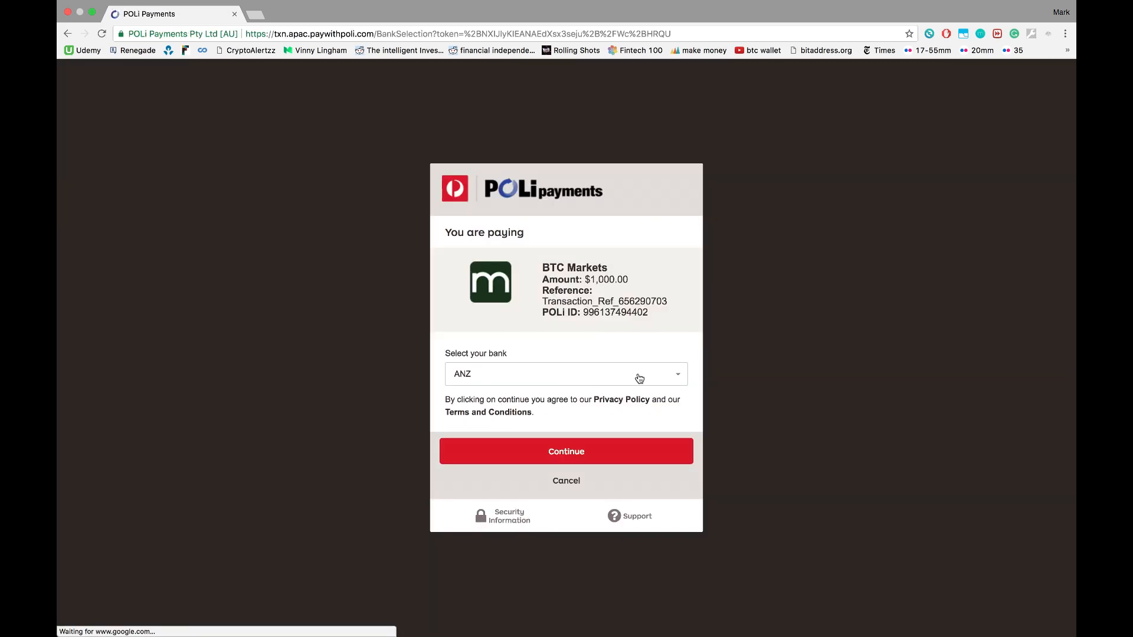
Step: Choose ANZ as the paying bank in POLi and continue to the ANZ login
left_click(566, 373)
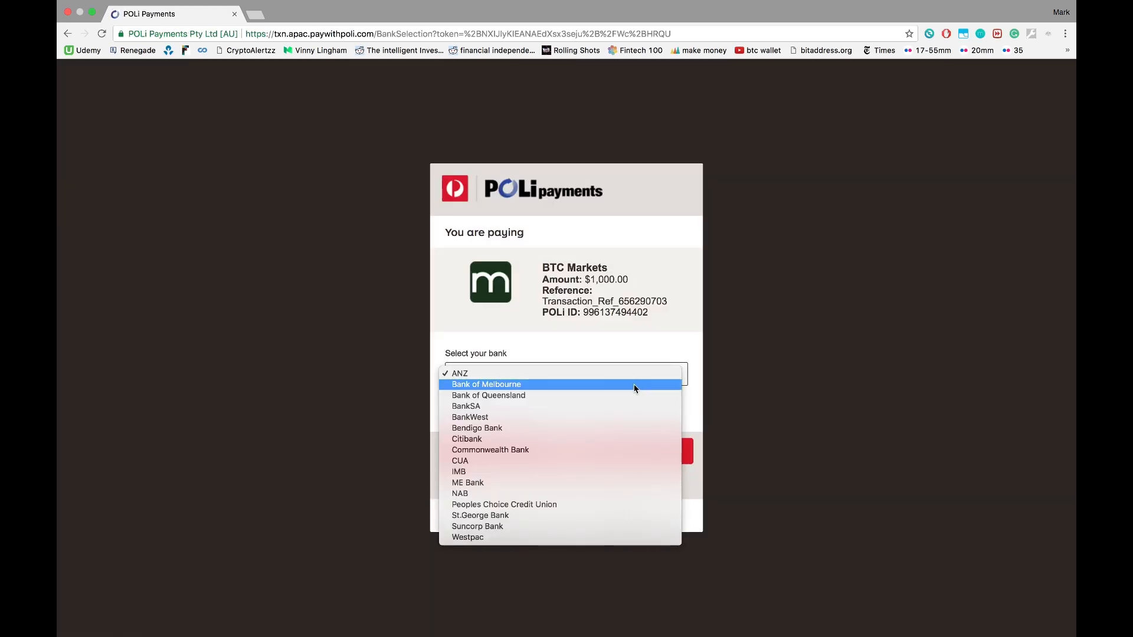
mouse_move(628, 393)
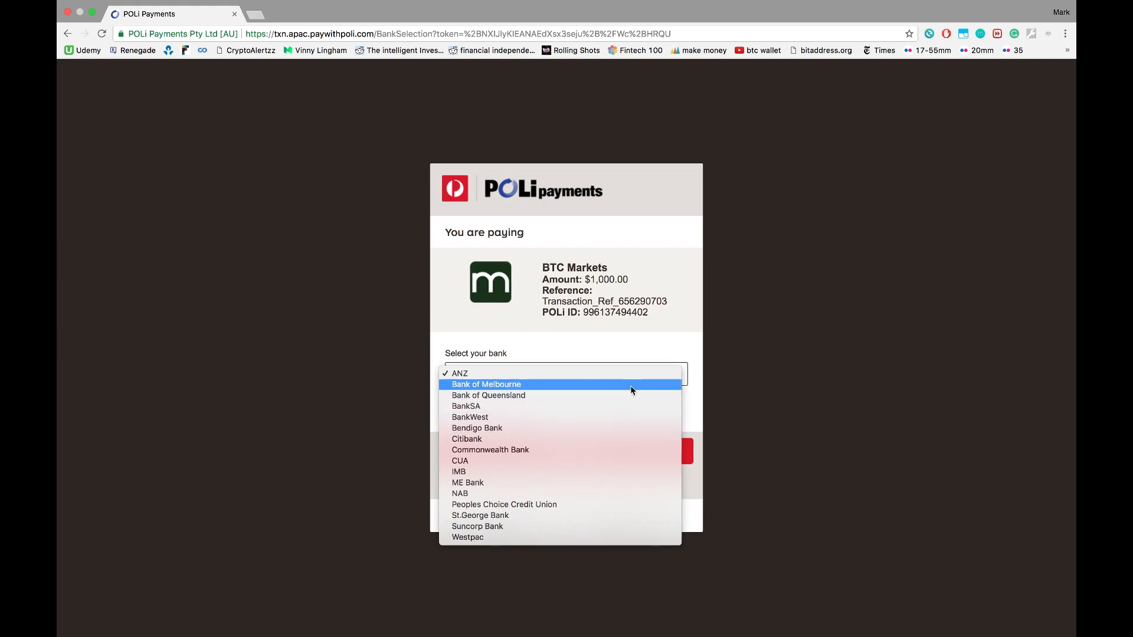
mouse_move(623, 449)
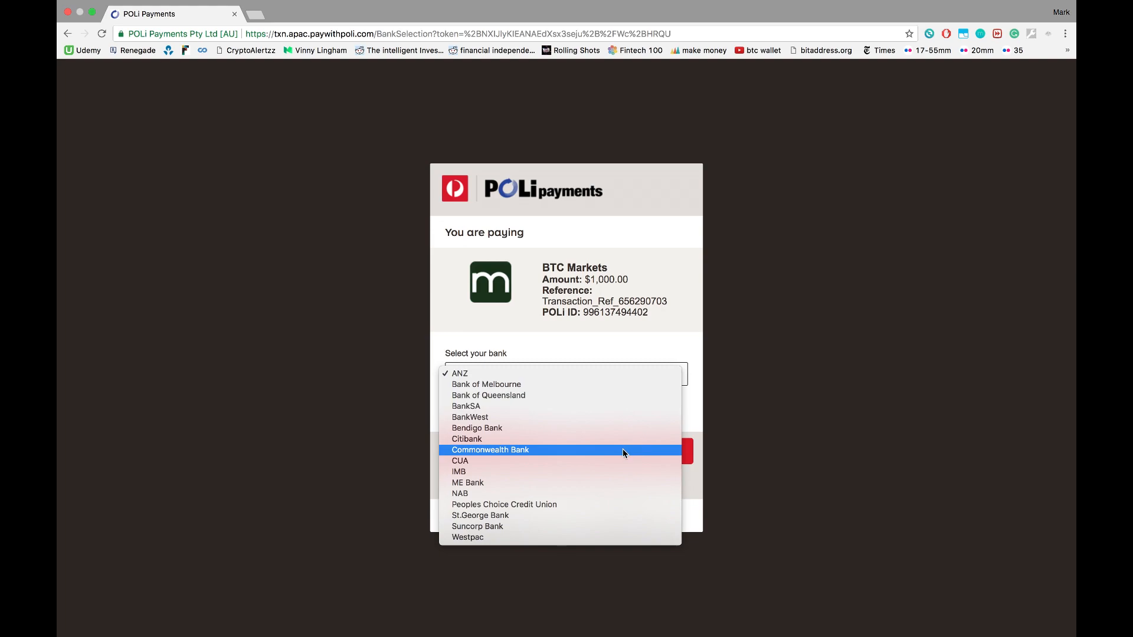
mouse_move(618, 486)
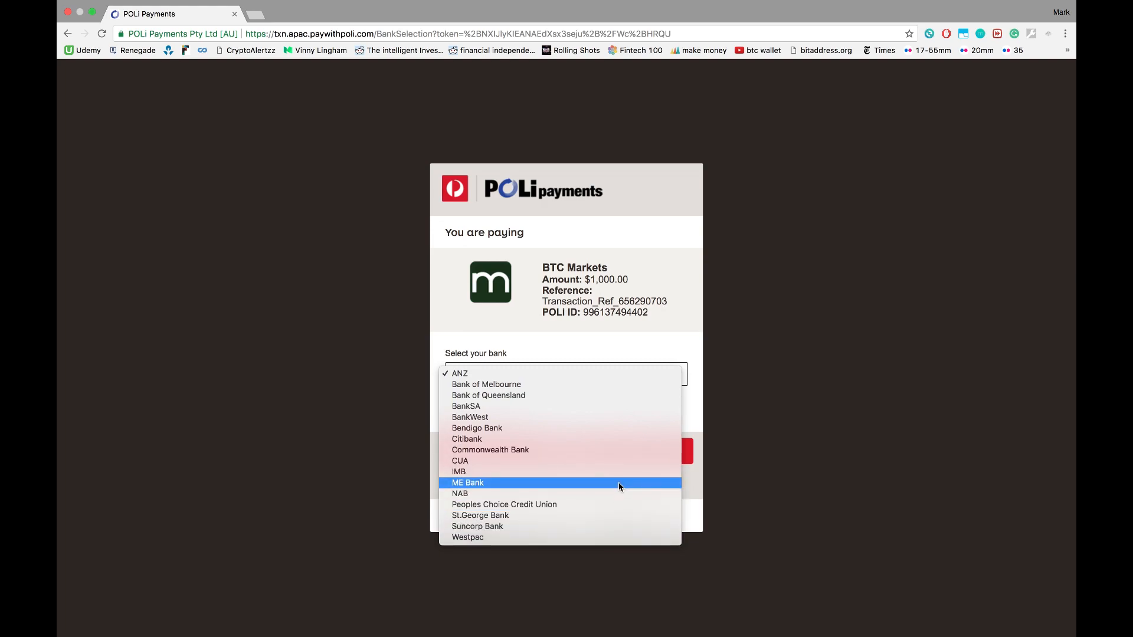
mouse_move(631, 324)
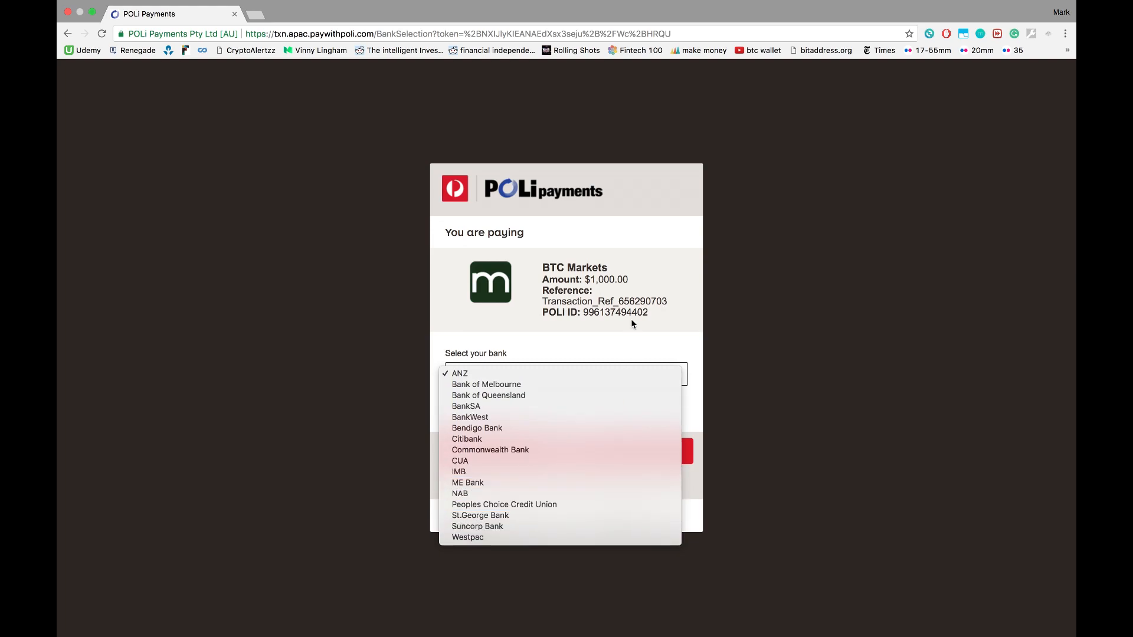
left_click(459, 373)
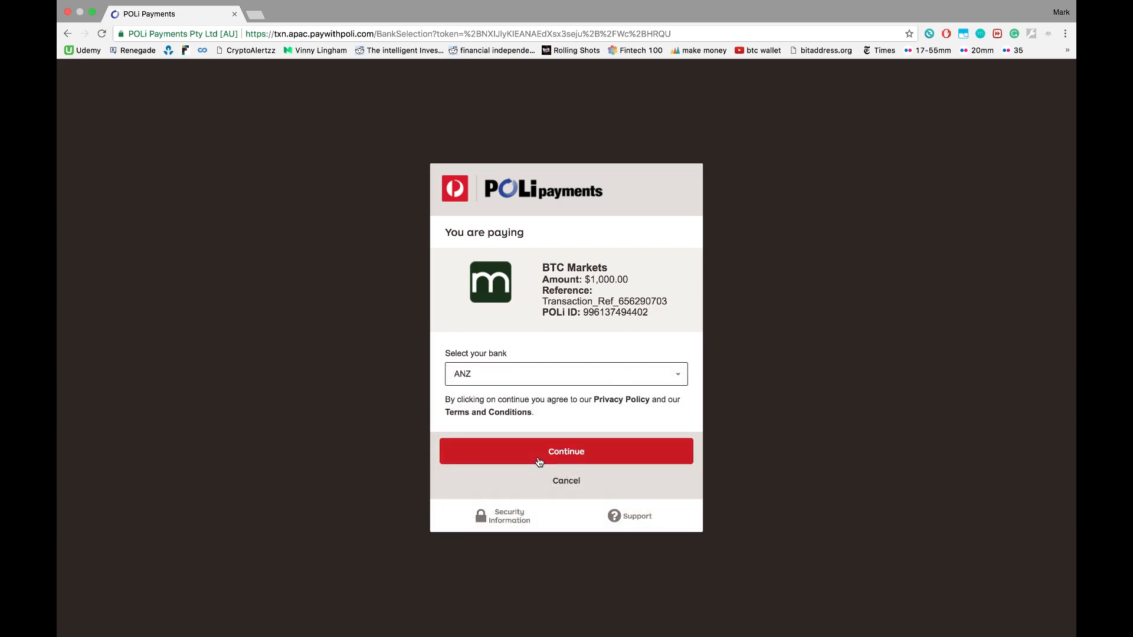
left_click(566, 451)
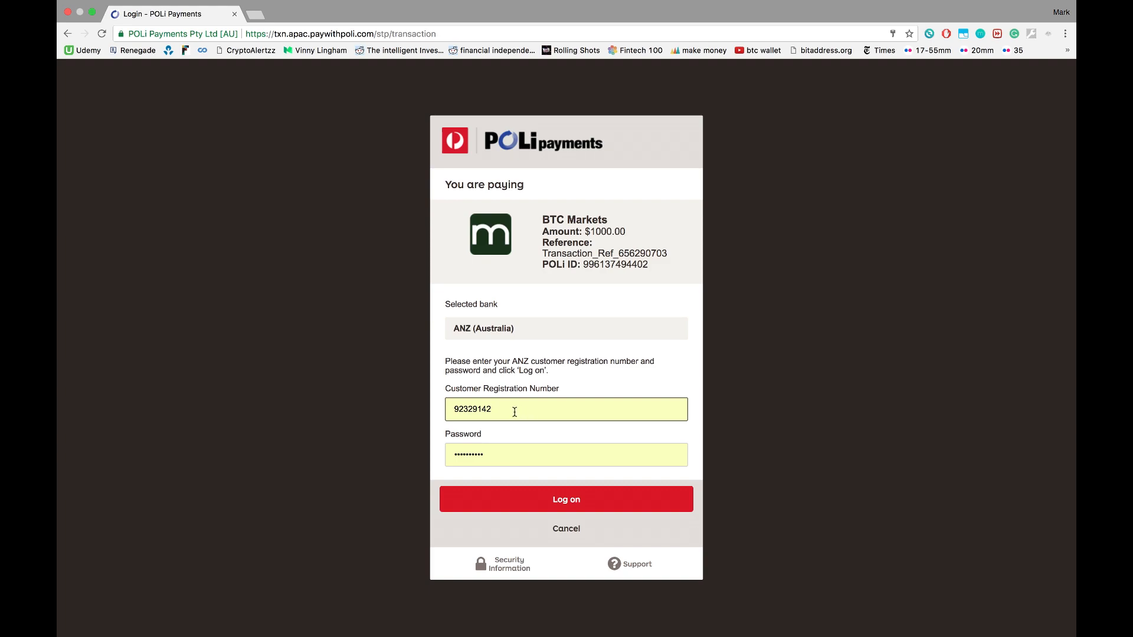
mouse_move(517, 409)
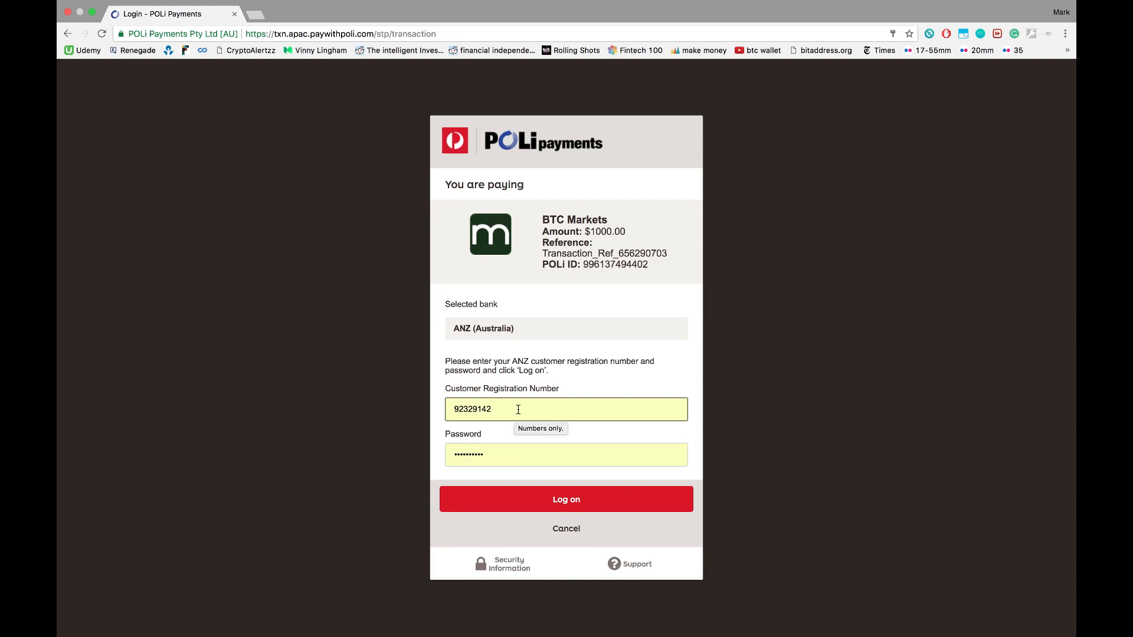
mouse_move(628, 499)
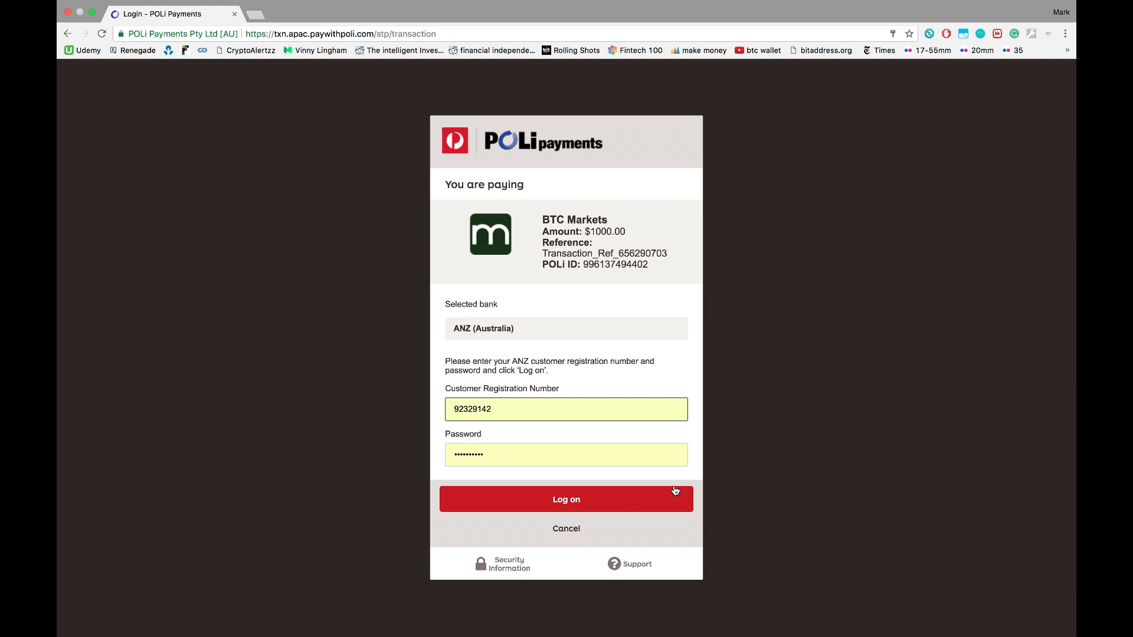
mouse_move(322, 413)
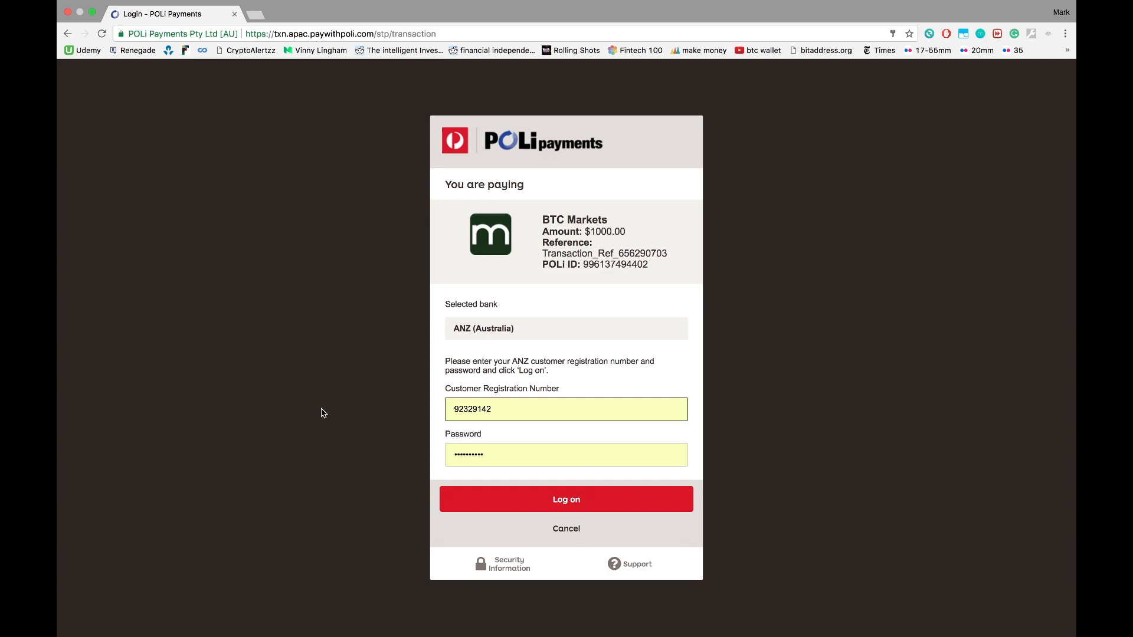
mouse_move(299, 322)
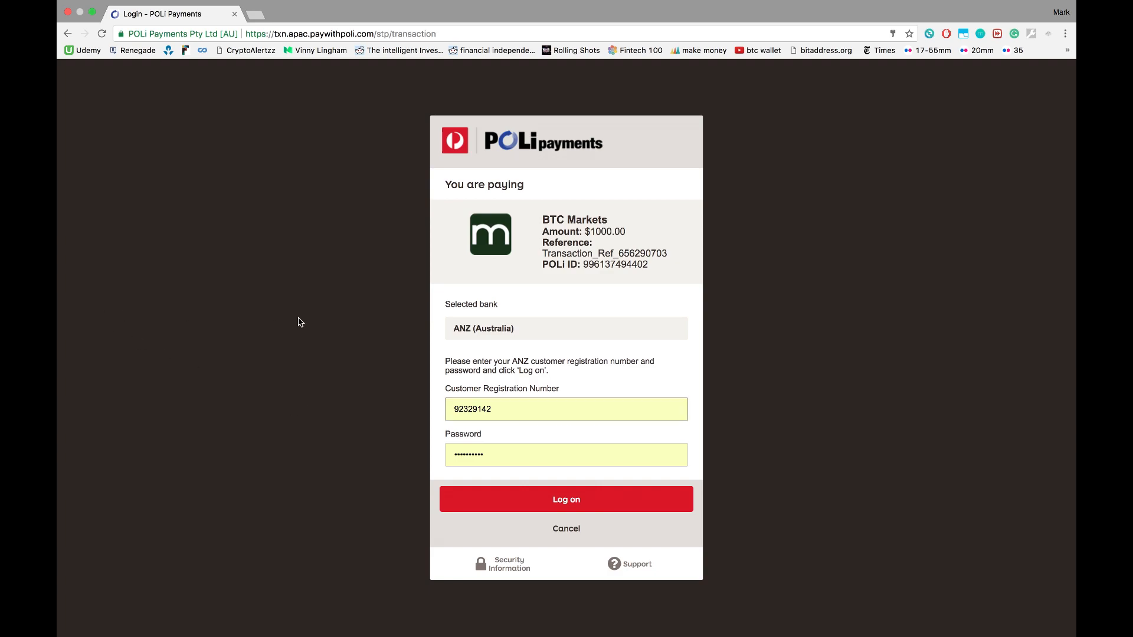
left_click(566, 499)
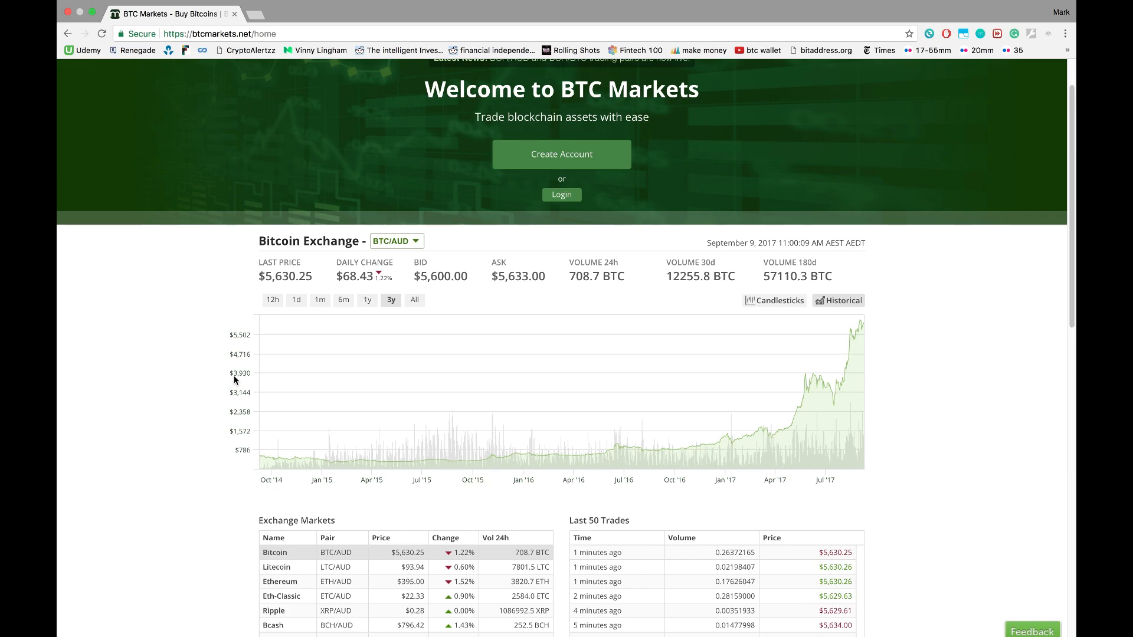
Step: Open the Buy / Sell trading page from the top navigation bar
scroll("up", 3)
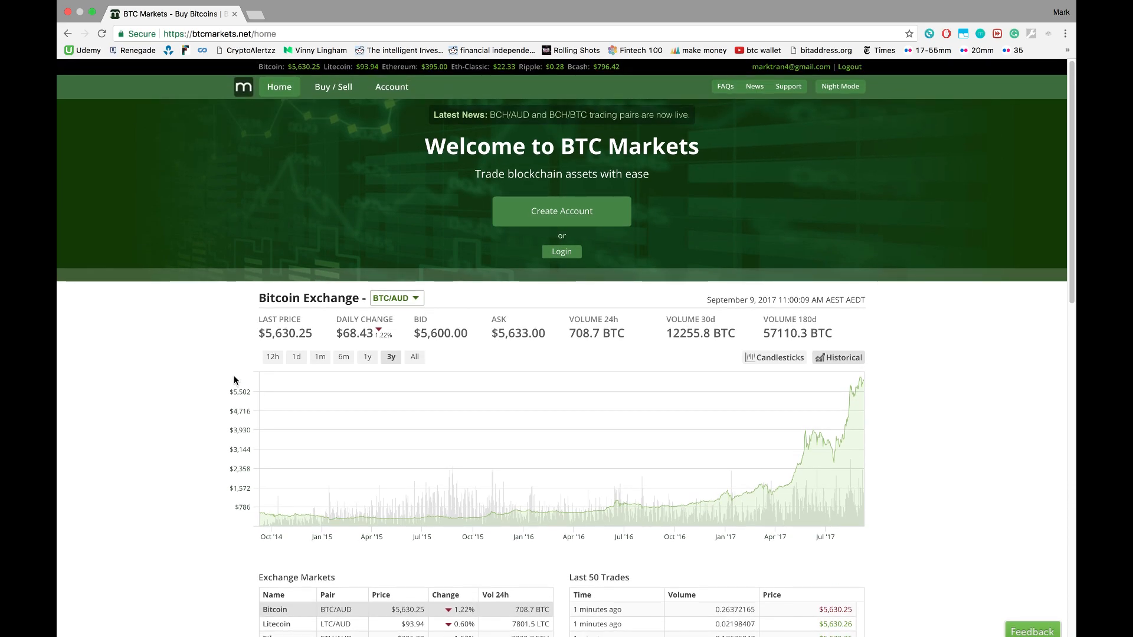
mouse_move(342, 102)
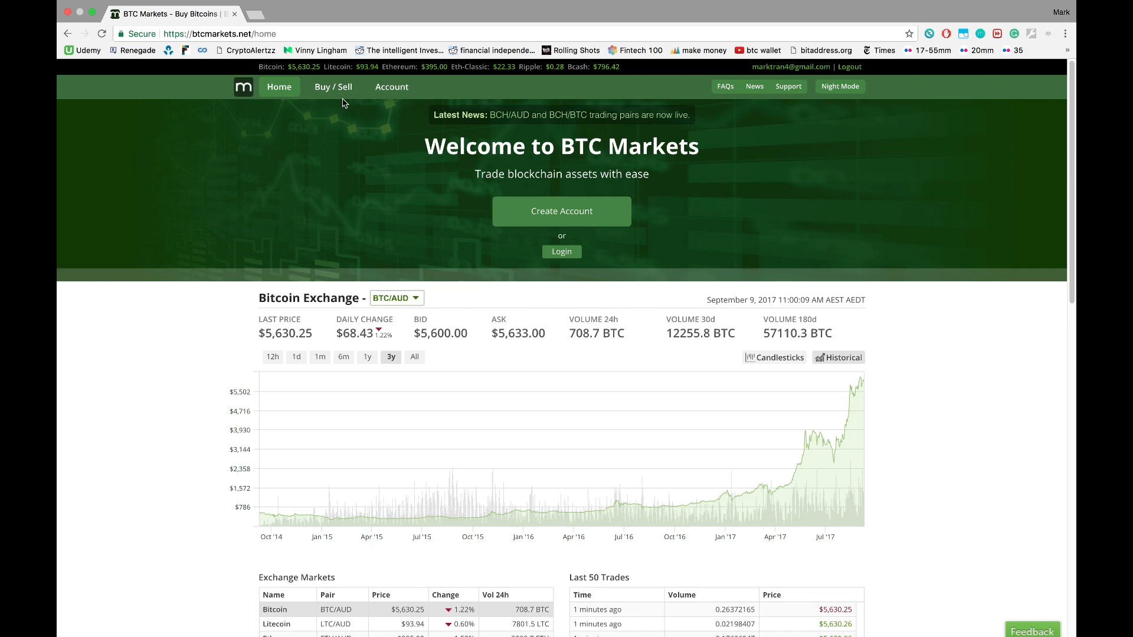
mouse_move(333, 87)
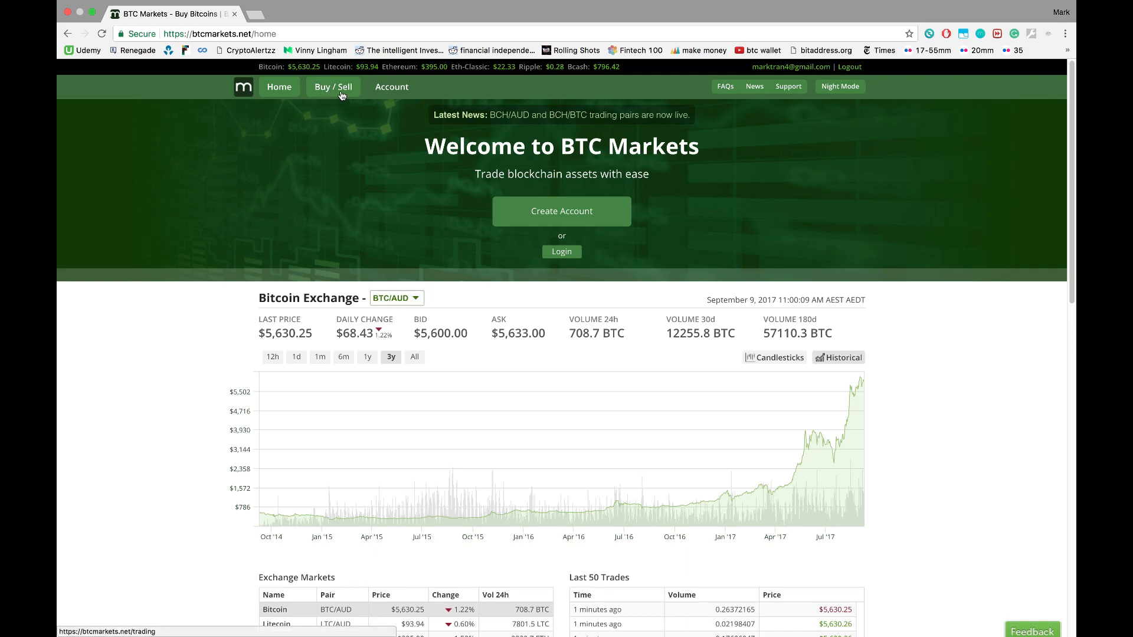
left_click(332, 86)
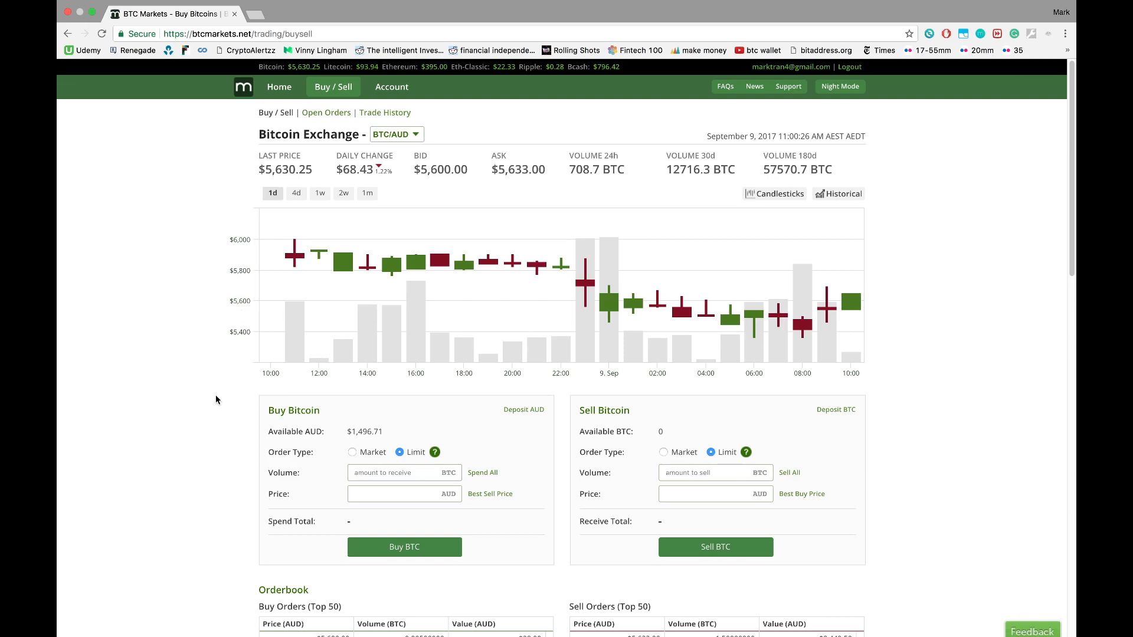
mouse_move(293, 249)
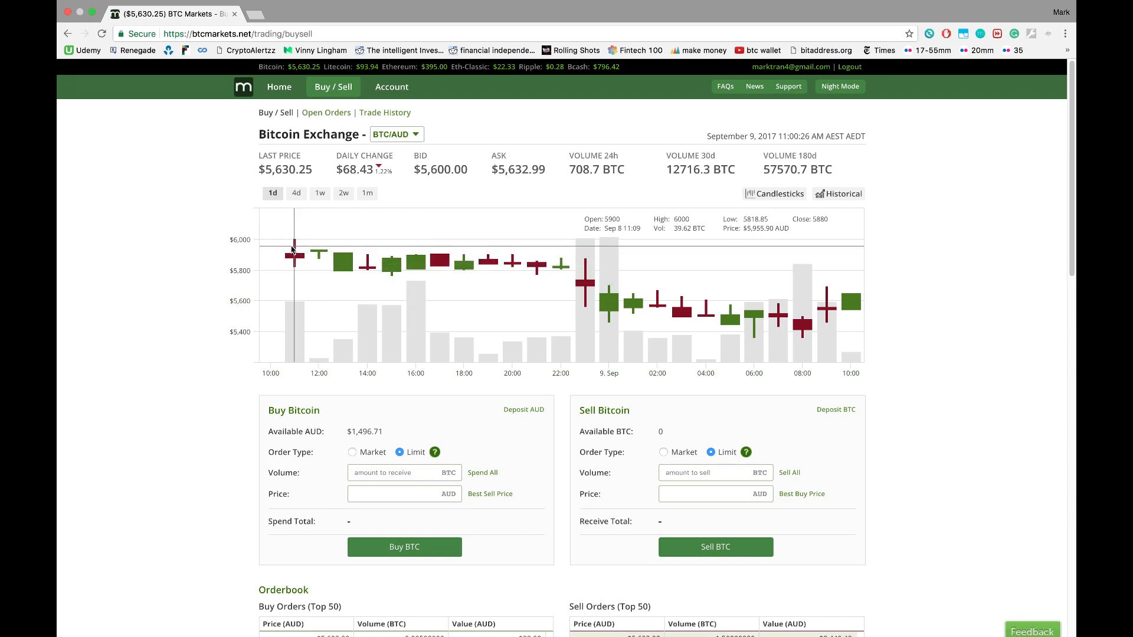
mouse_move(367, 267)
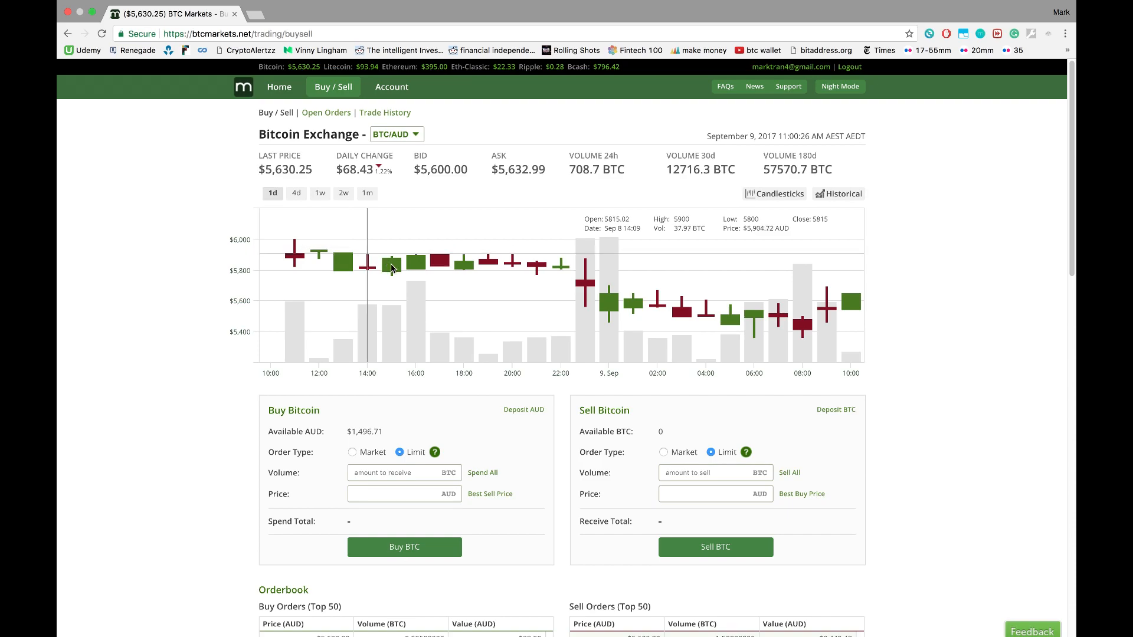
mouse_move(608, 299)
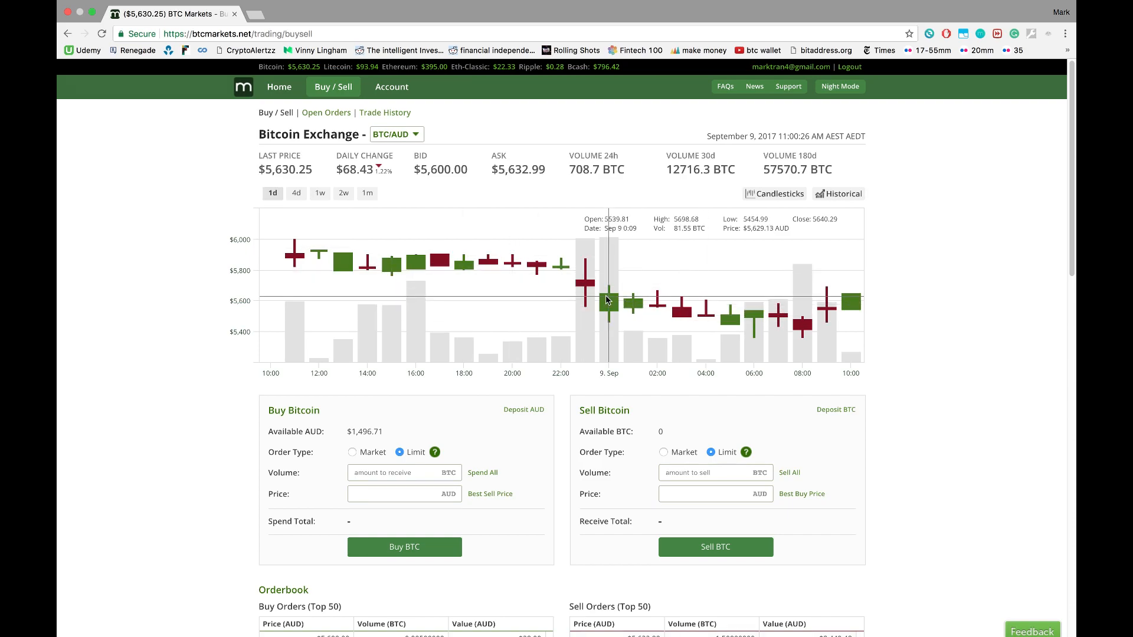
Step: Widen the BTC/AUD candlestick chart through 4d and 2w ranges to one month
scroll("down", 3)
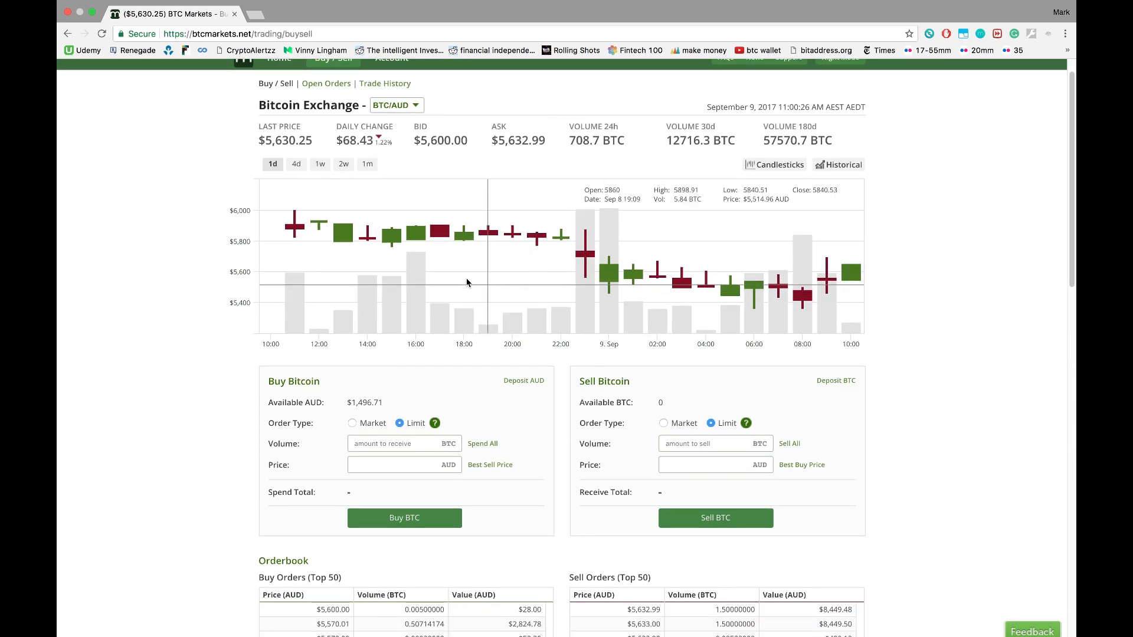
left_click(295, 164)
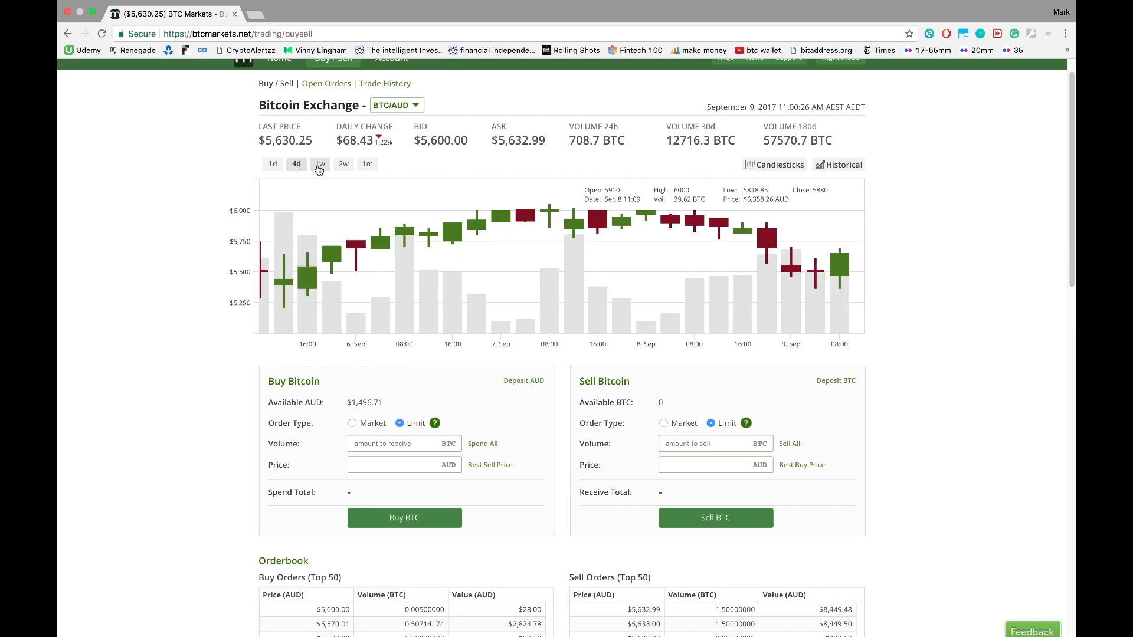
left_click(343, 164)
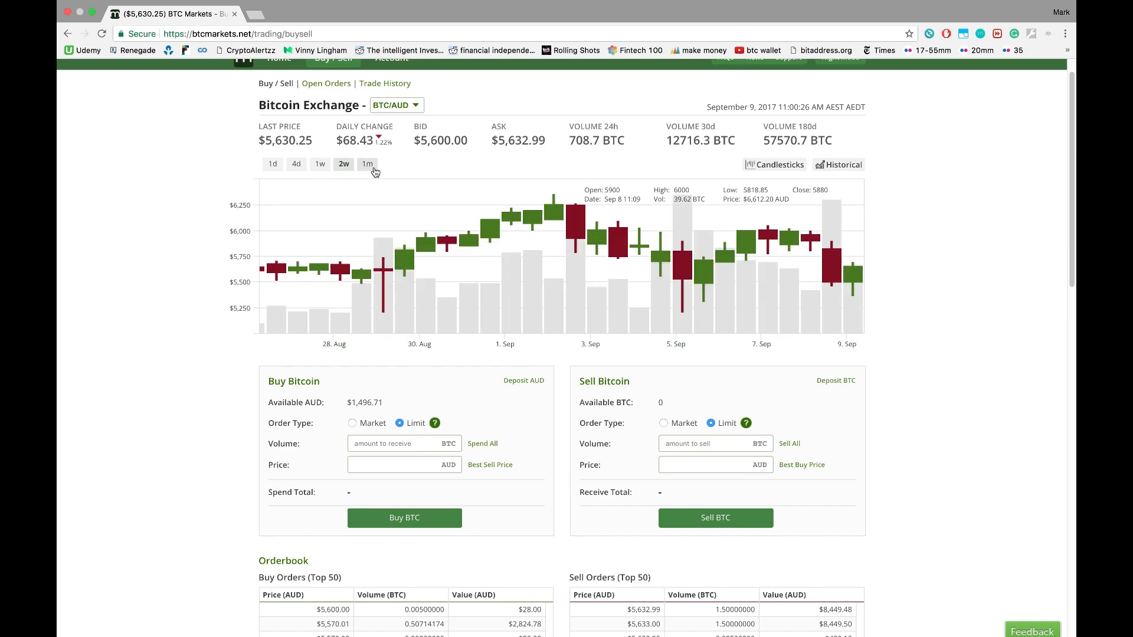
scroll("down", 3)
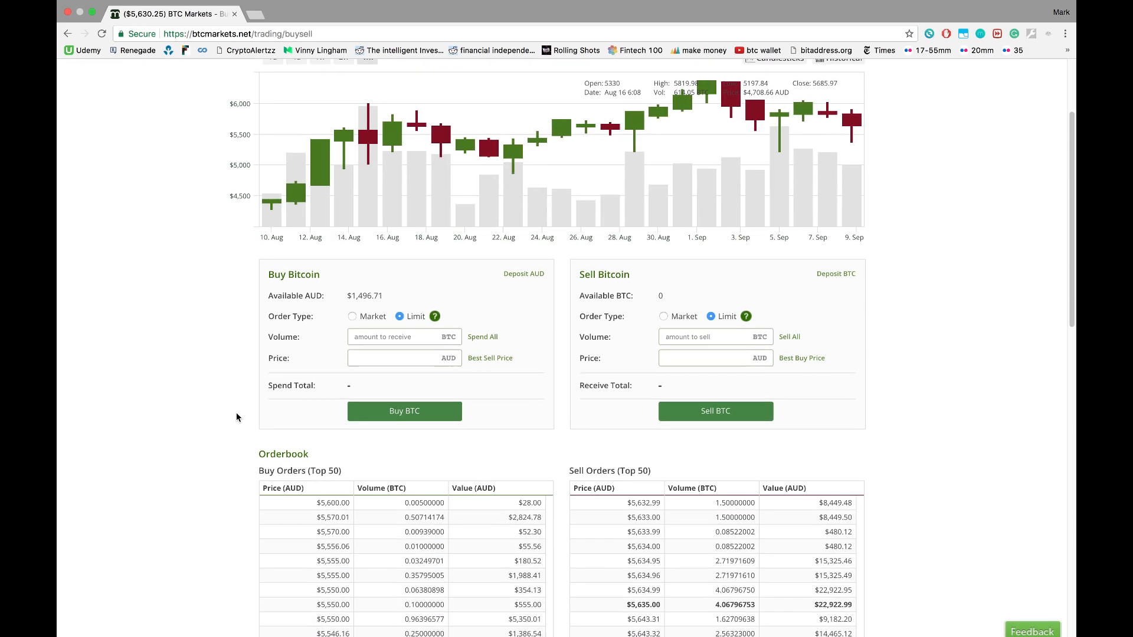
mouse_move(268, 299)
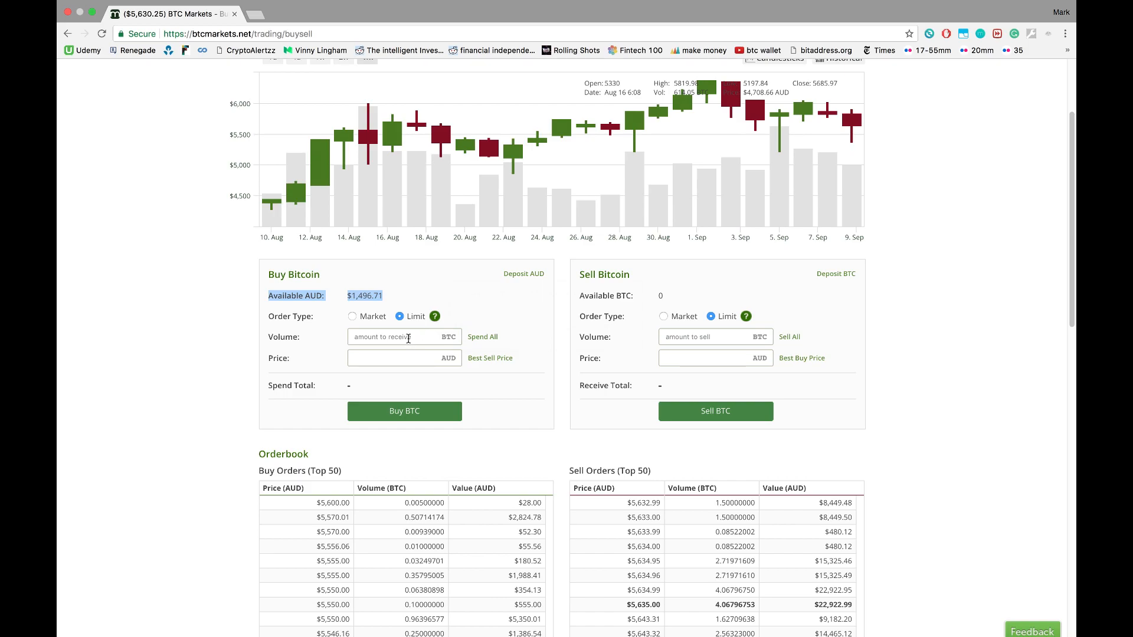
Step: Enter 5630.25 as the Buy Bitcoin limit price
scroll("down", 3)
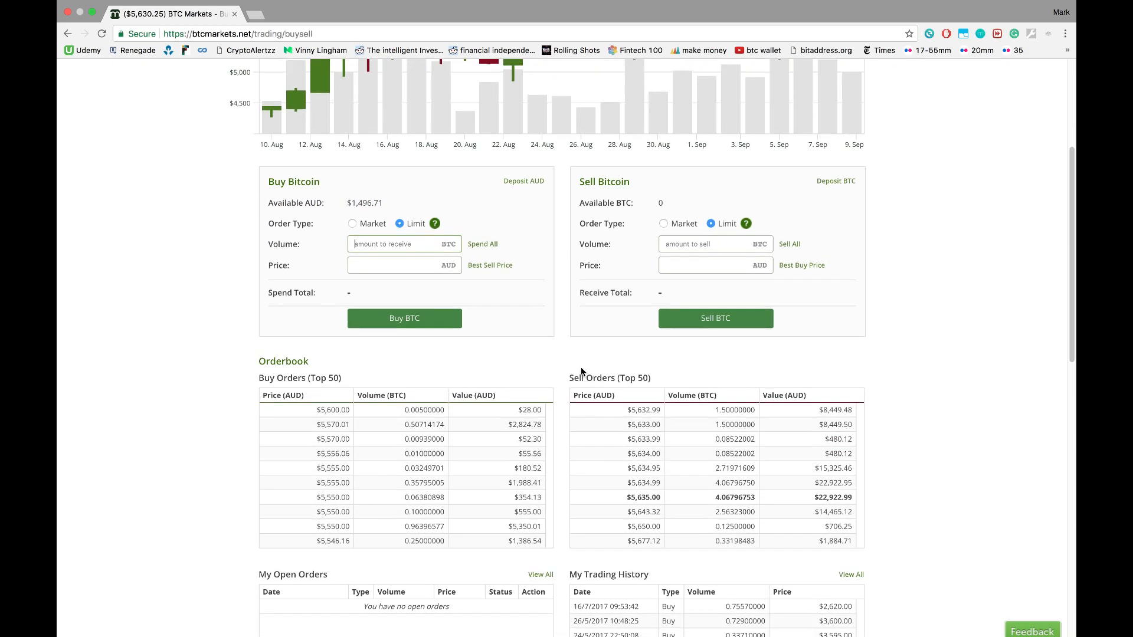
scroll("up", 3)
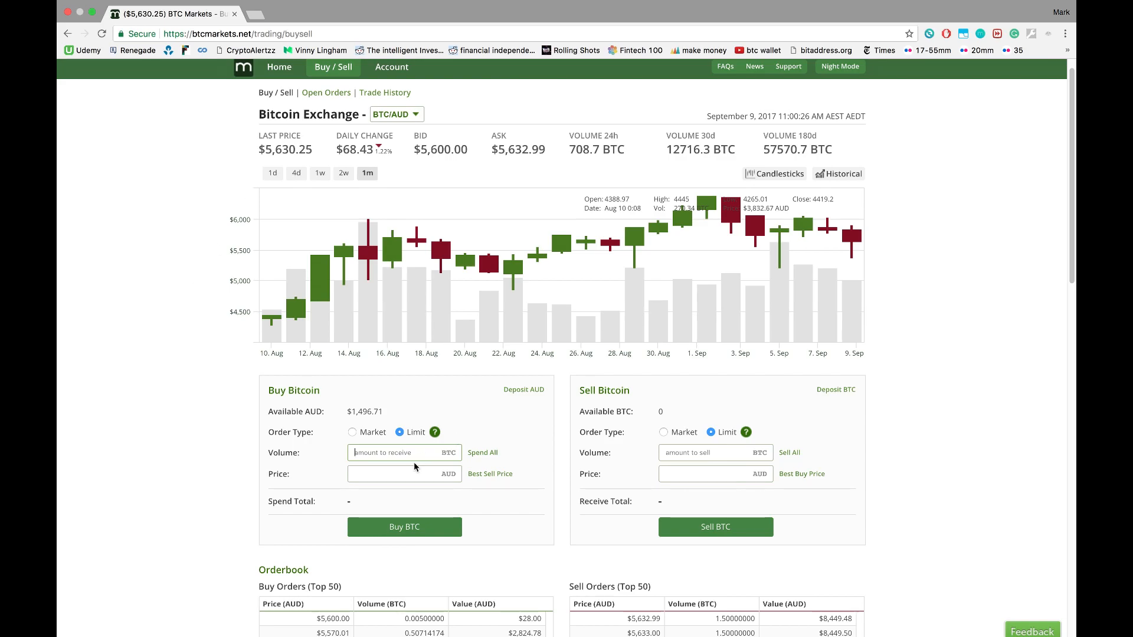
left_click(403, 473)
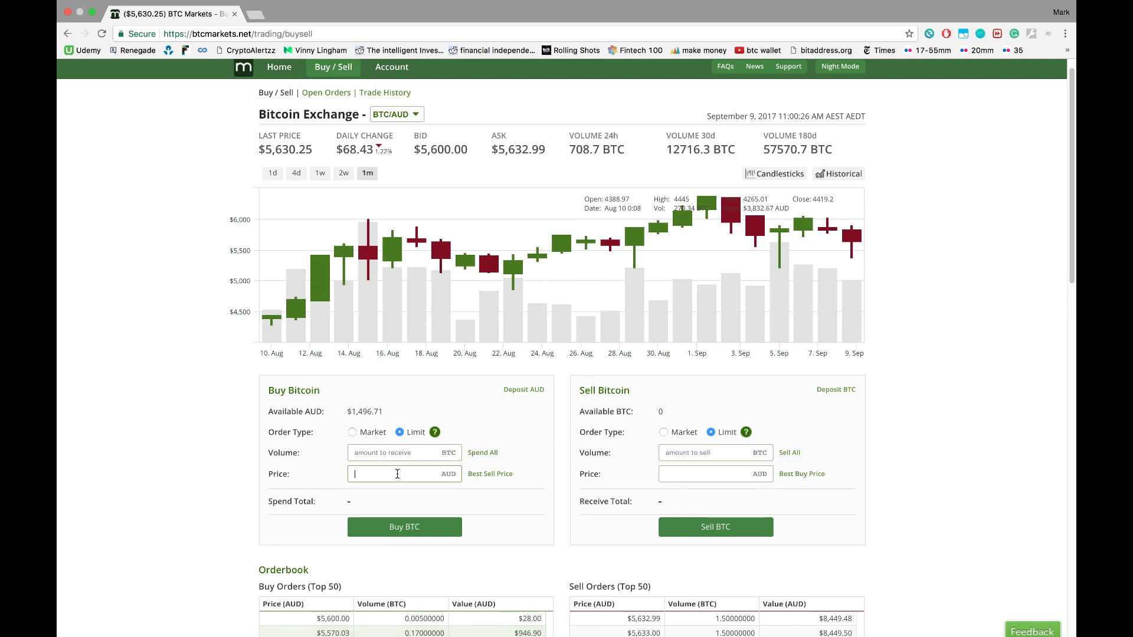
type("5")
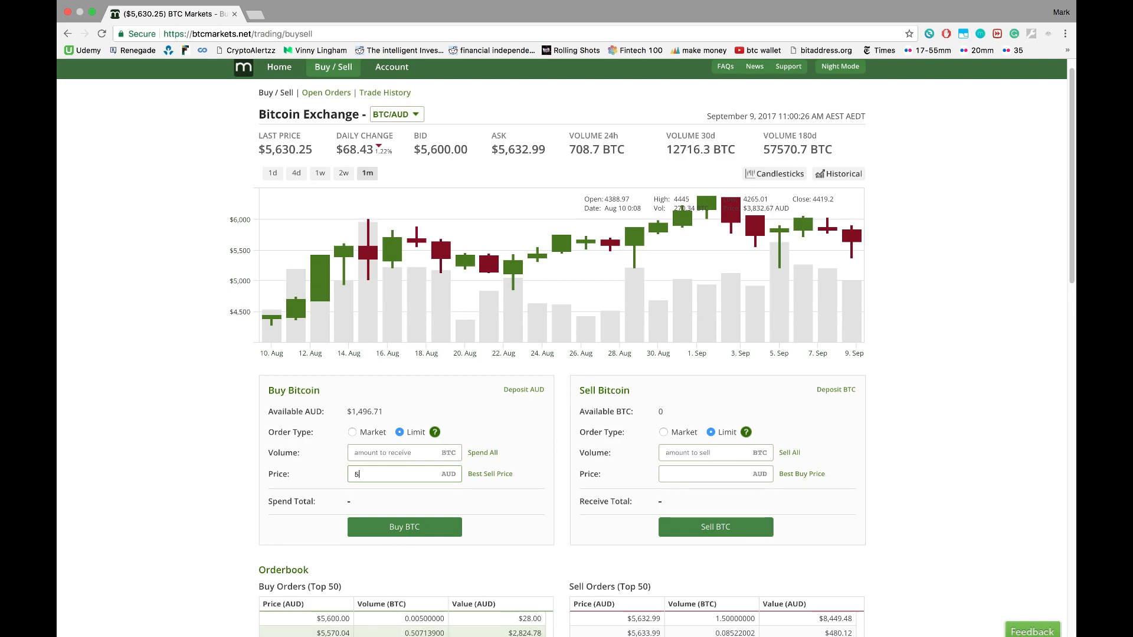
type("6")
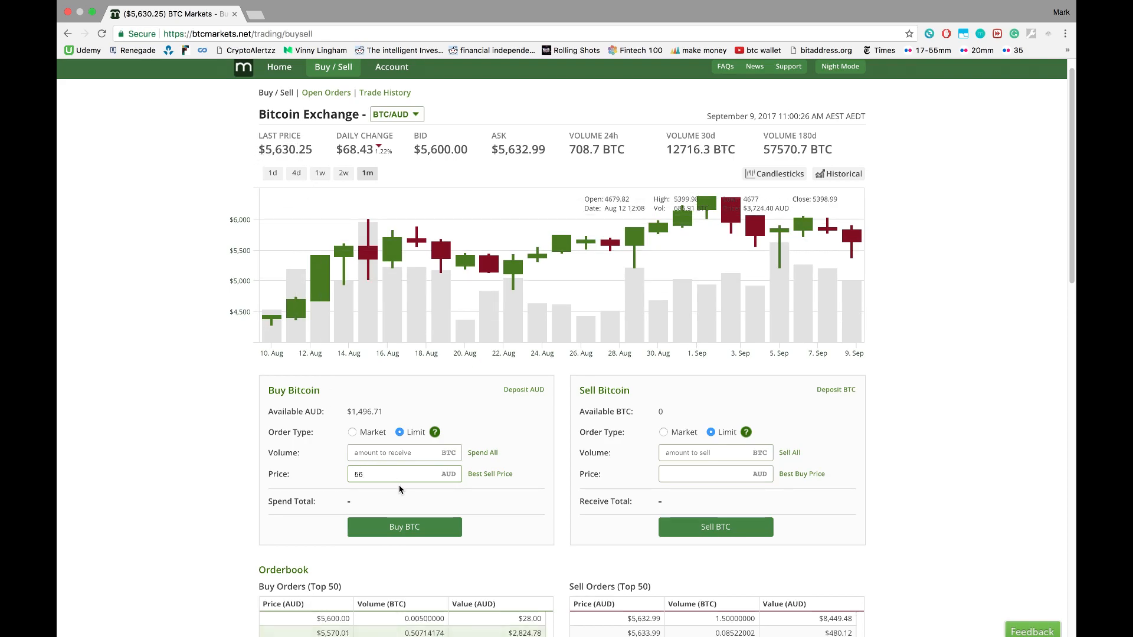
type("5630")
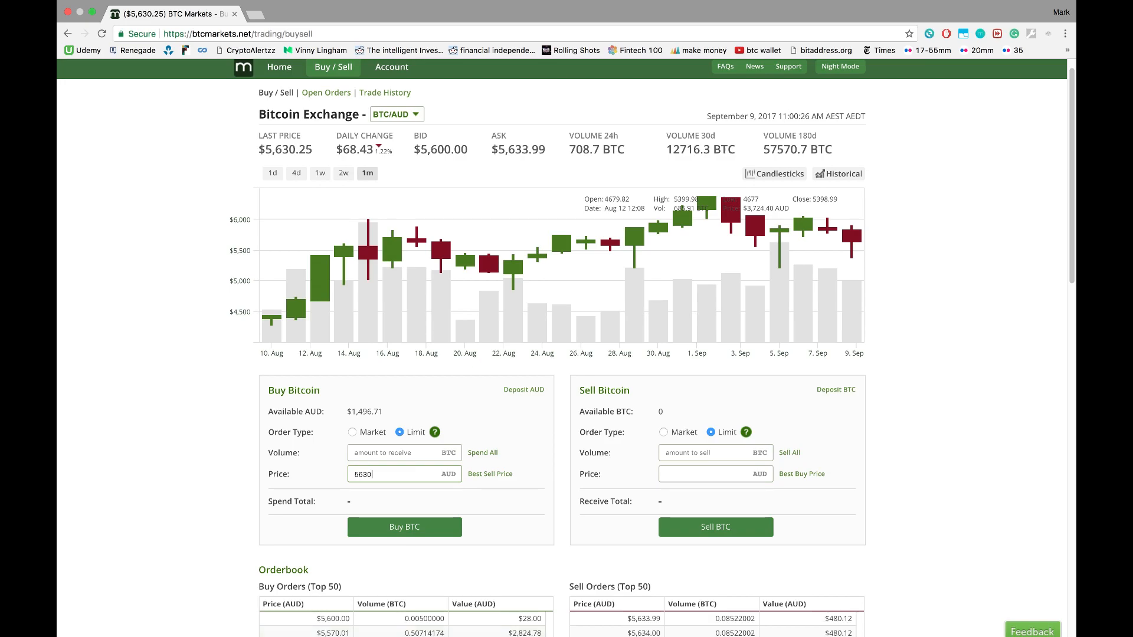
type(".25")
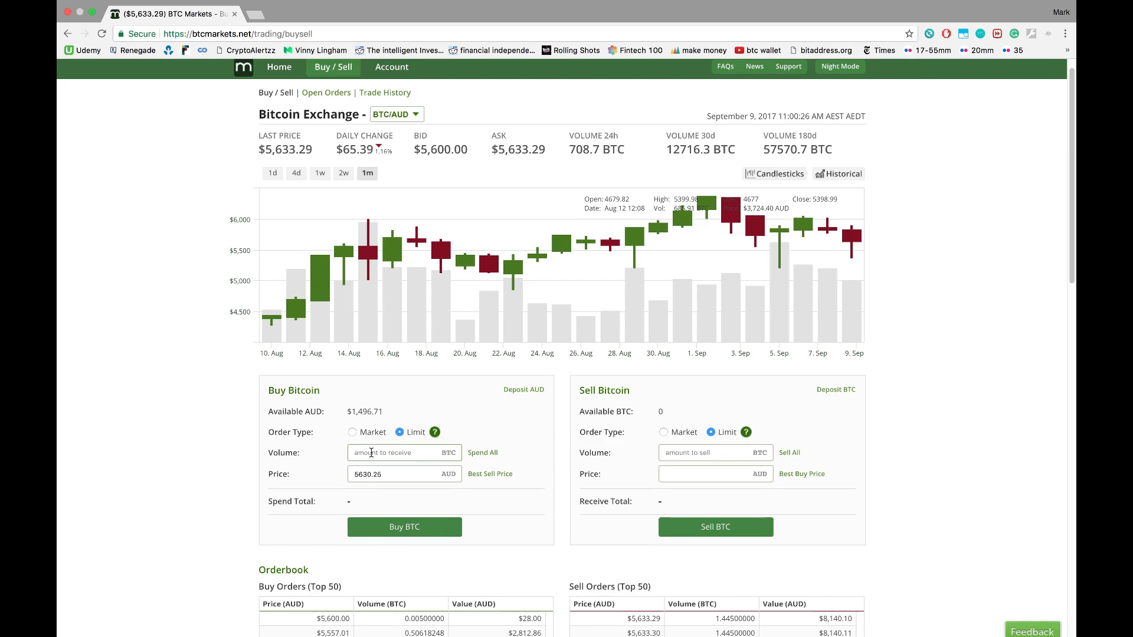
Step: Enter a .17599 BTC buy volume so the spend total reads $999.29 AUD
type(".2")
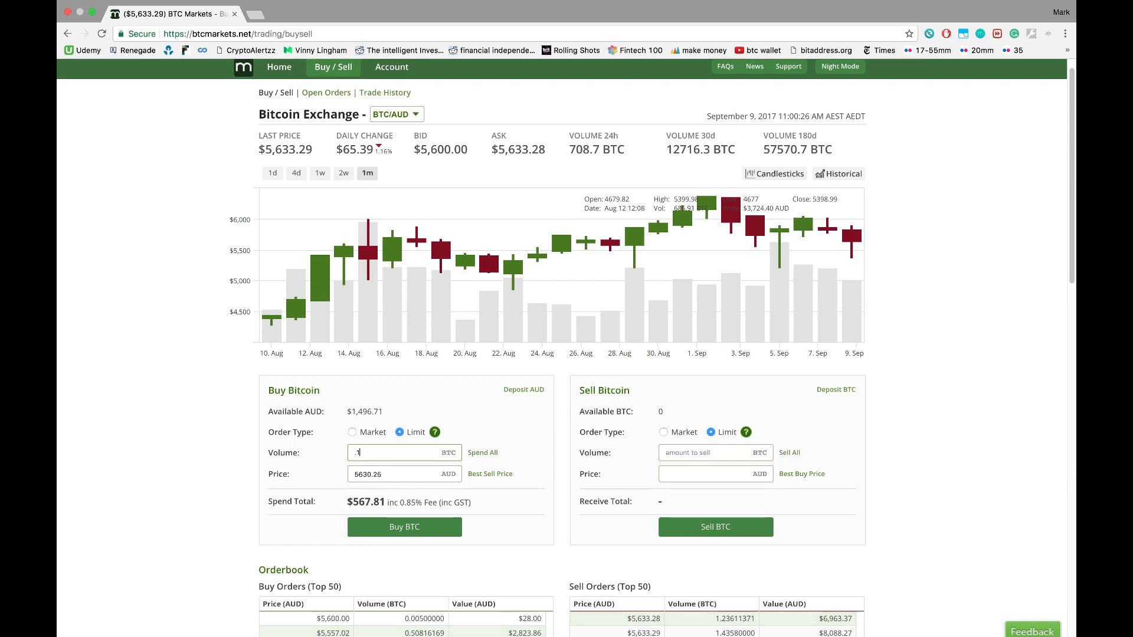
type("5")
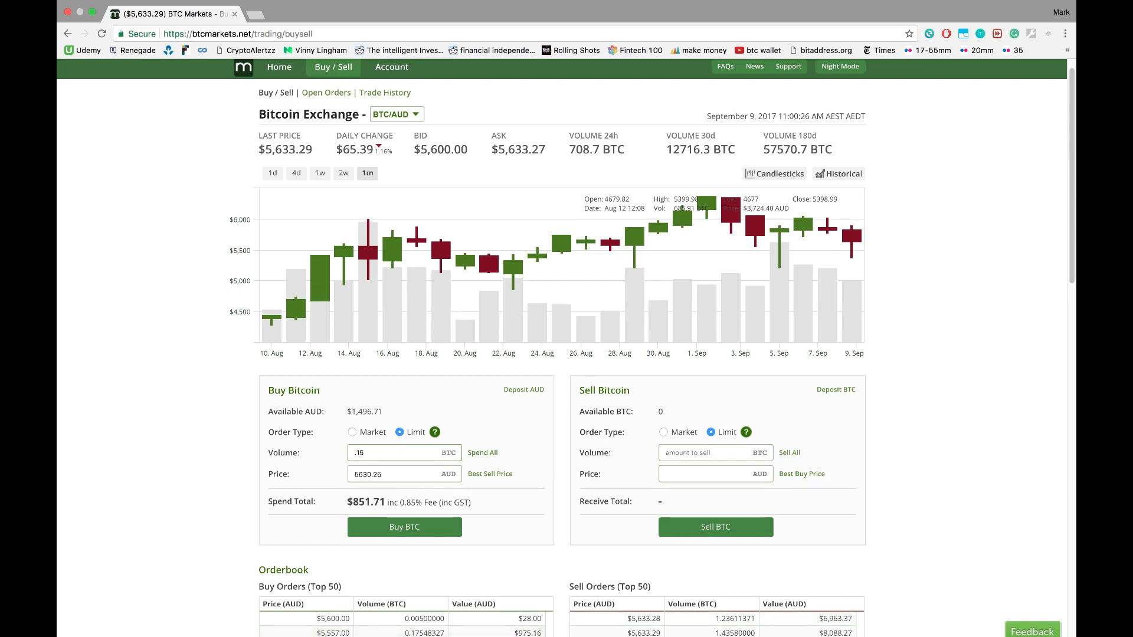
type(".16")
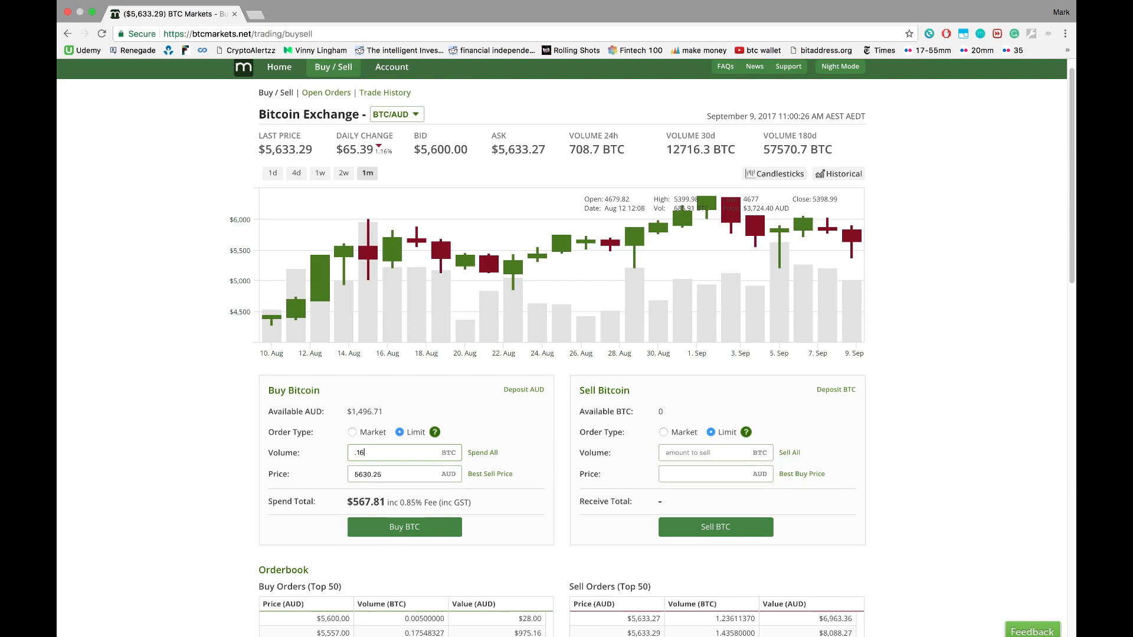
type("18")
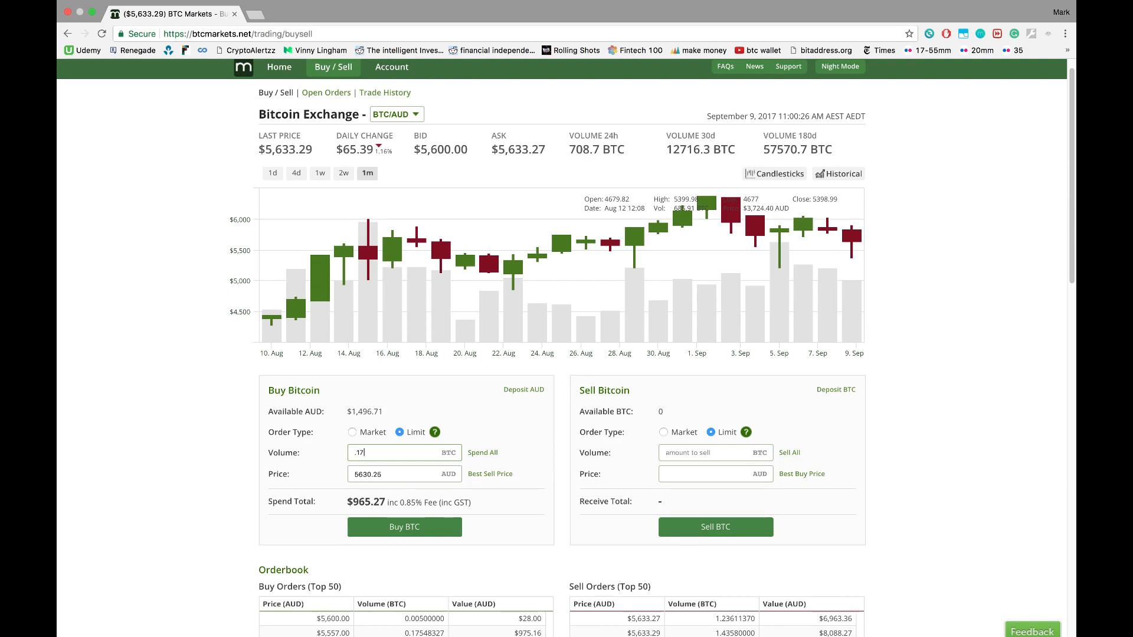
type("59")
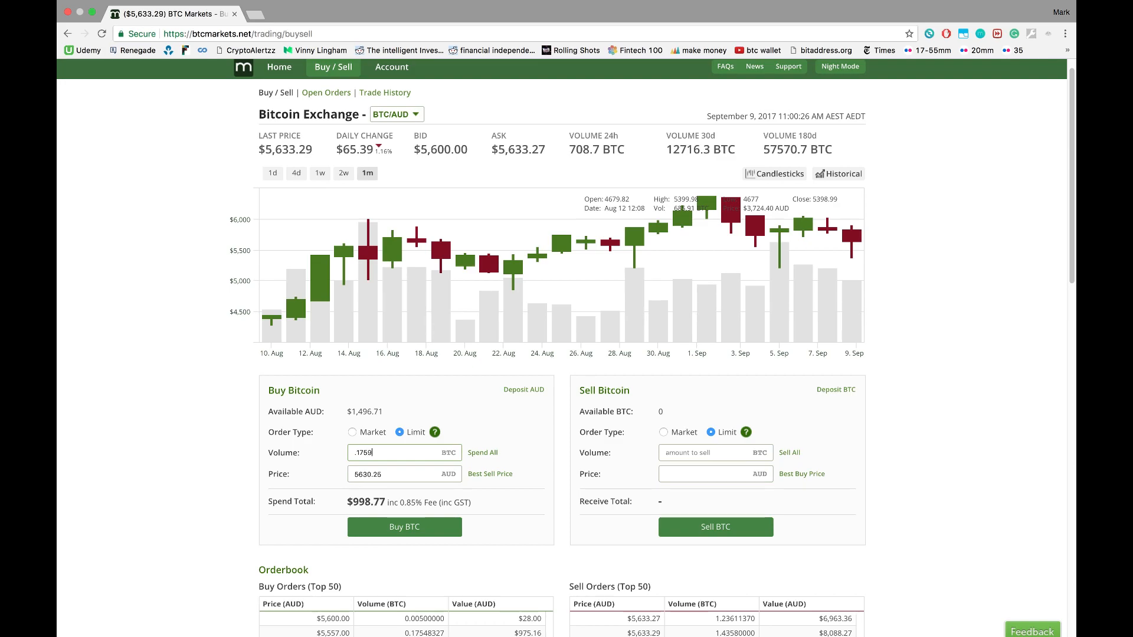
type("9")
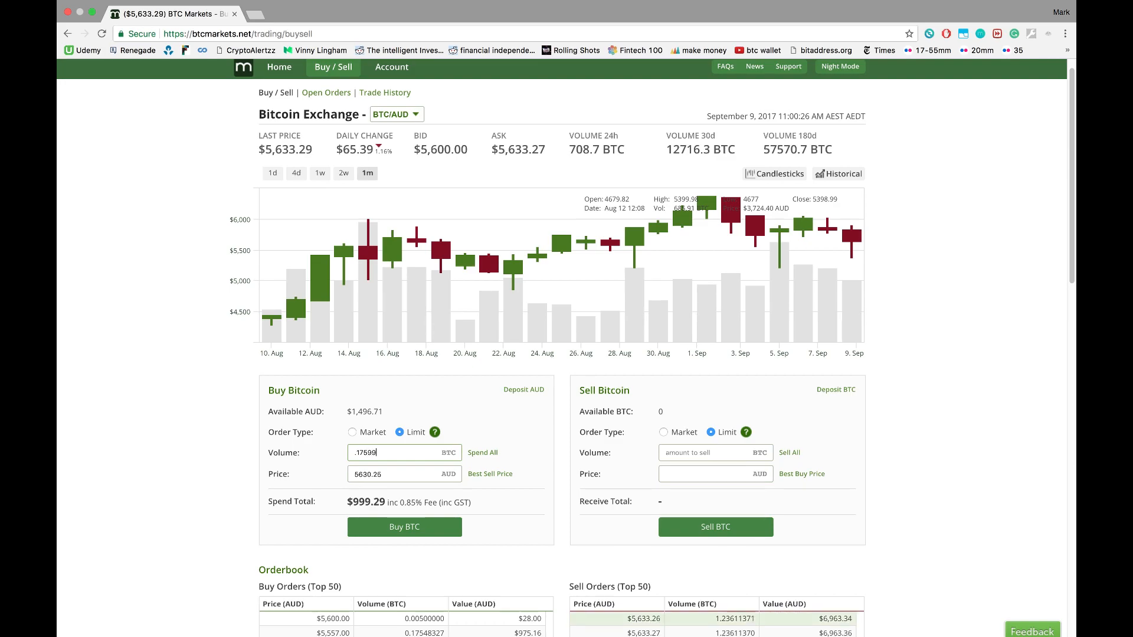
mouse_move(313, 518)
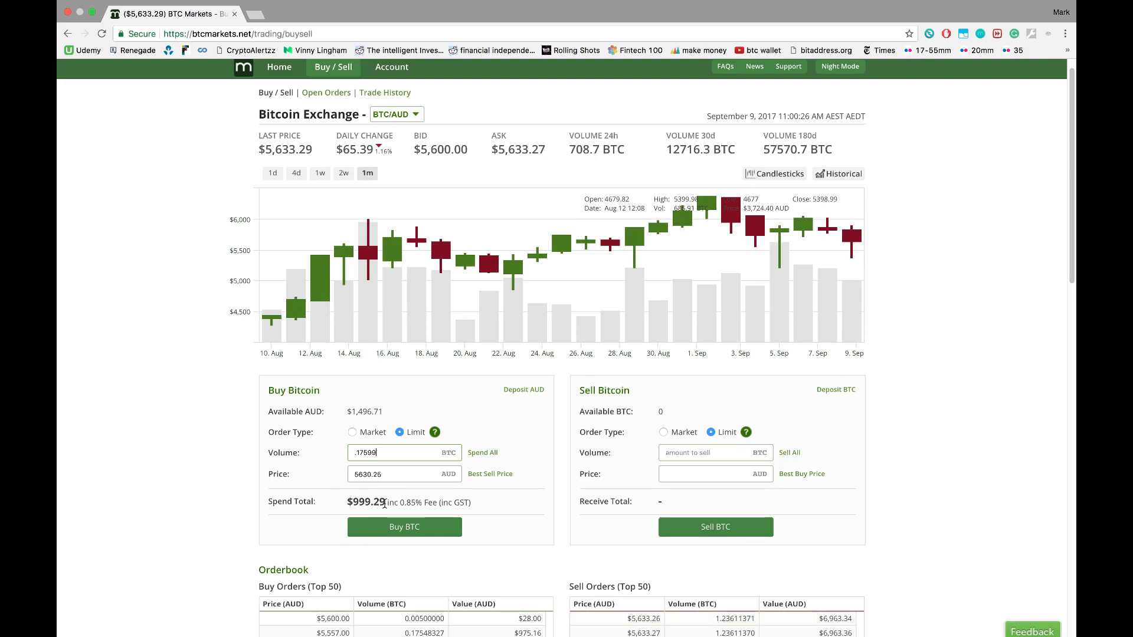
mouse_move(544, 517)
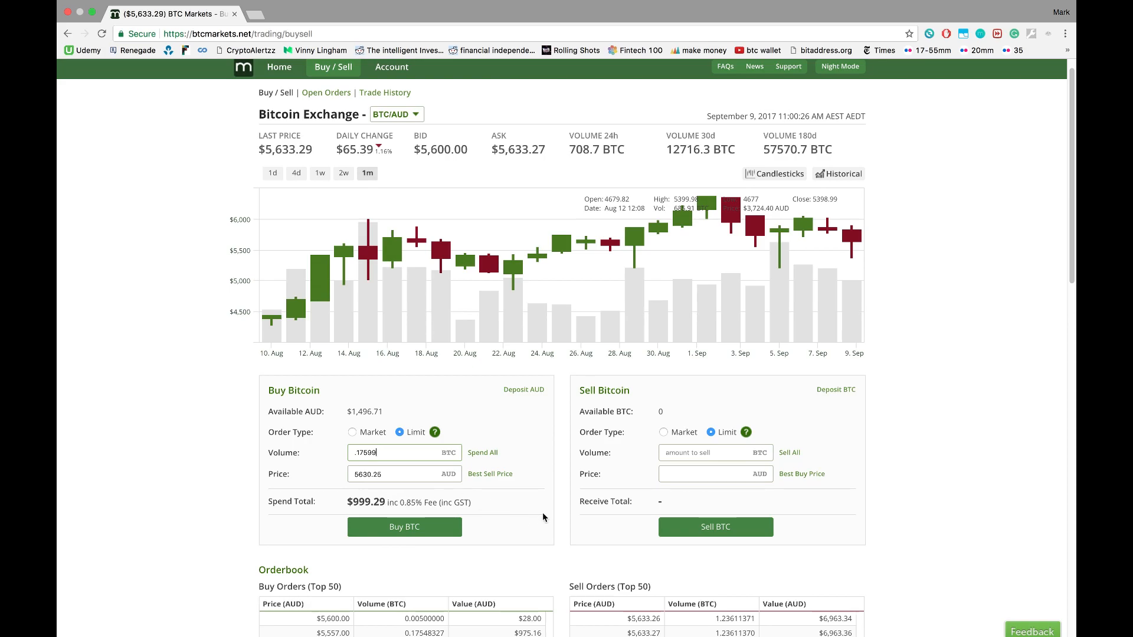
scroll("down", 3)
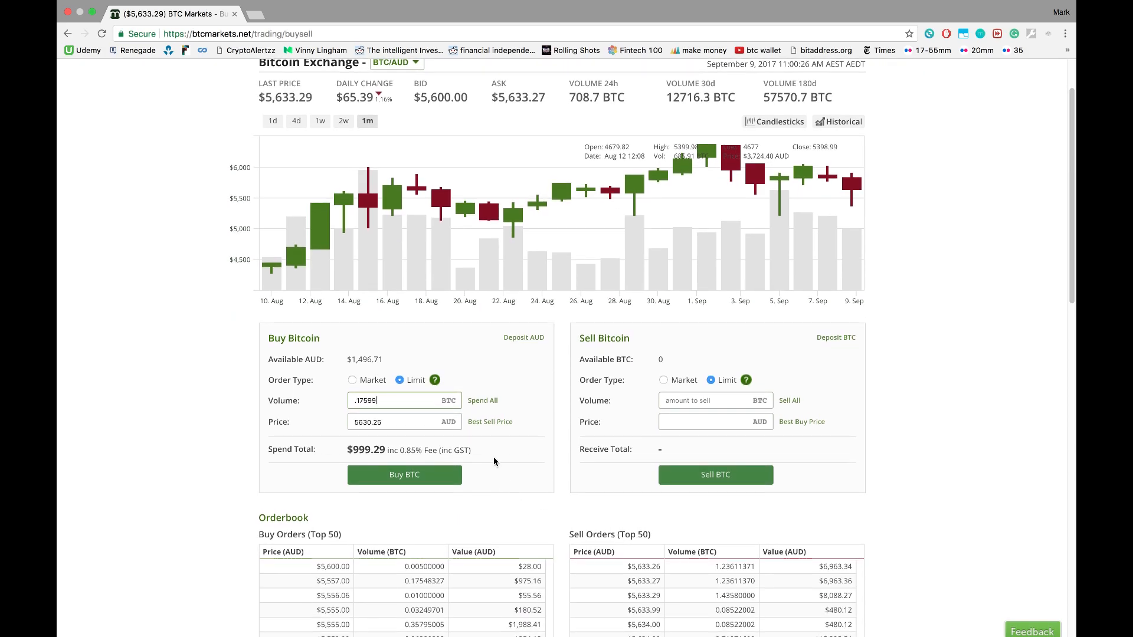
mouse_move(403, 450)
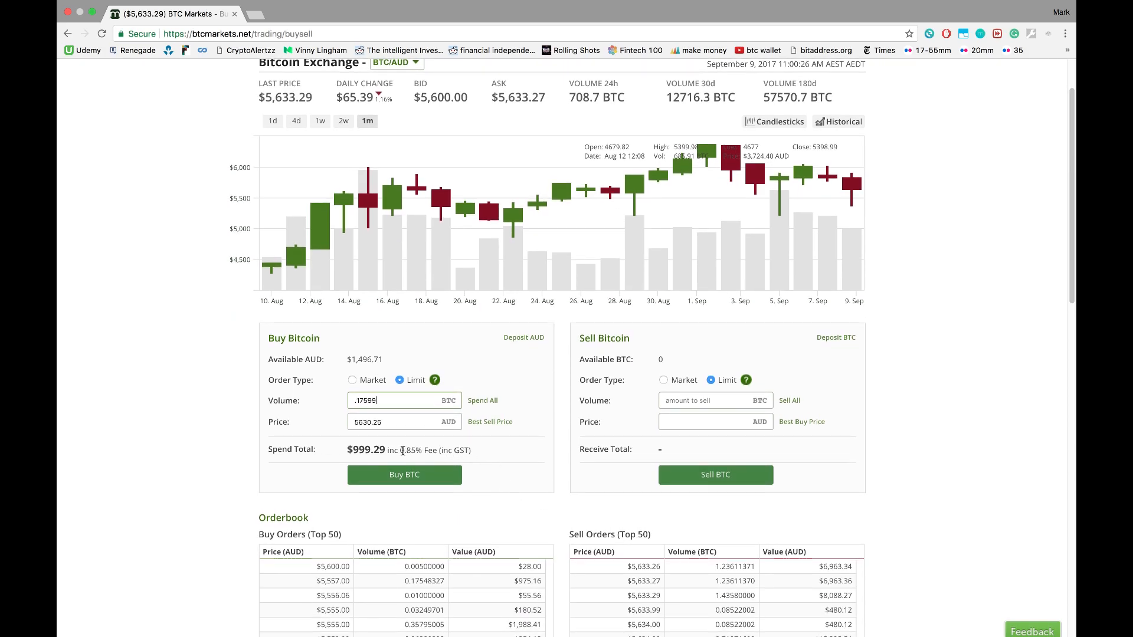
scroll("down", 3)
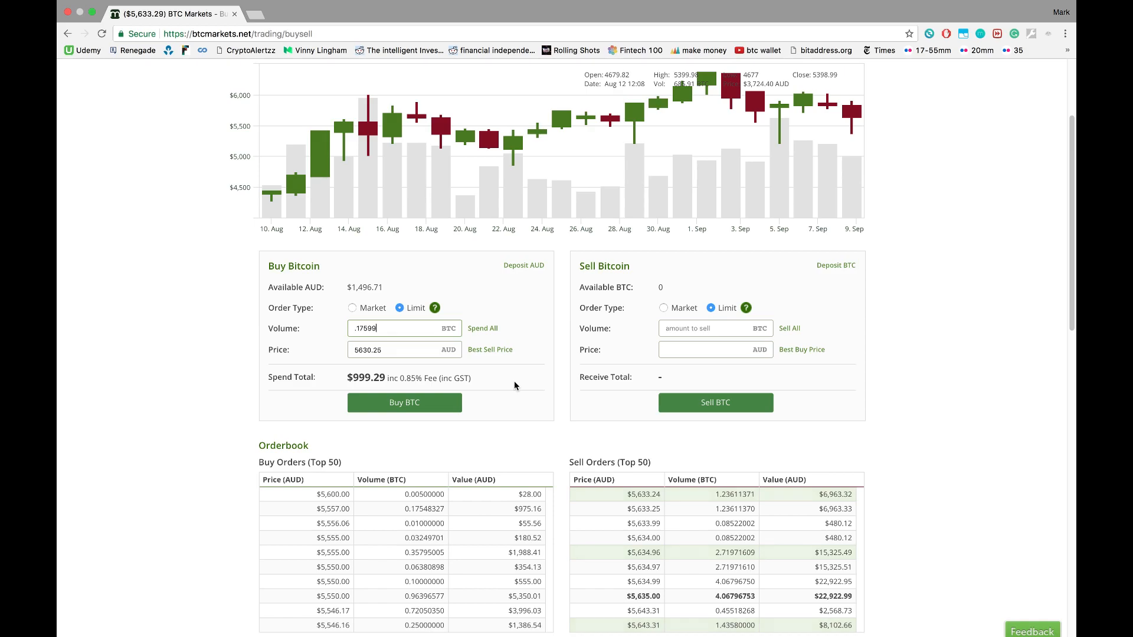
scroll("down", 3)
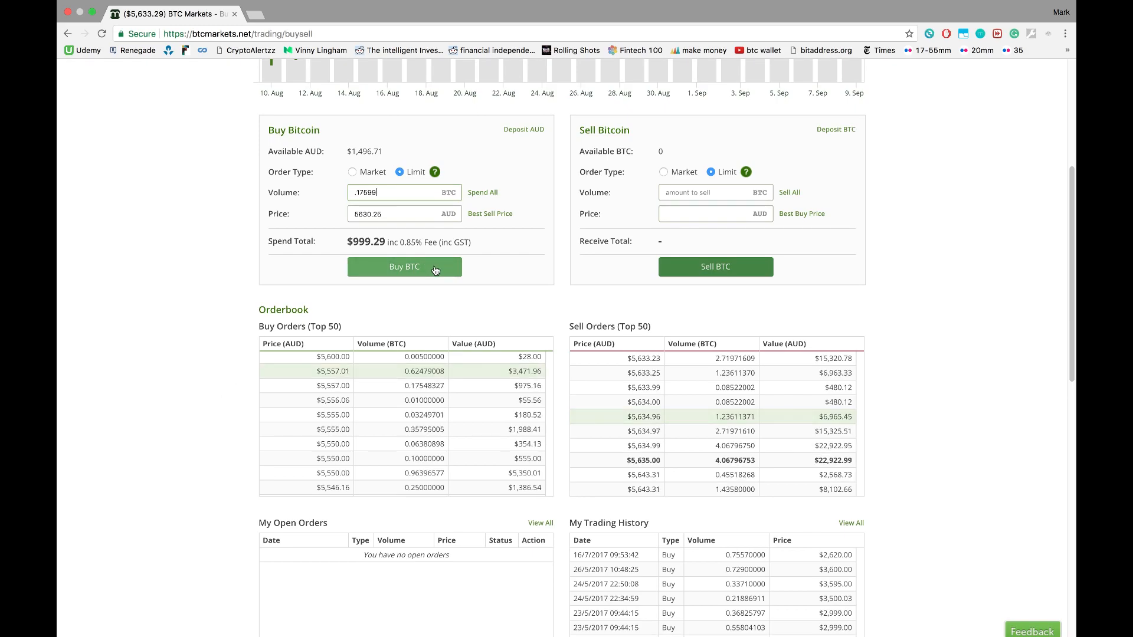
scroll("down", 3)
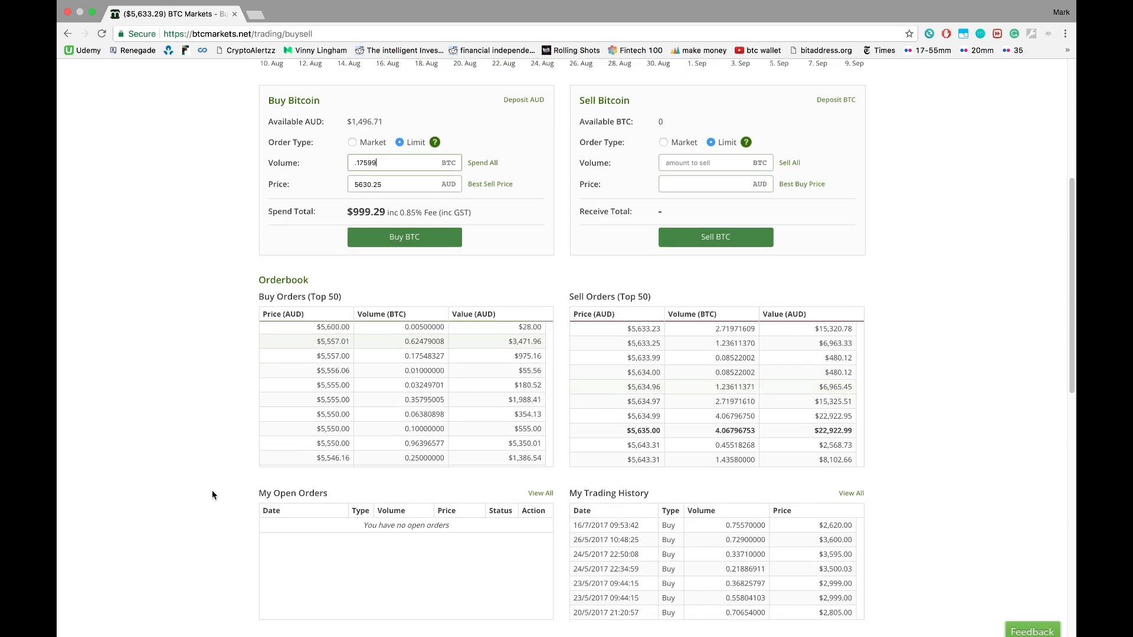
scroll("down", 3)
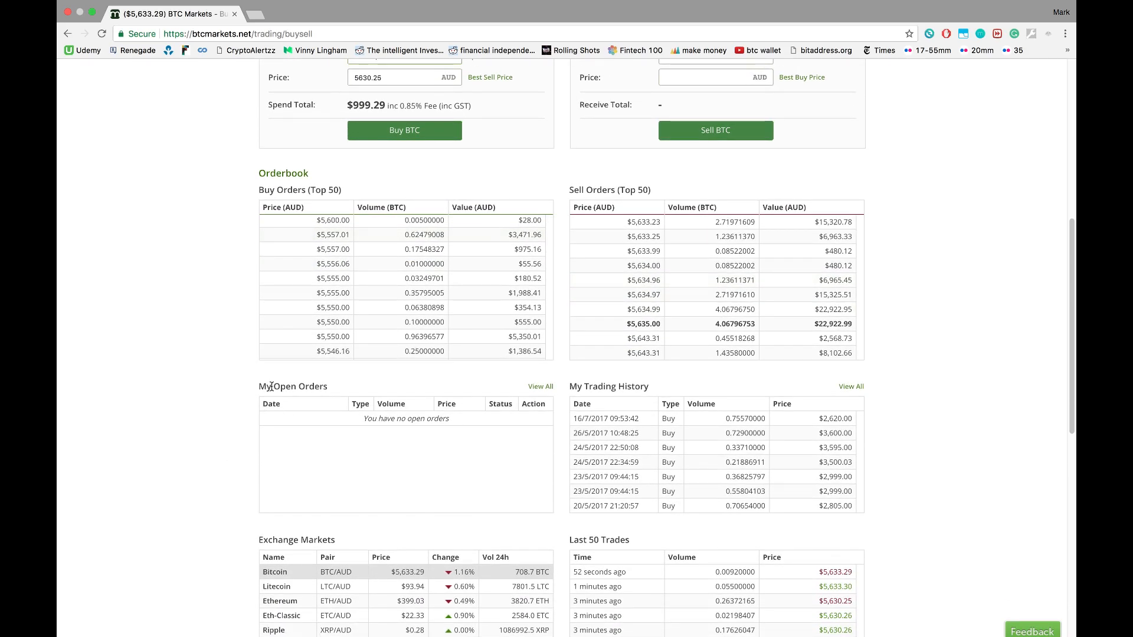
mouse_move(405, 390)
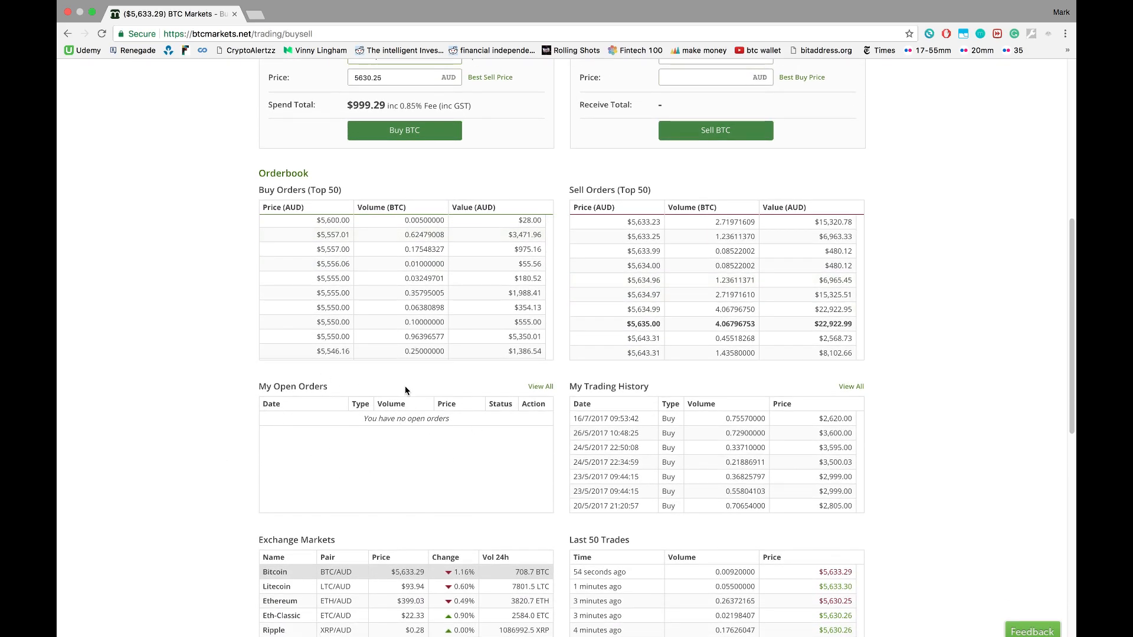
scroll("up", 3)
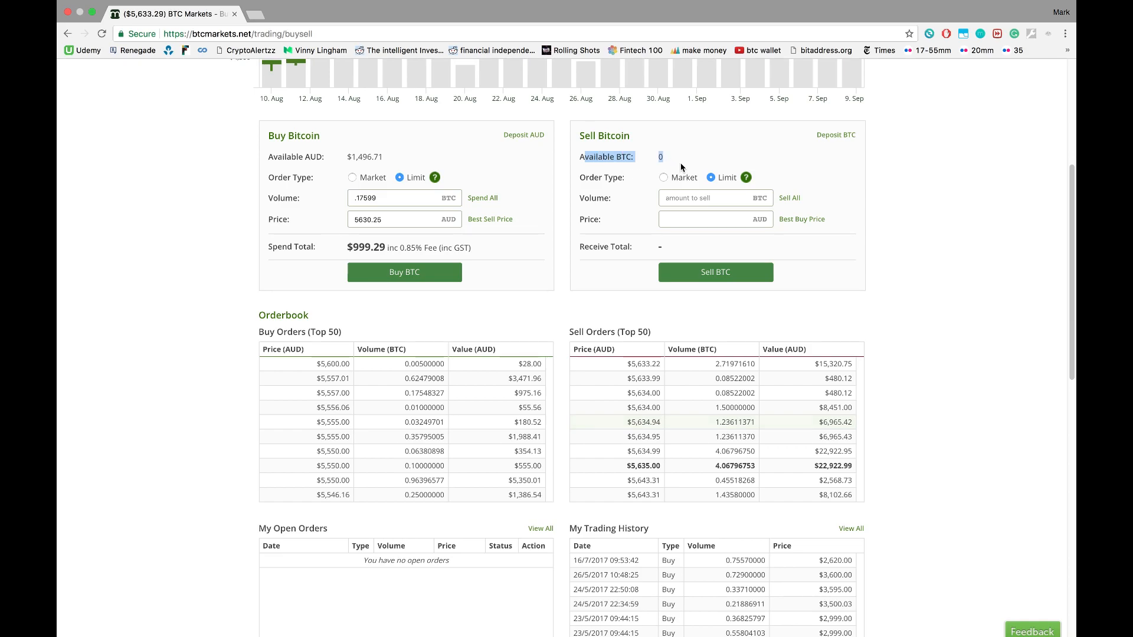
mouse_move(664, 160)
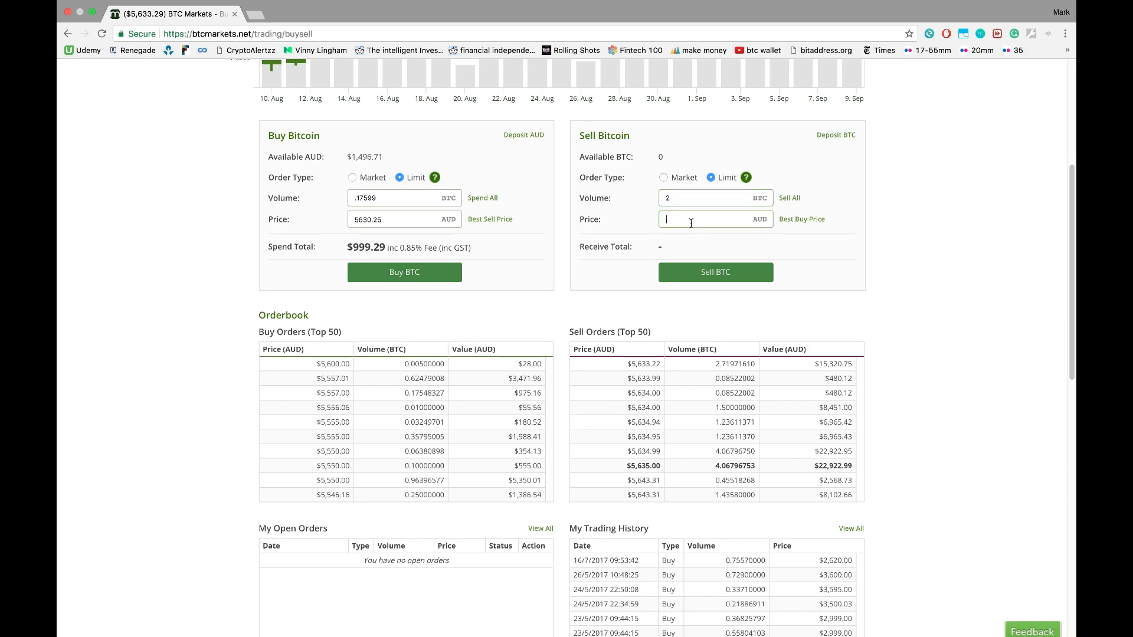
Step: Enter 10000 AUD as the sell price for 2 BTC, giving a $19,830.00 receive total
type("10000")
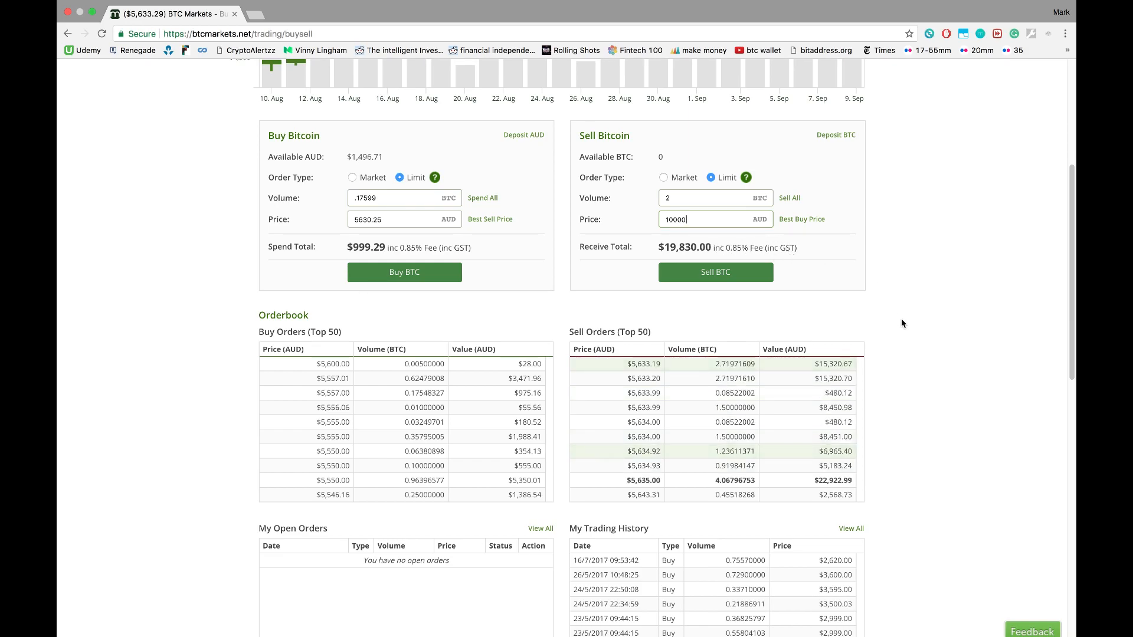
scroll("down", 3)
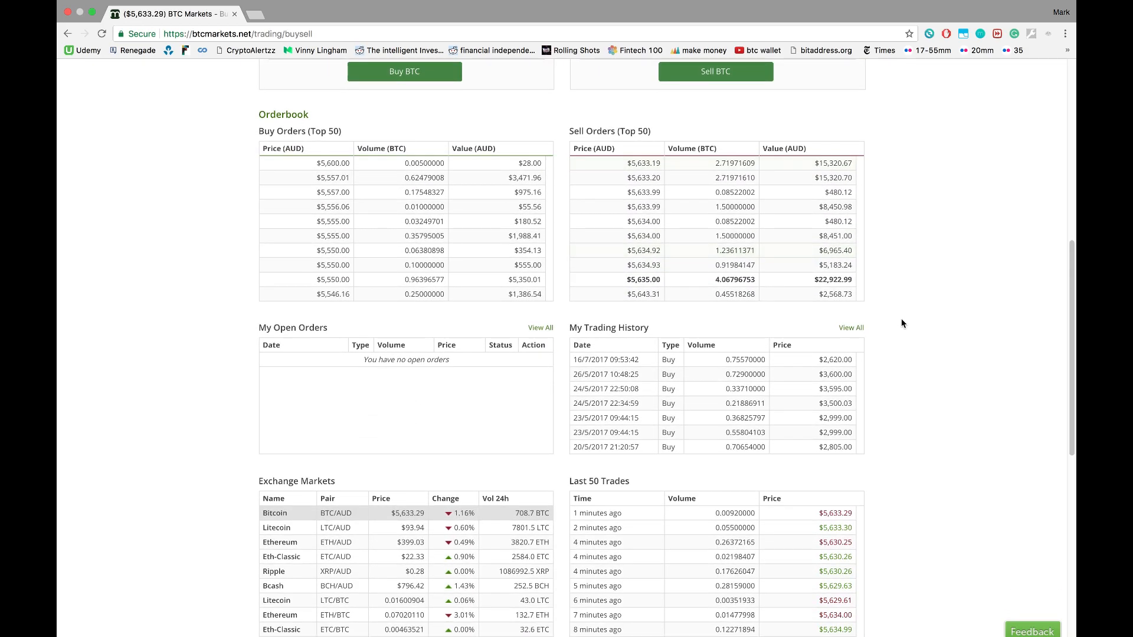
scroll("down", 3)
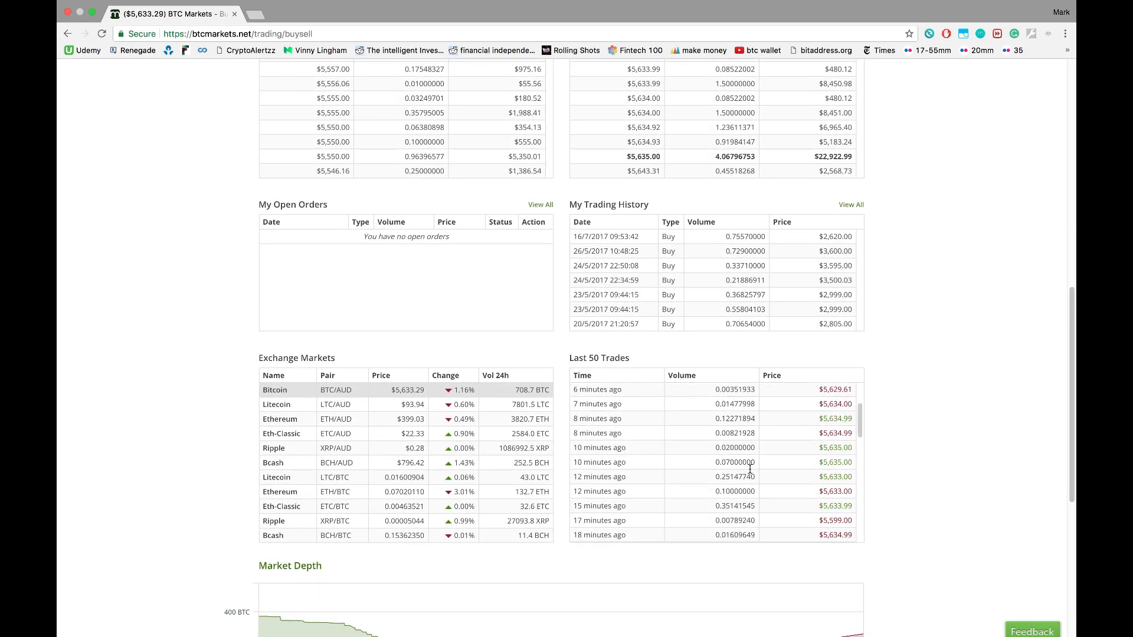
scroll("down", 3)
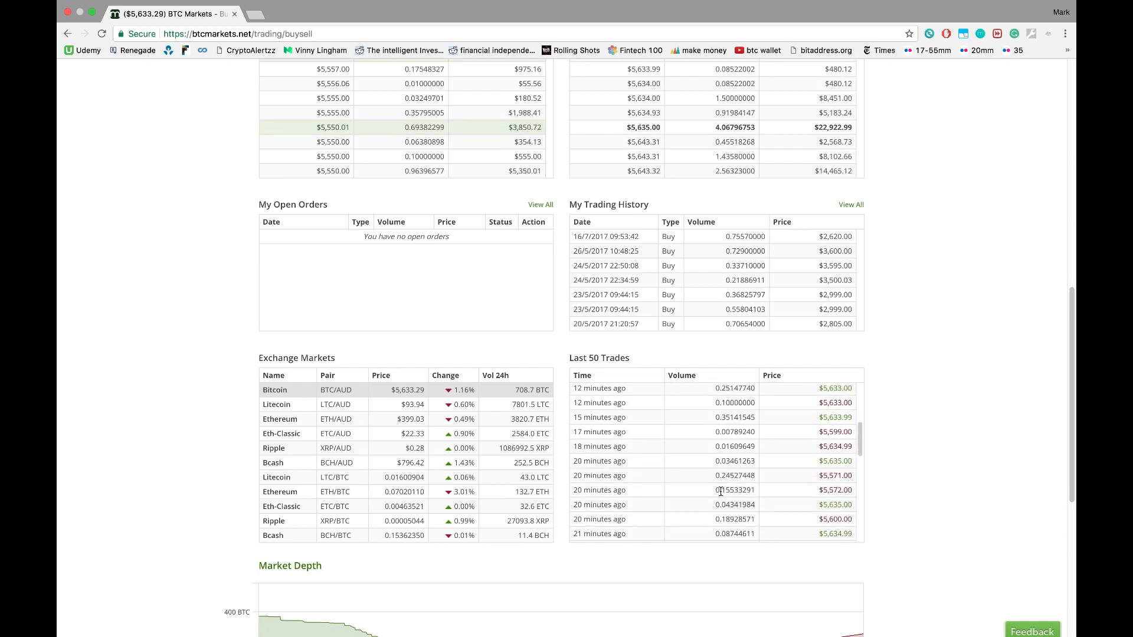
scroll("down", 3)
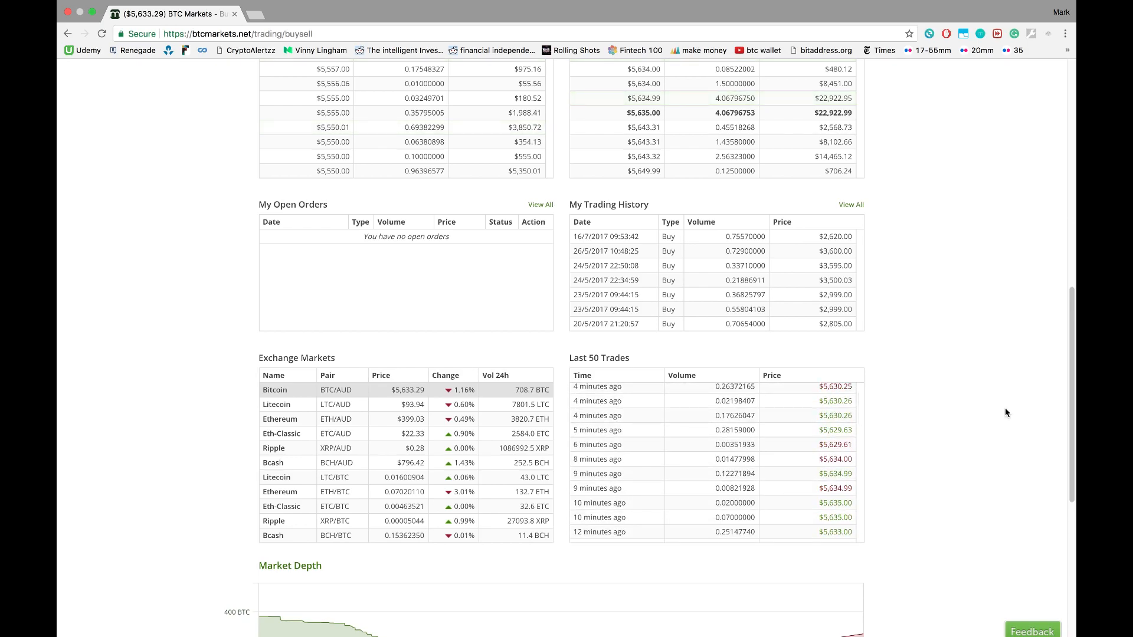
scroll("up", 3)
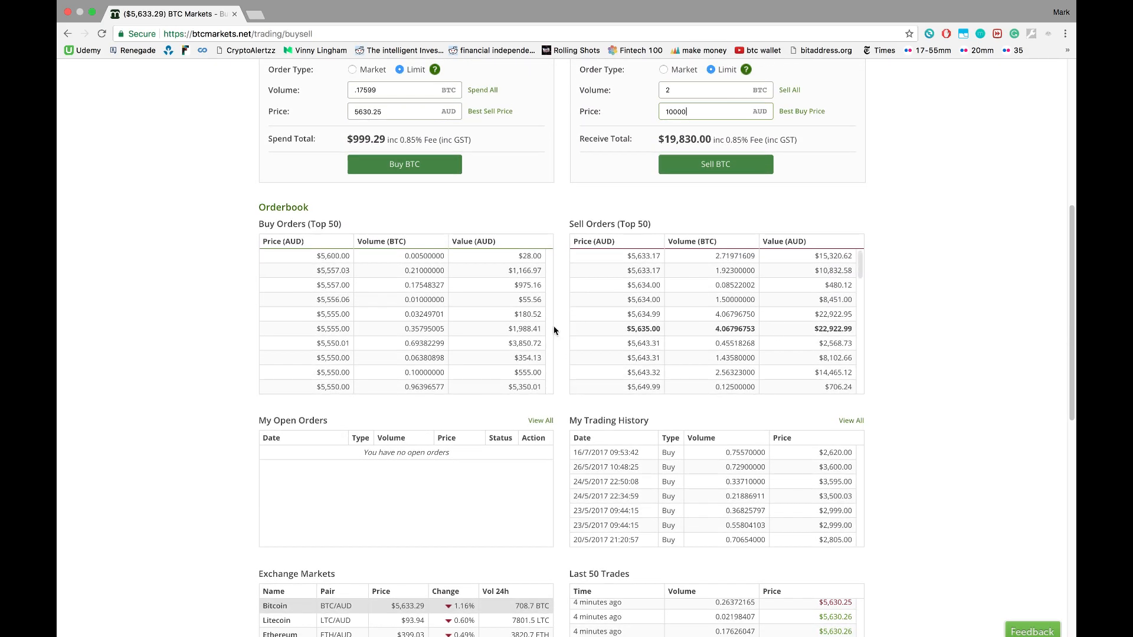
mouse_move(624, 244)
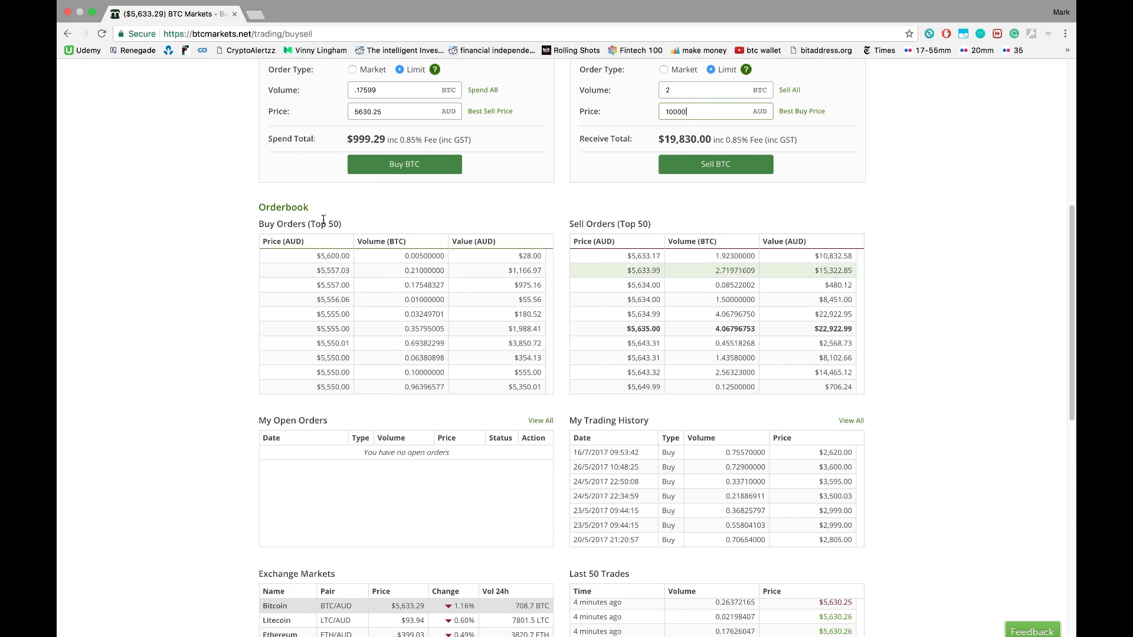
mouse_move(663, 253)
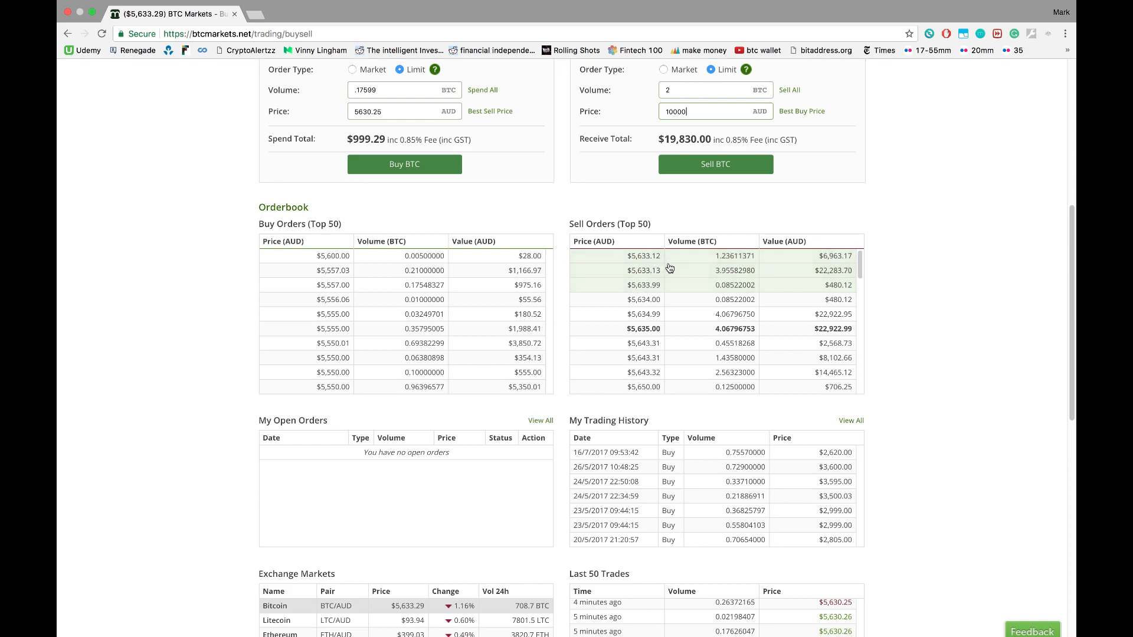
mouse_move(650, 265)
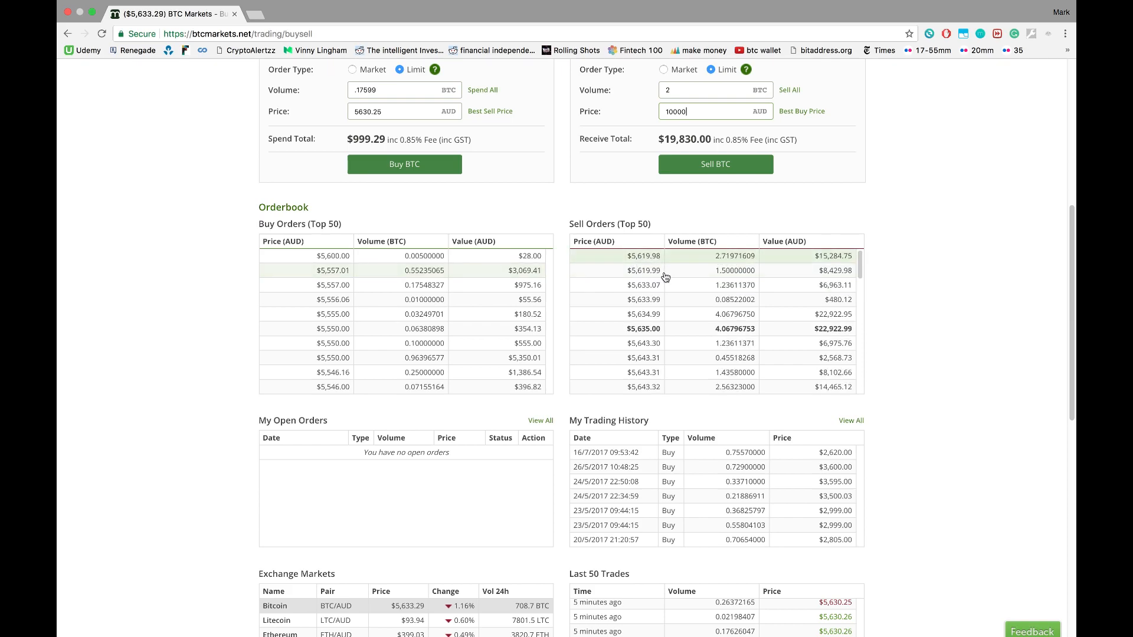
scroll("up", 3)
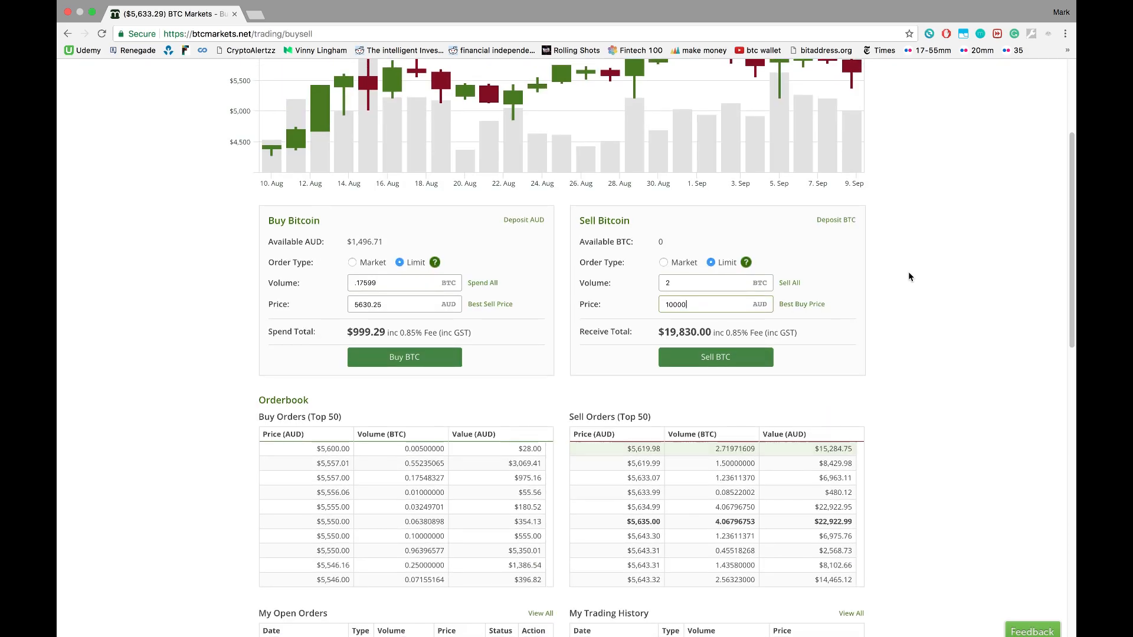
scroll("up", 3)
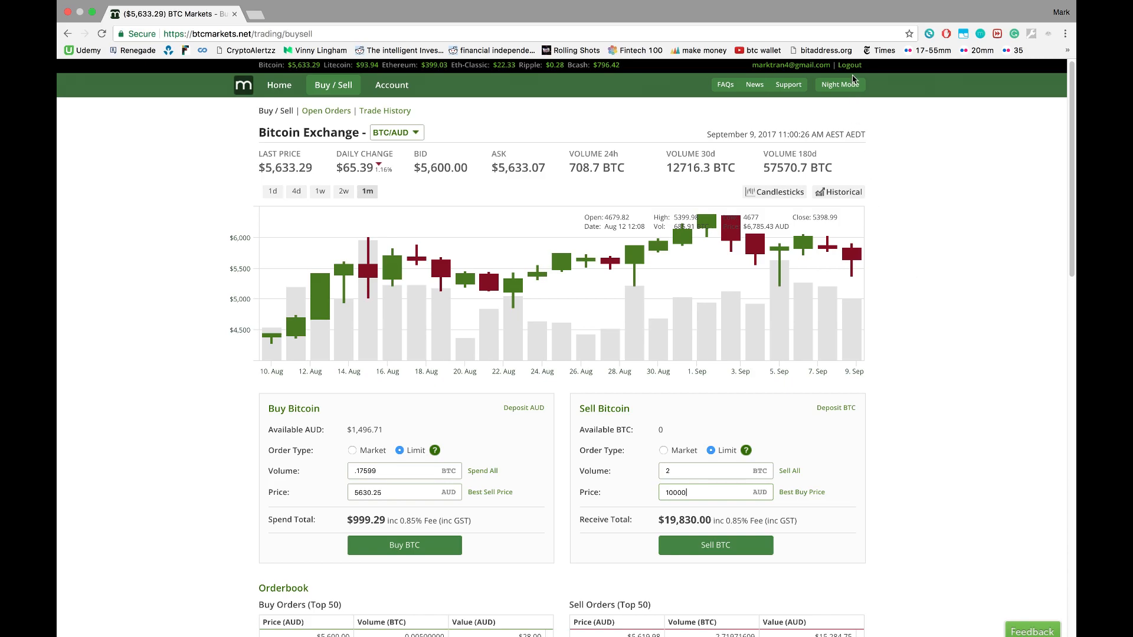
mouse_move(850, 65)
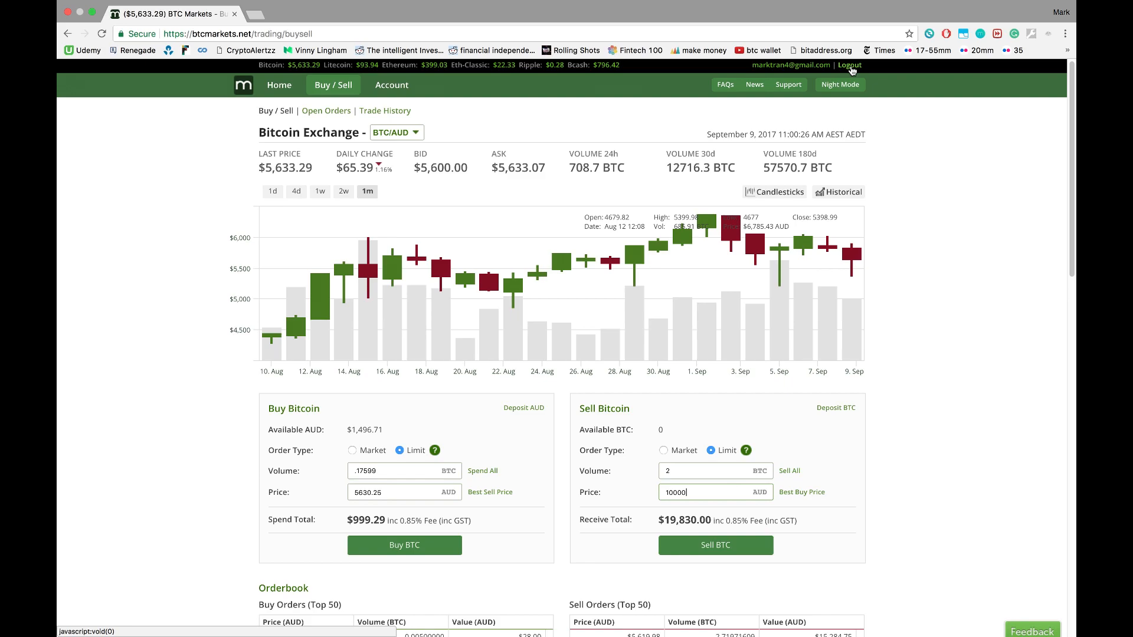